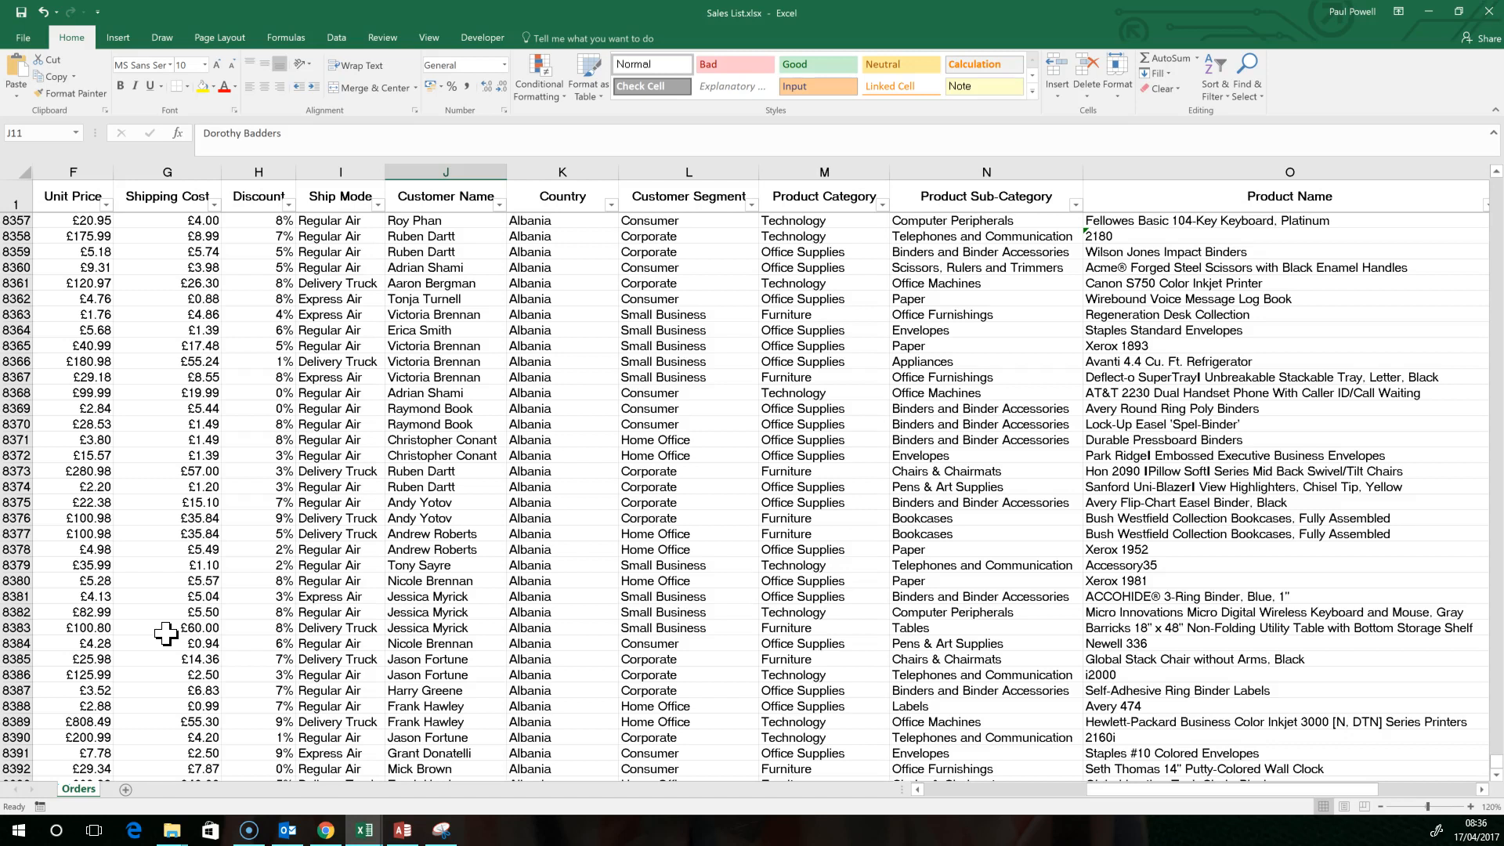
Look over the Orders data and select a cell inside it
left_click(74, 250)
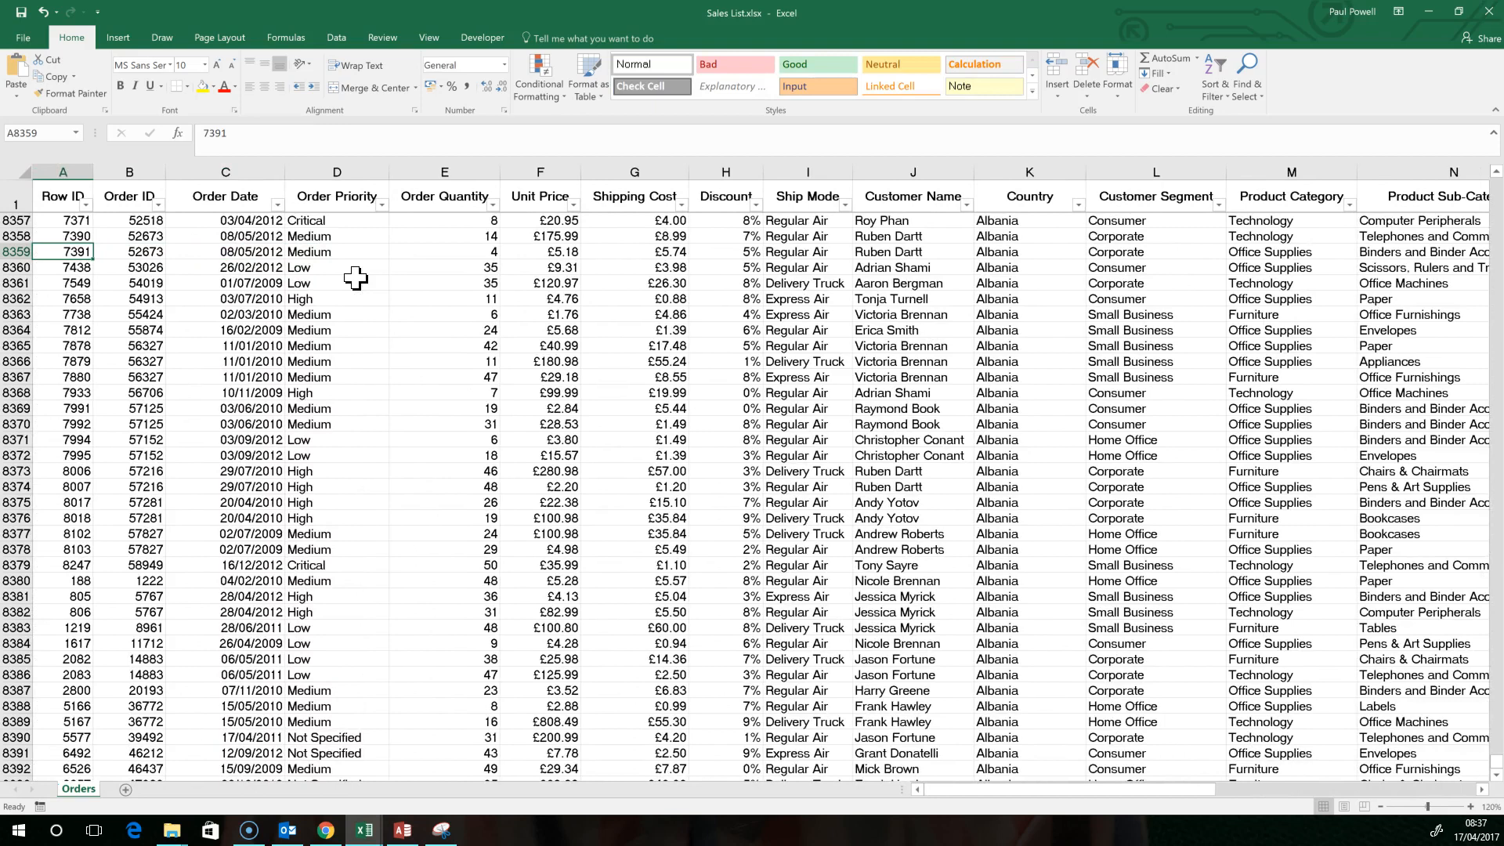
left_click(911, 251)
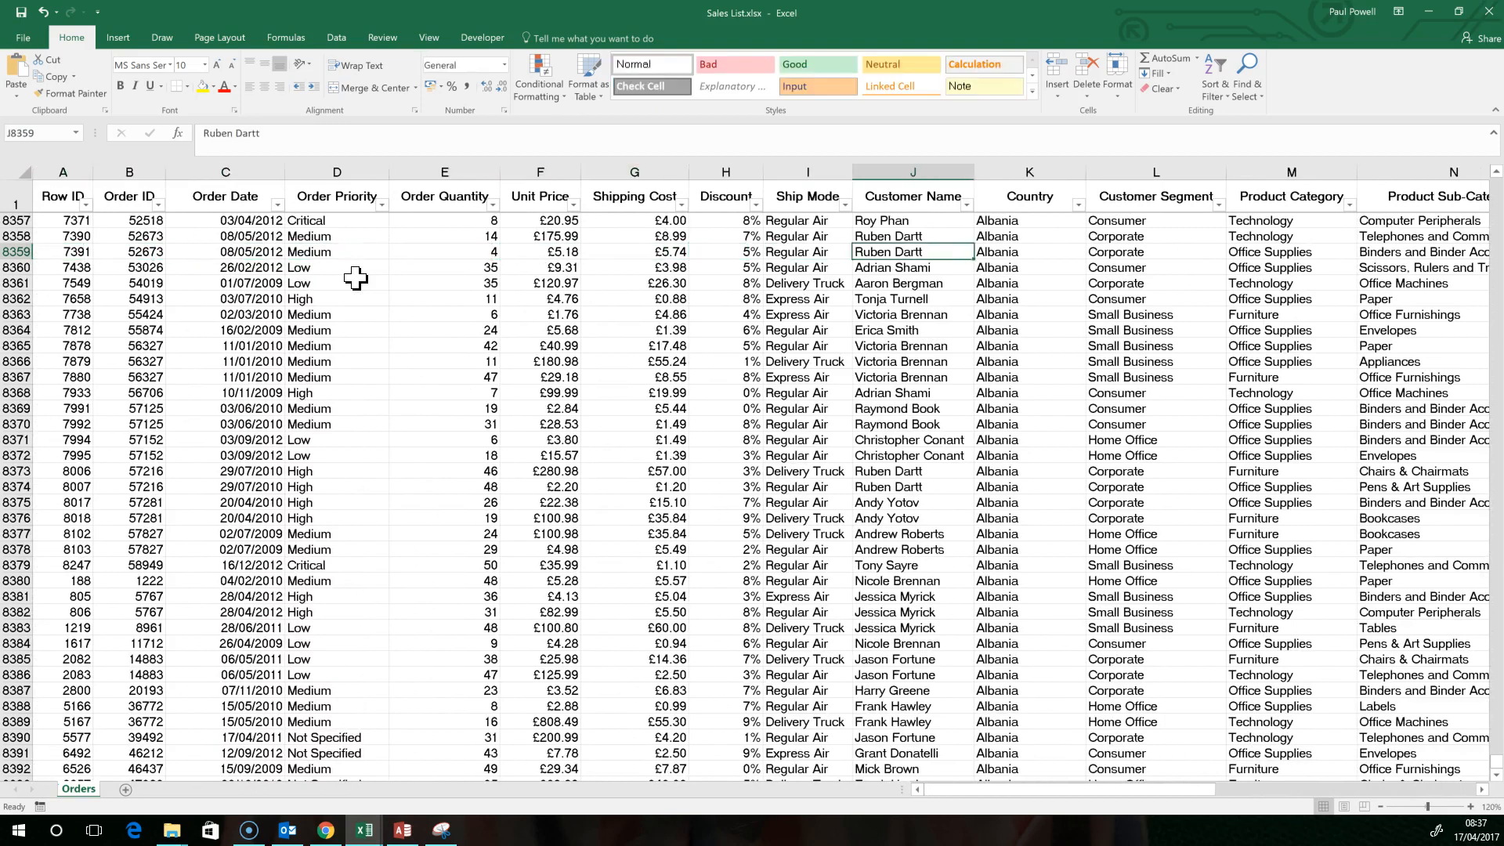
scroll("right", 3)
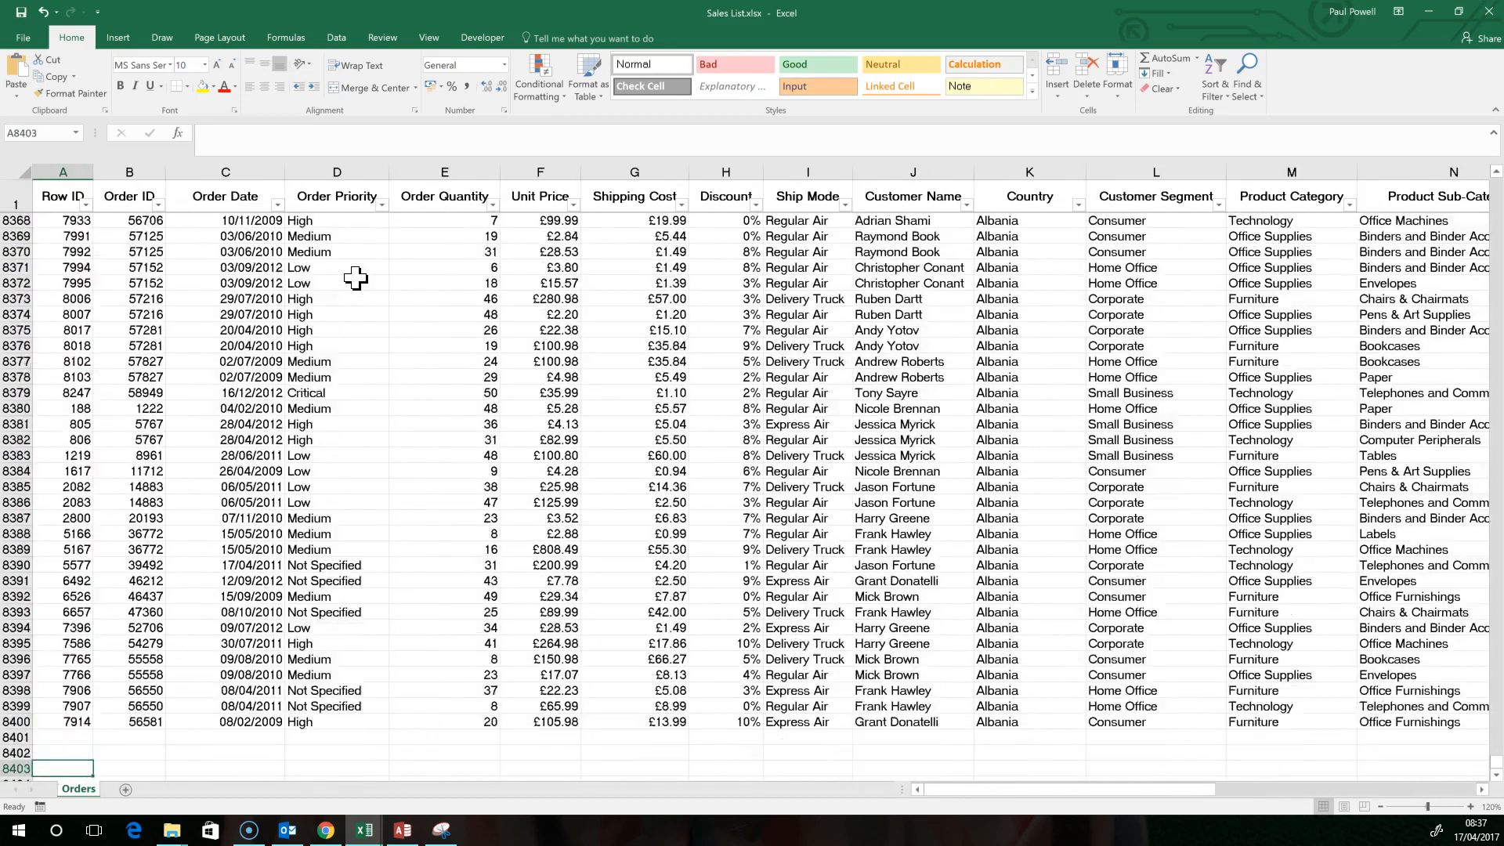
scroll("down", 3)
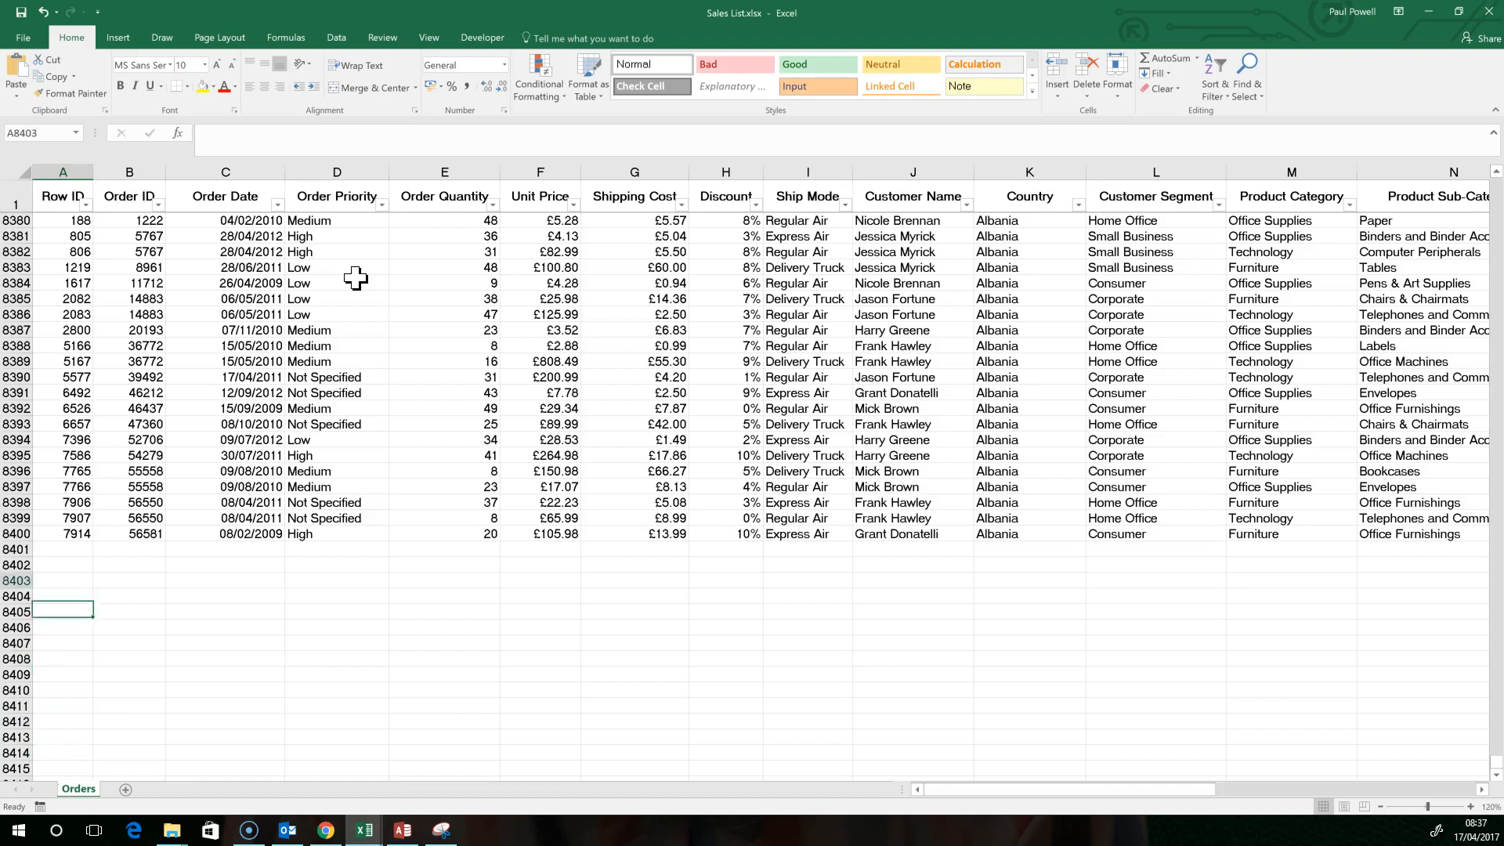
left_click(62, 533)
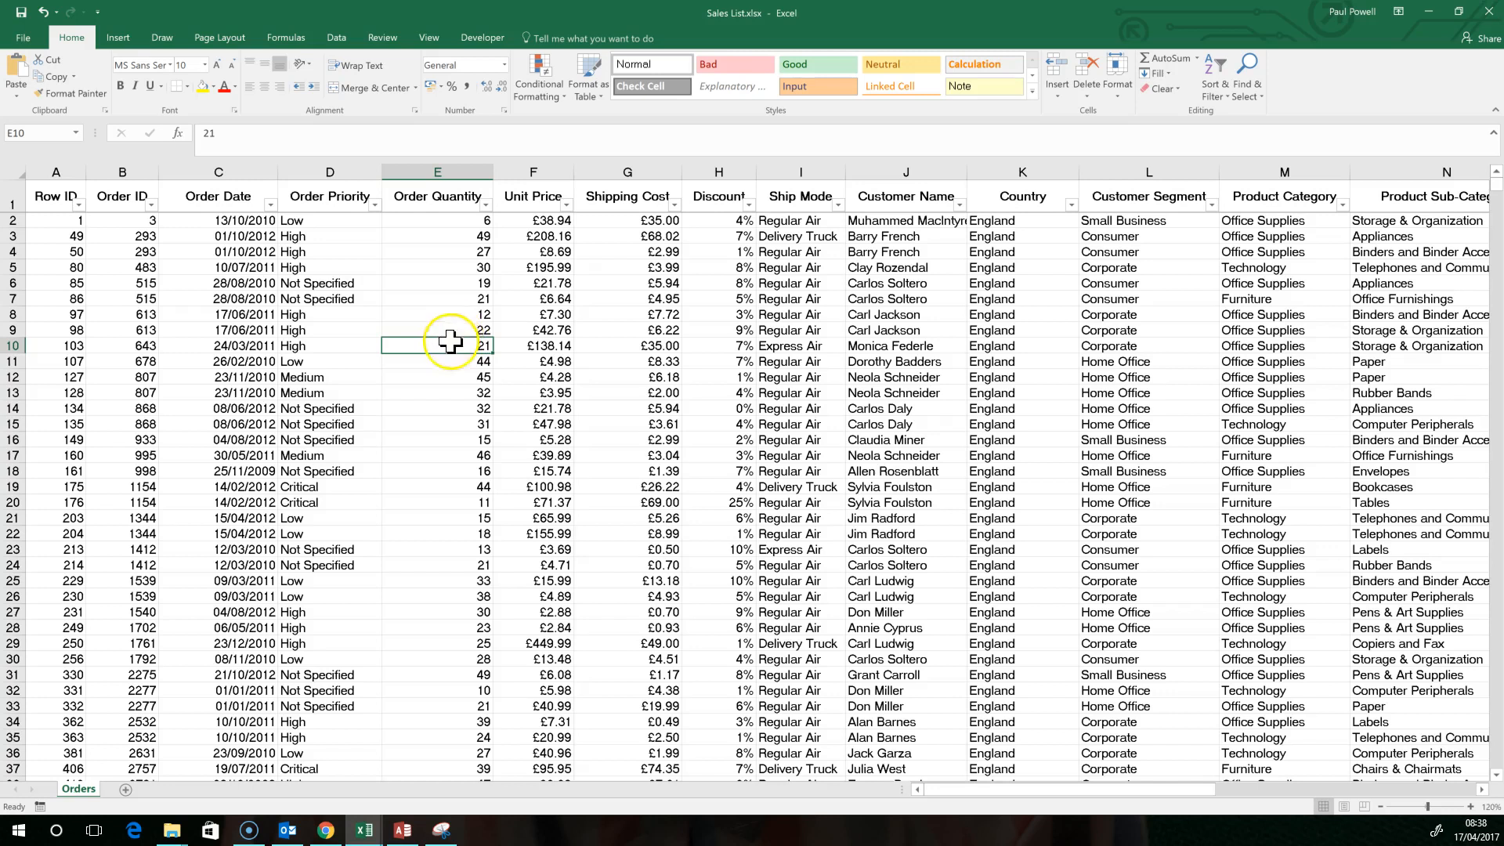
mouse_move(321, 669)
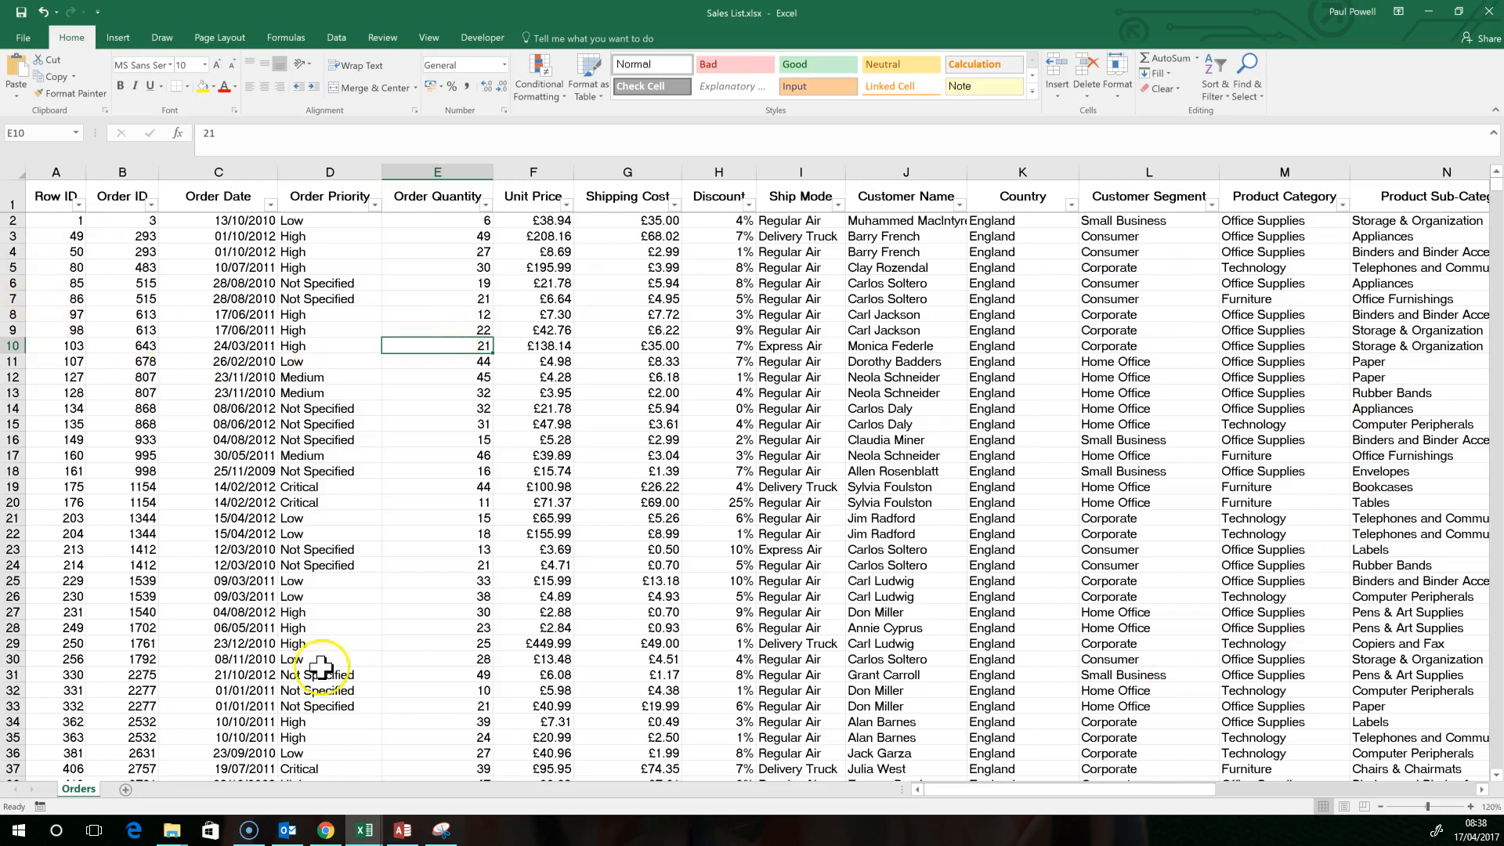
mouse_move(50, 199)
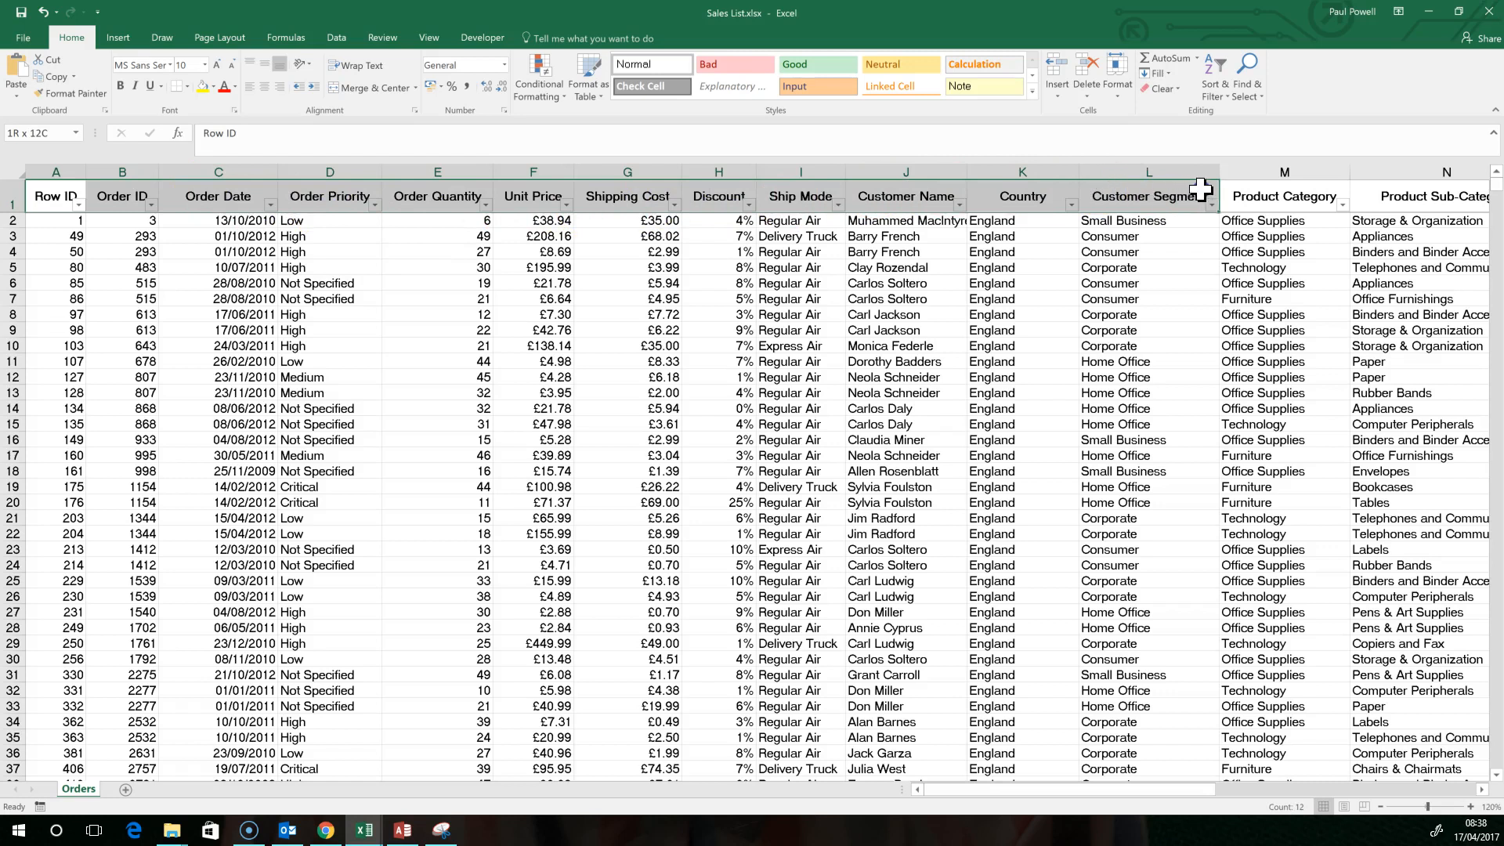
left_click(628, 330)
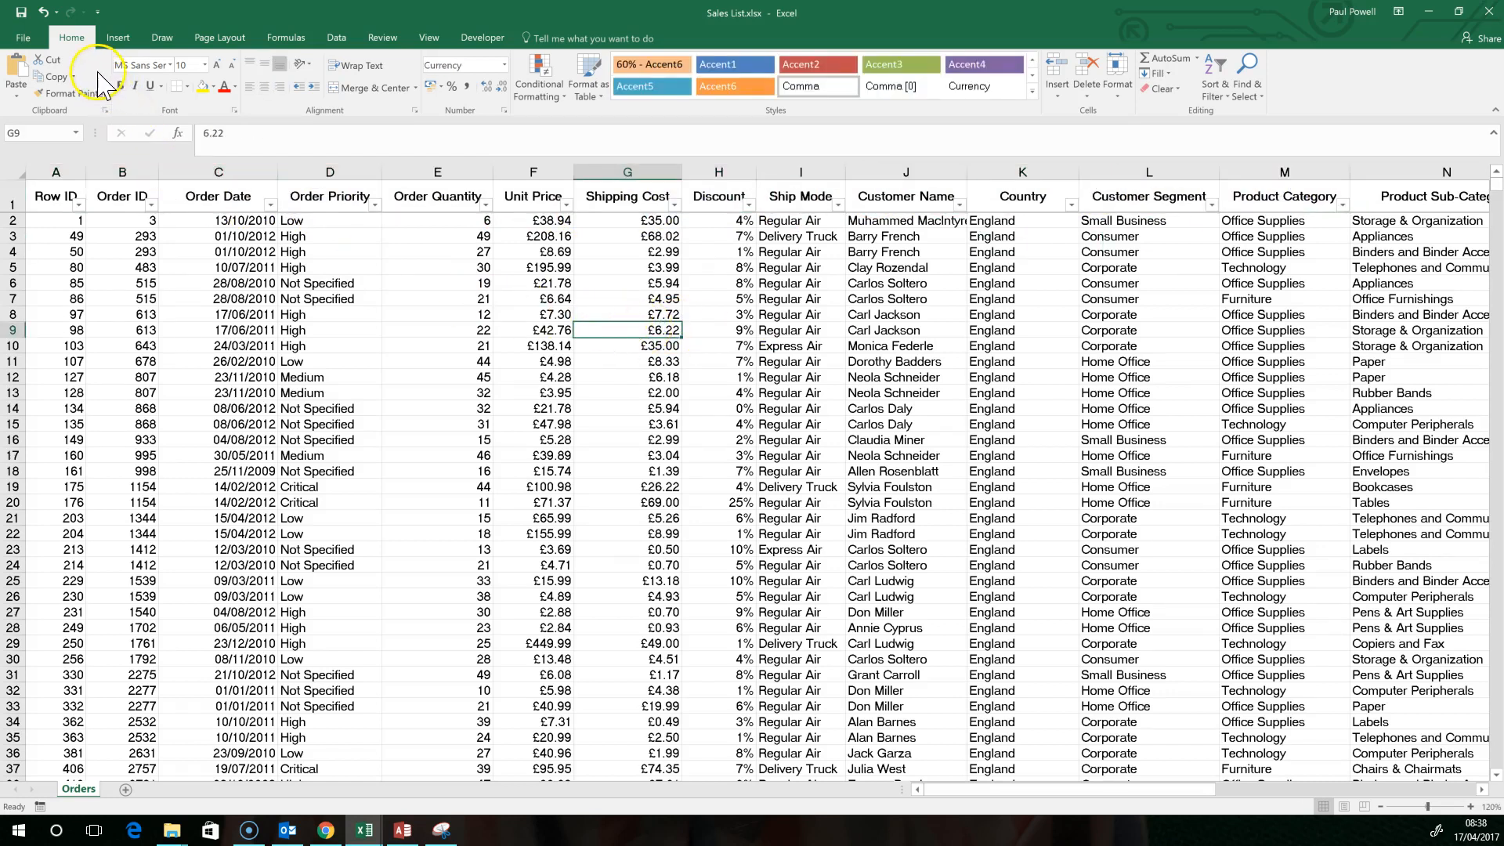
Insert a PivotTable from the Orders data onto a new worksheet (Sheet3)
left_click(117, 37)
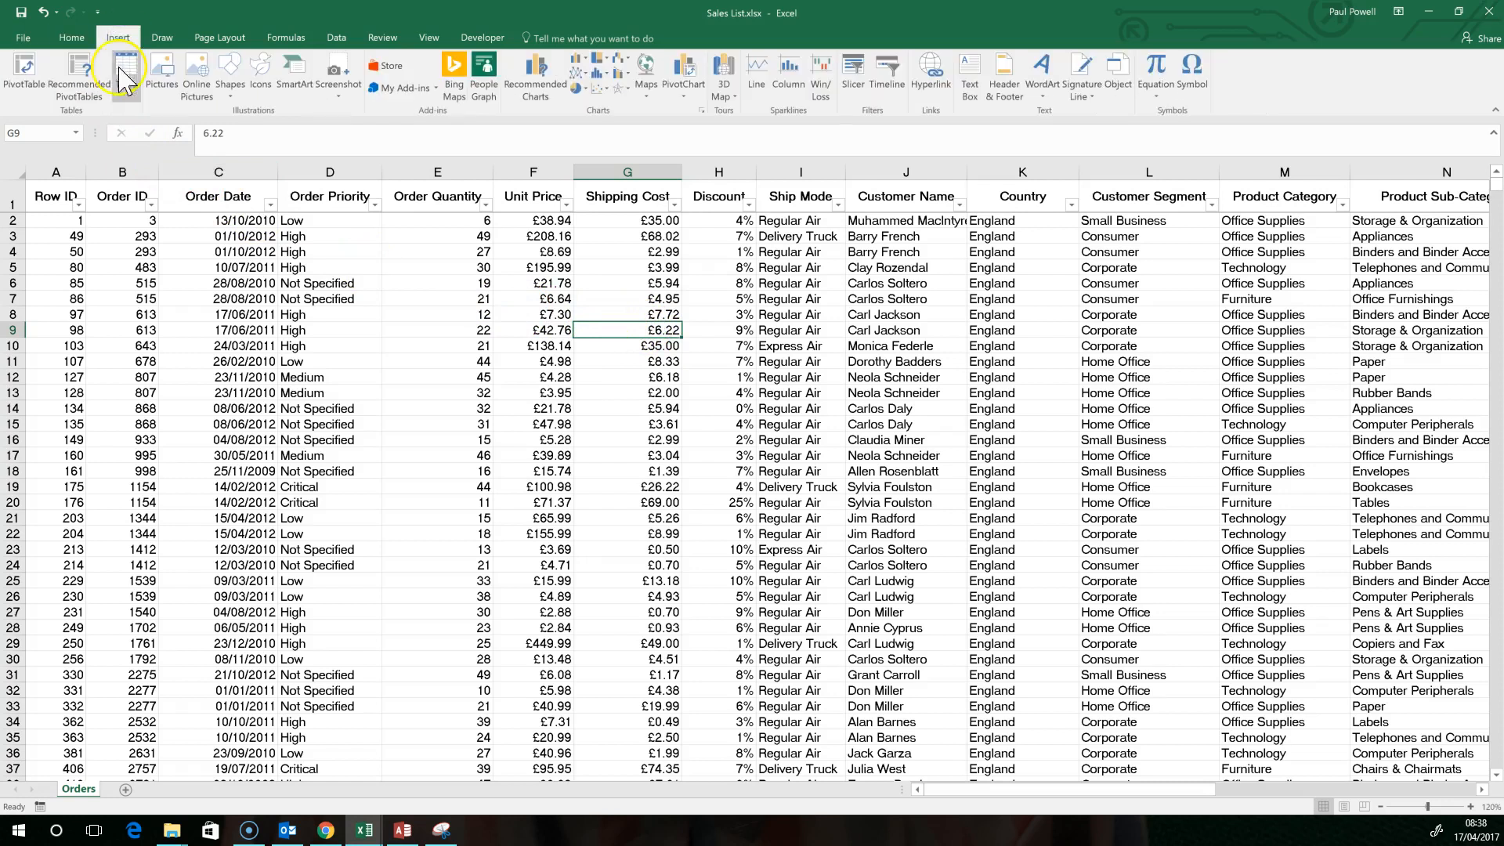
left_click(24, 77)
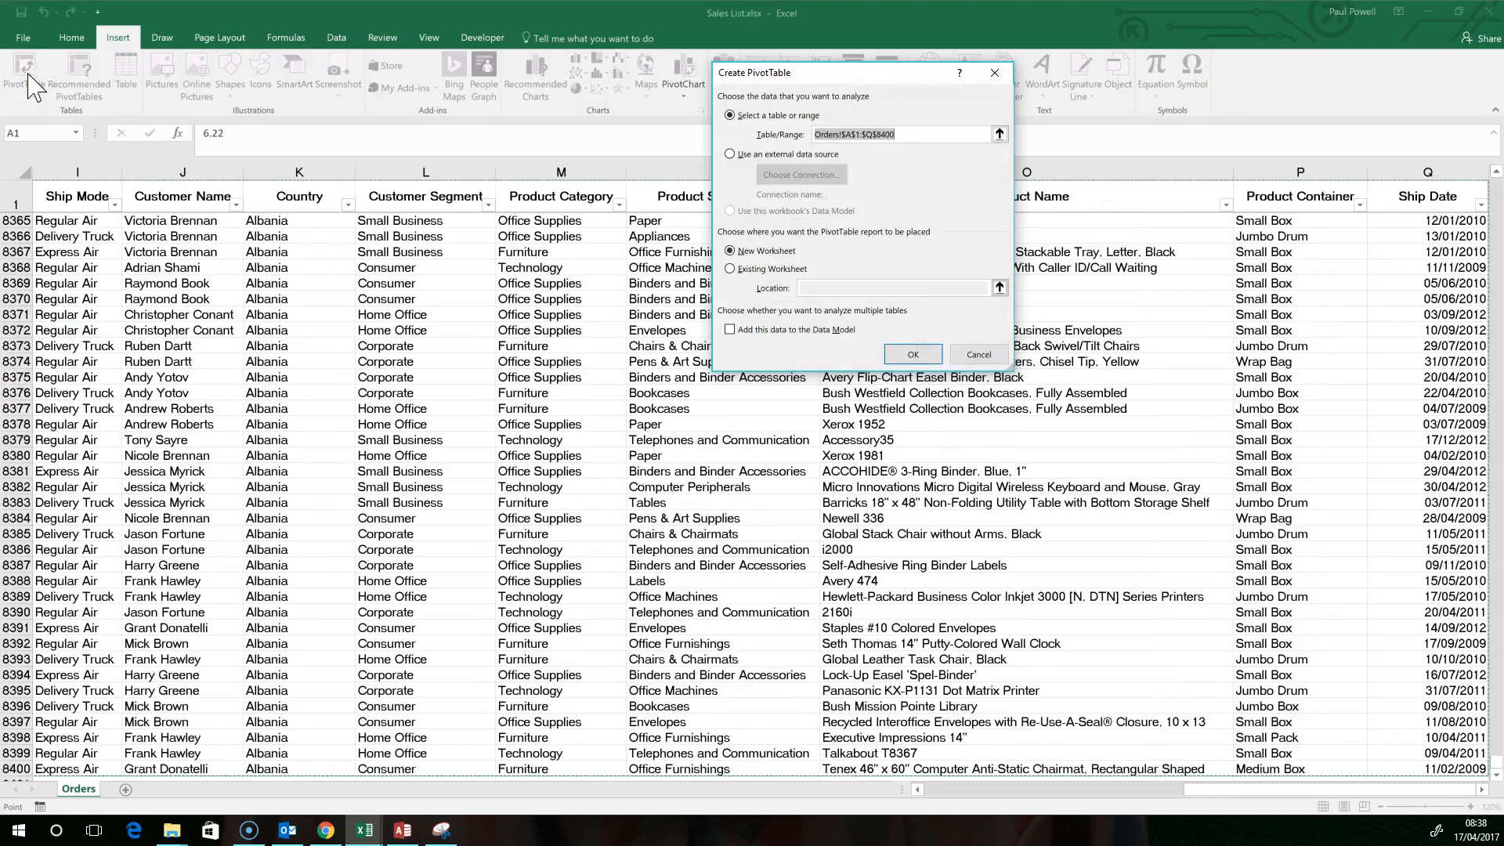
left_click(912, 354)
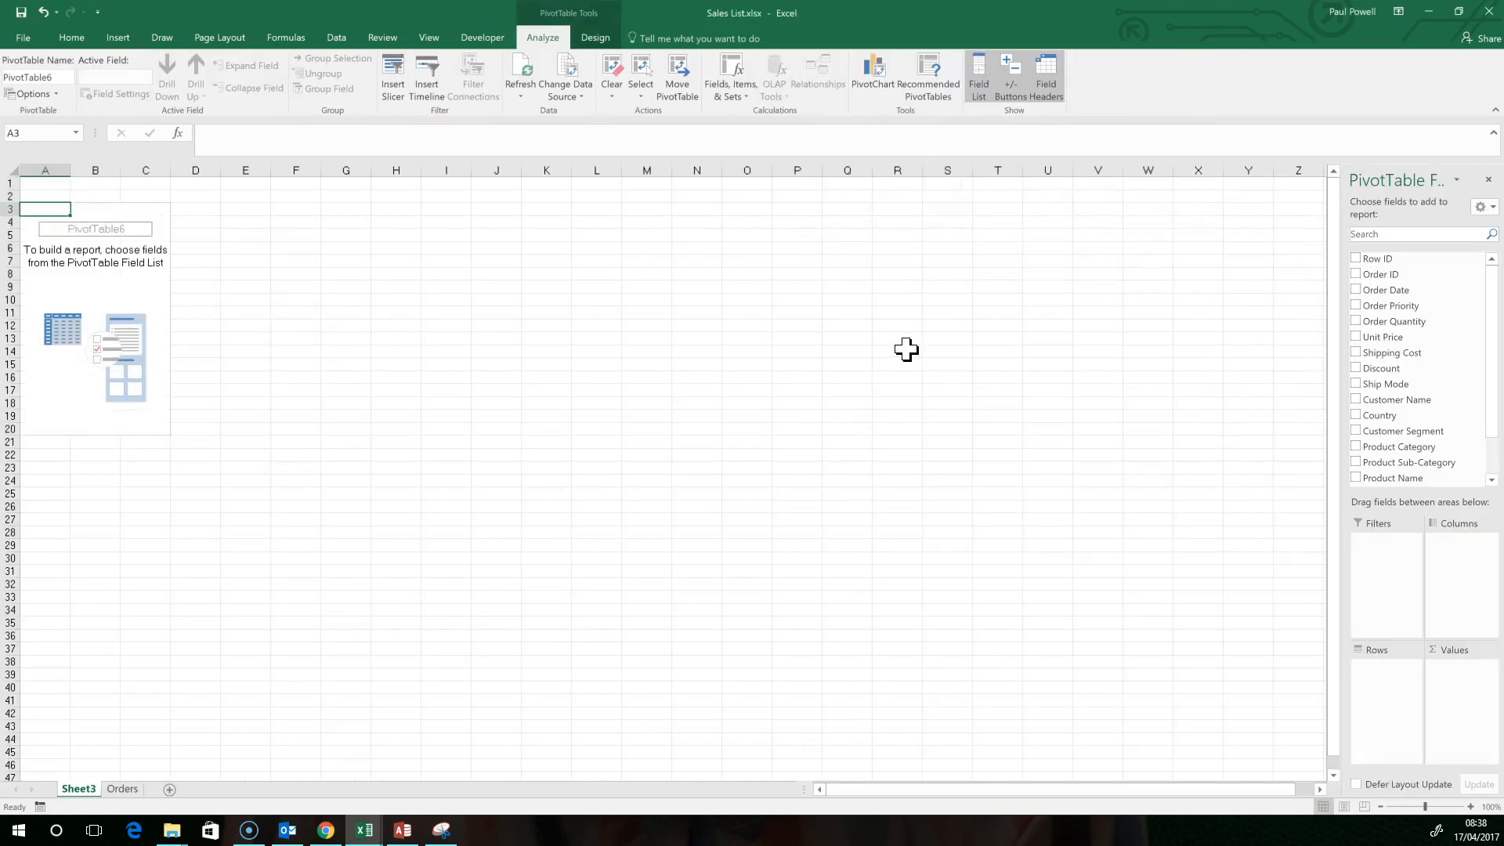
mouse_move(880, 328)
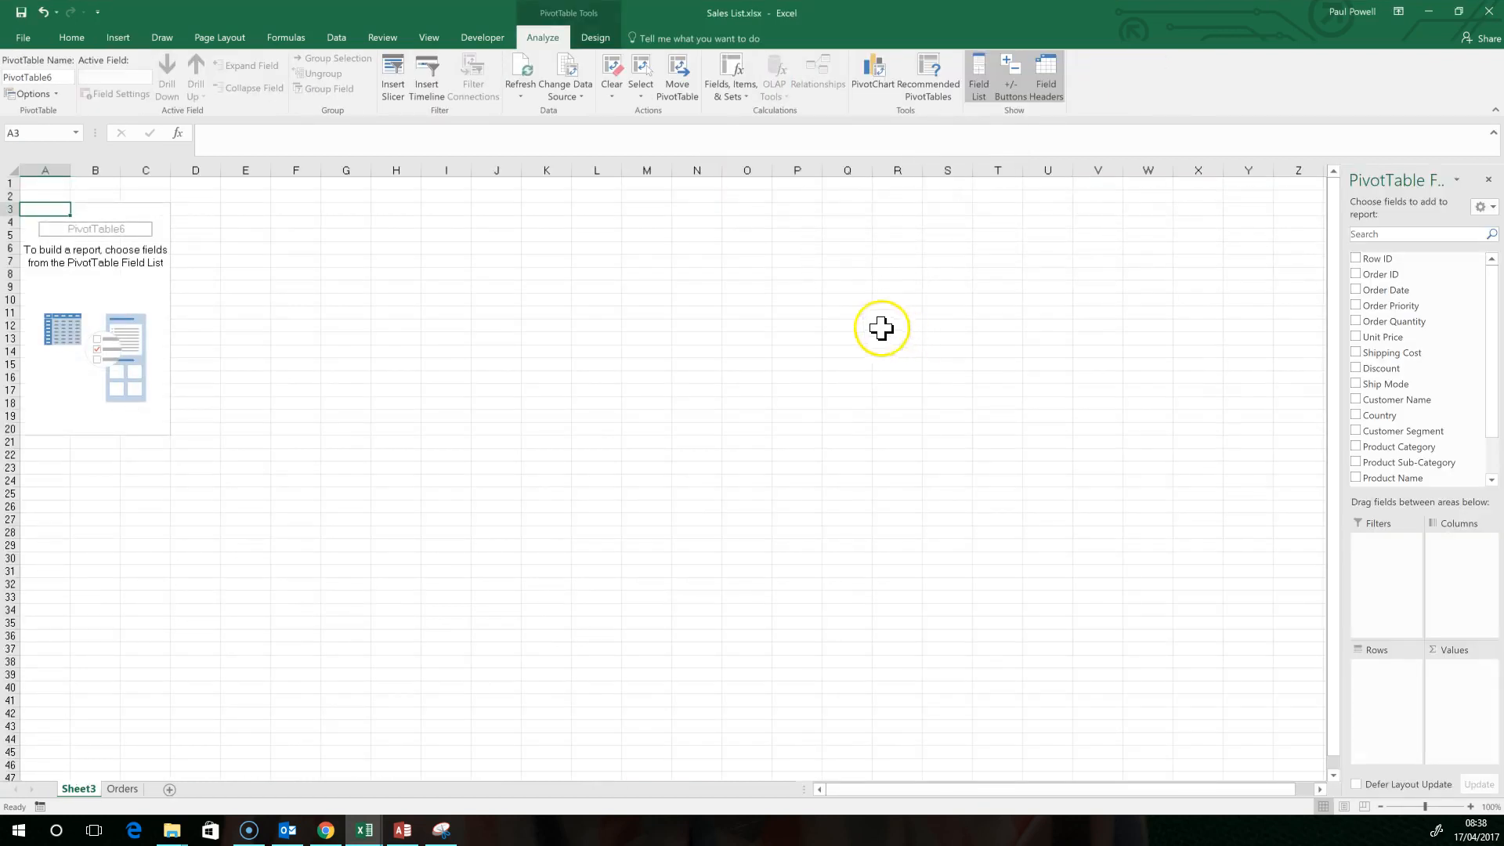
mouse_move(98, 434)
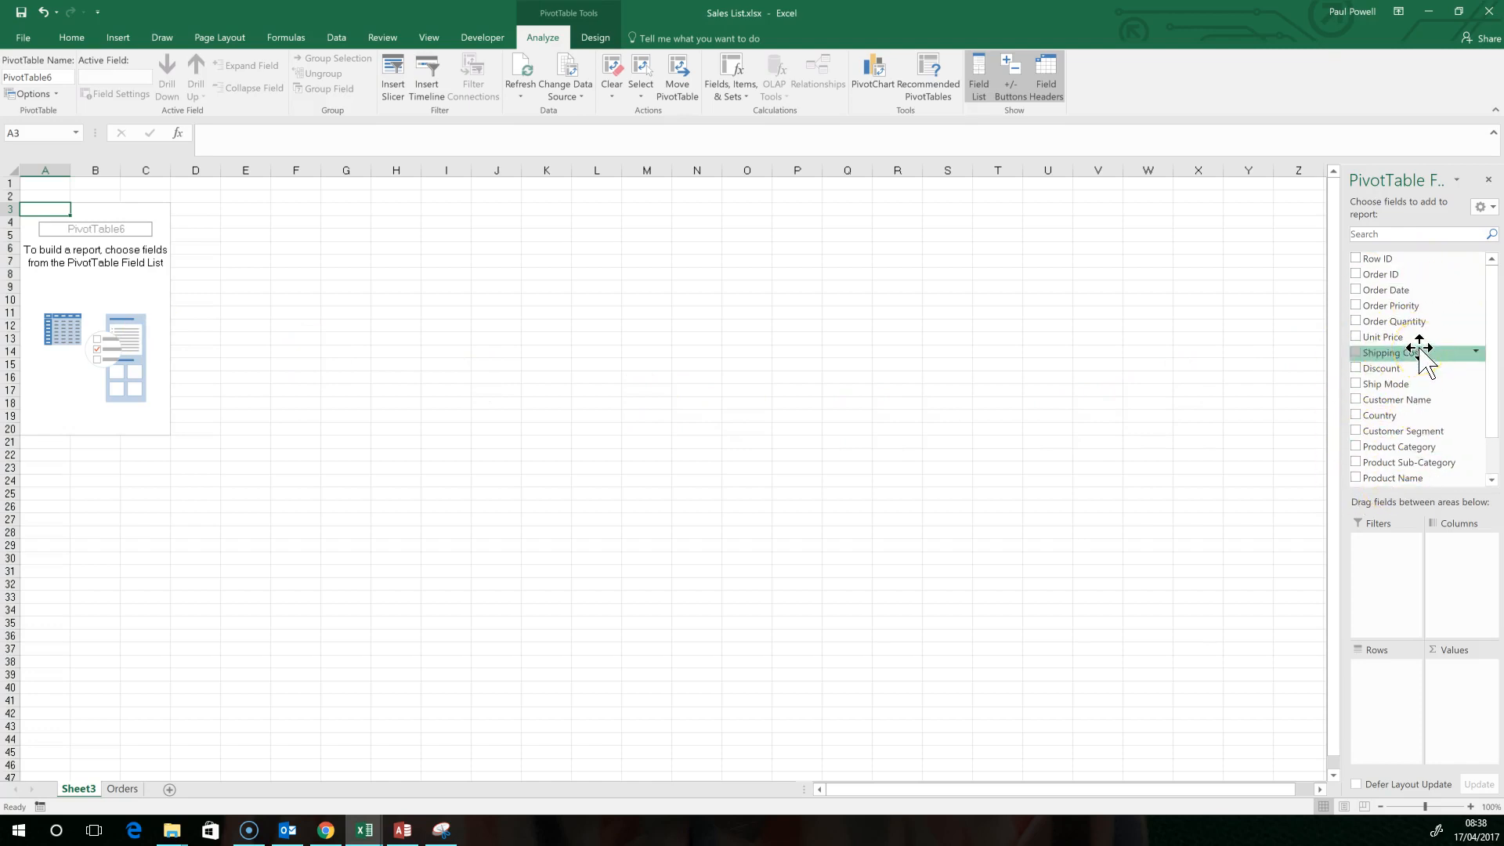
mouse_move(1410, 337)
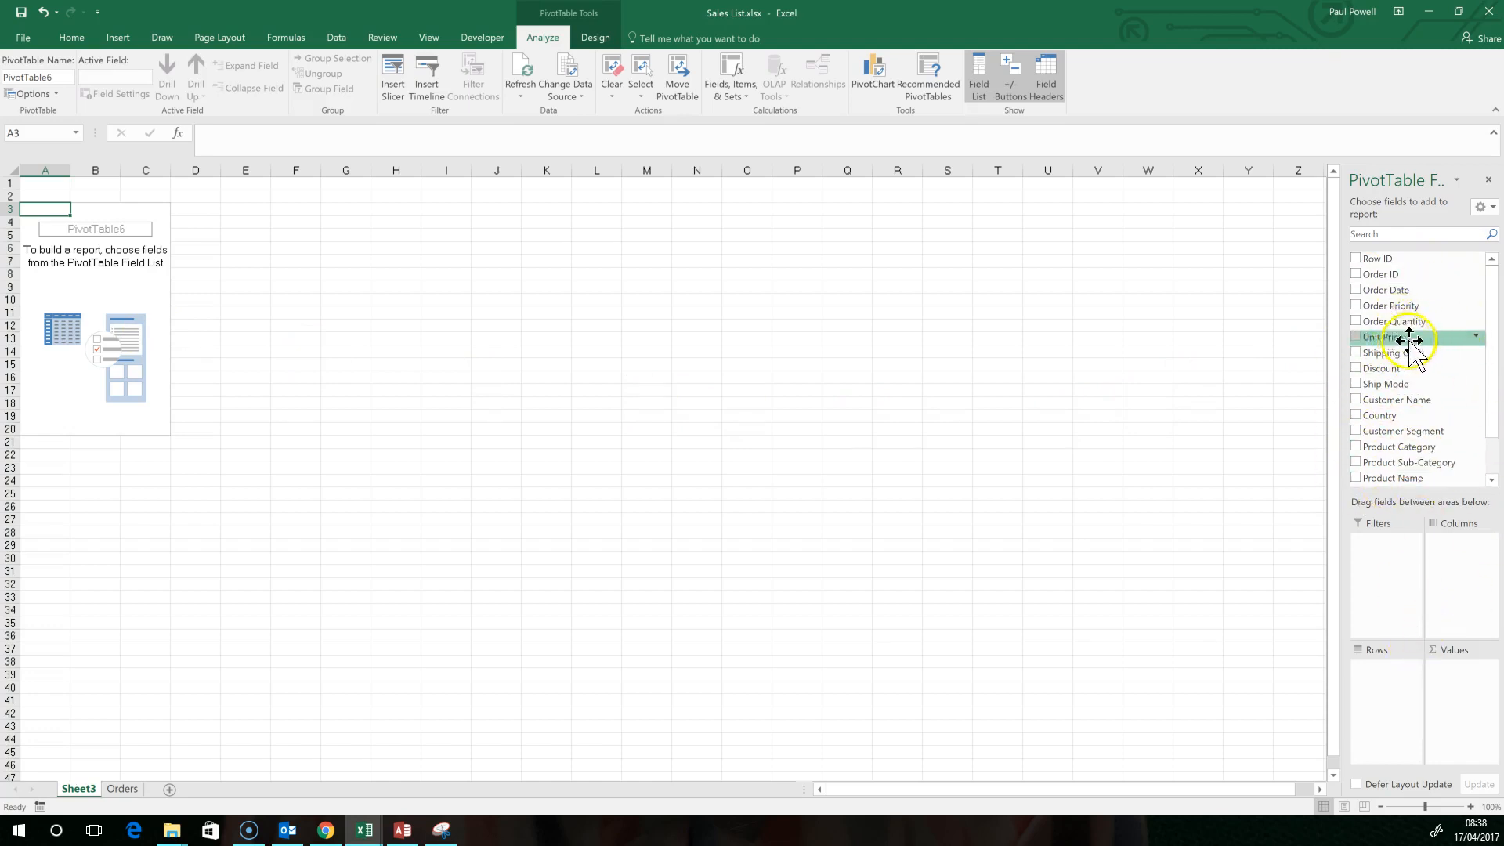
mouse_move(1450, 619)
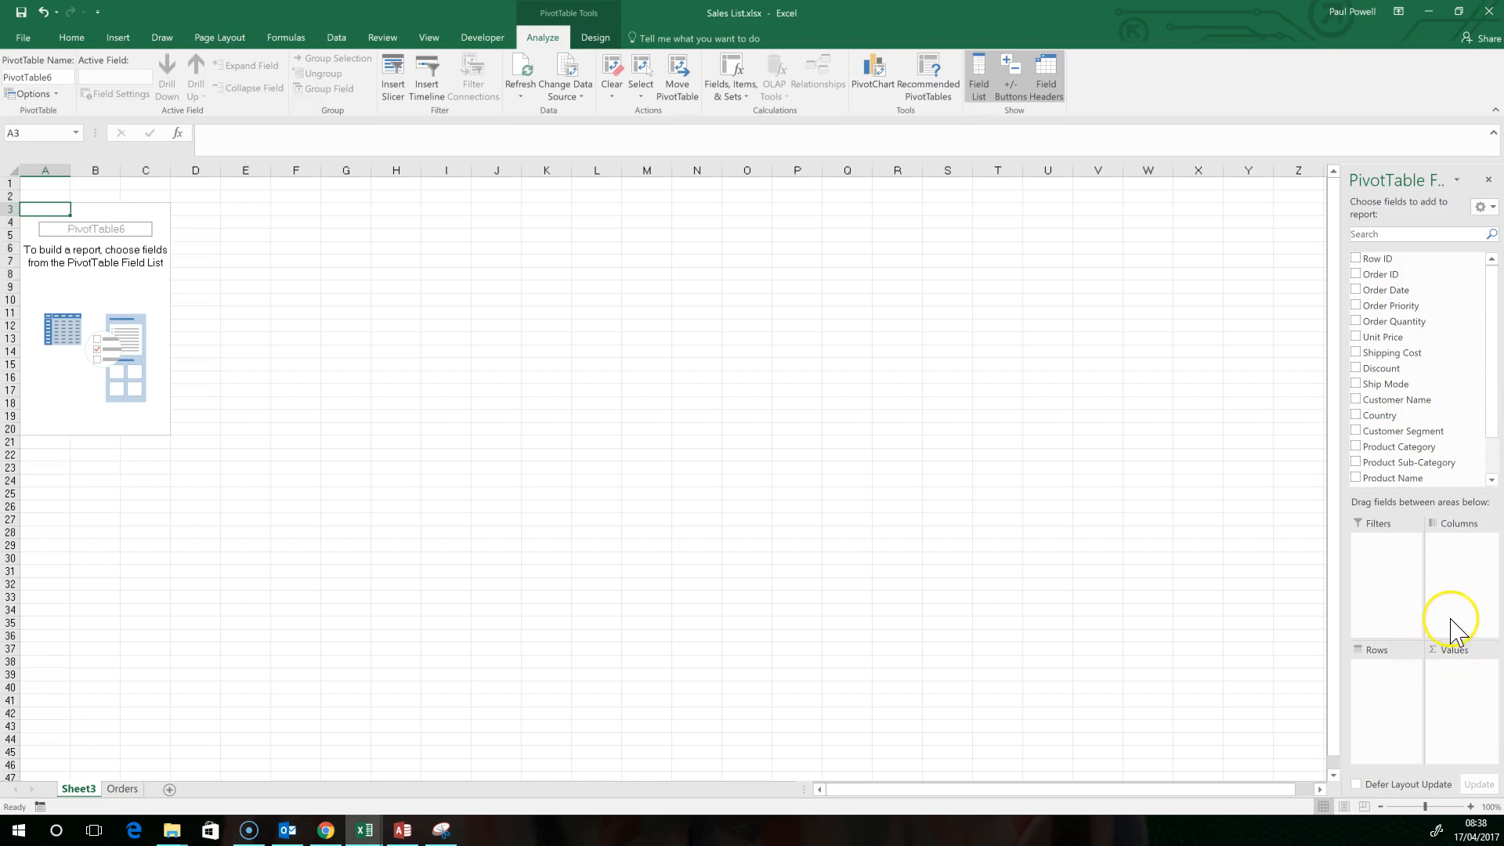
mouse_move(1396, 352)
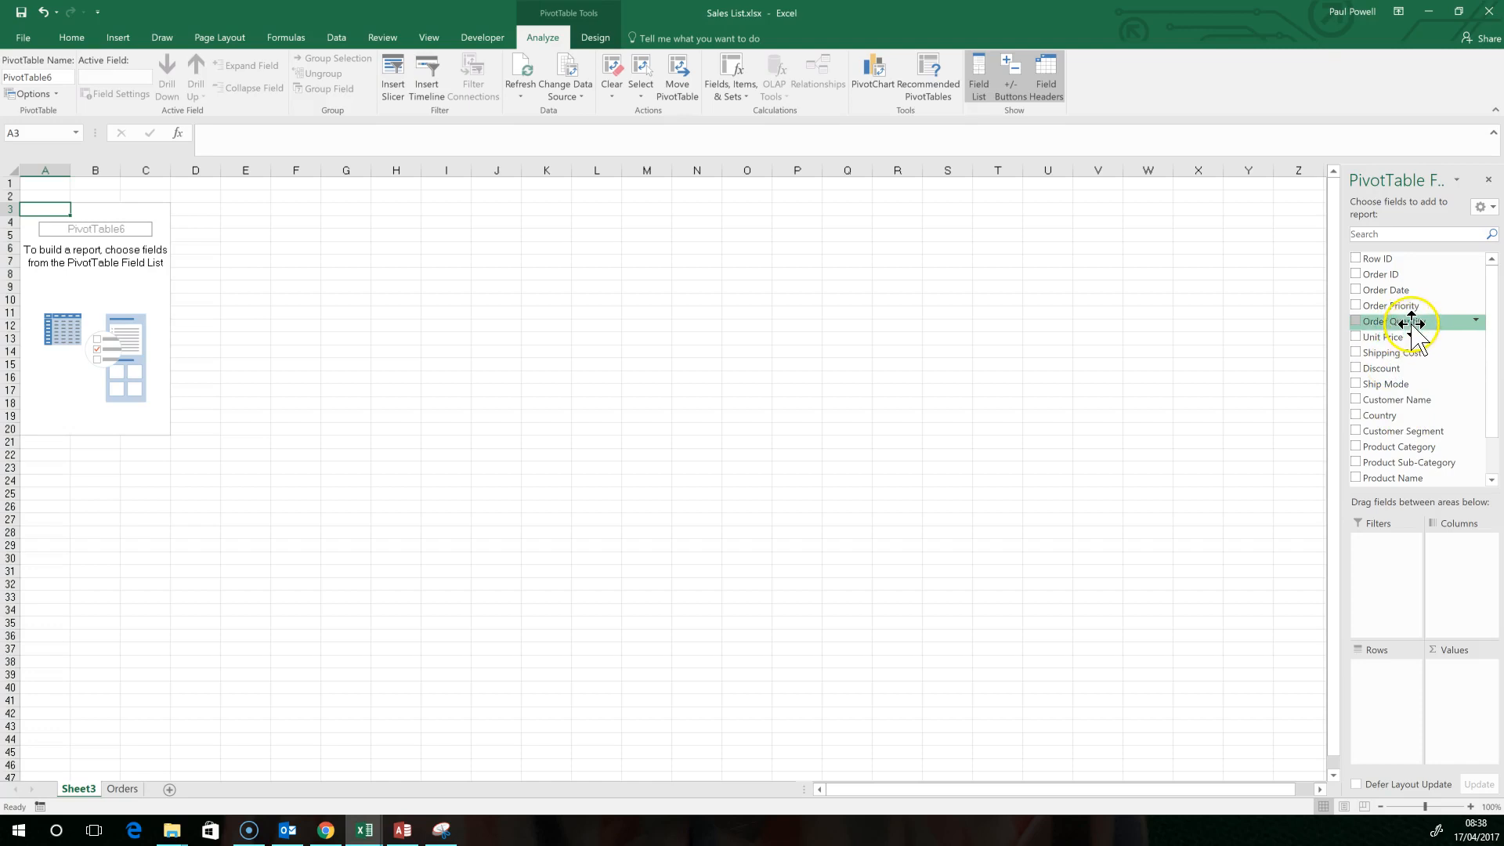
mouse_move(1409, 322)
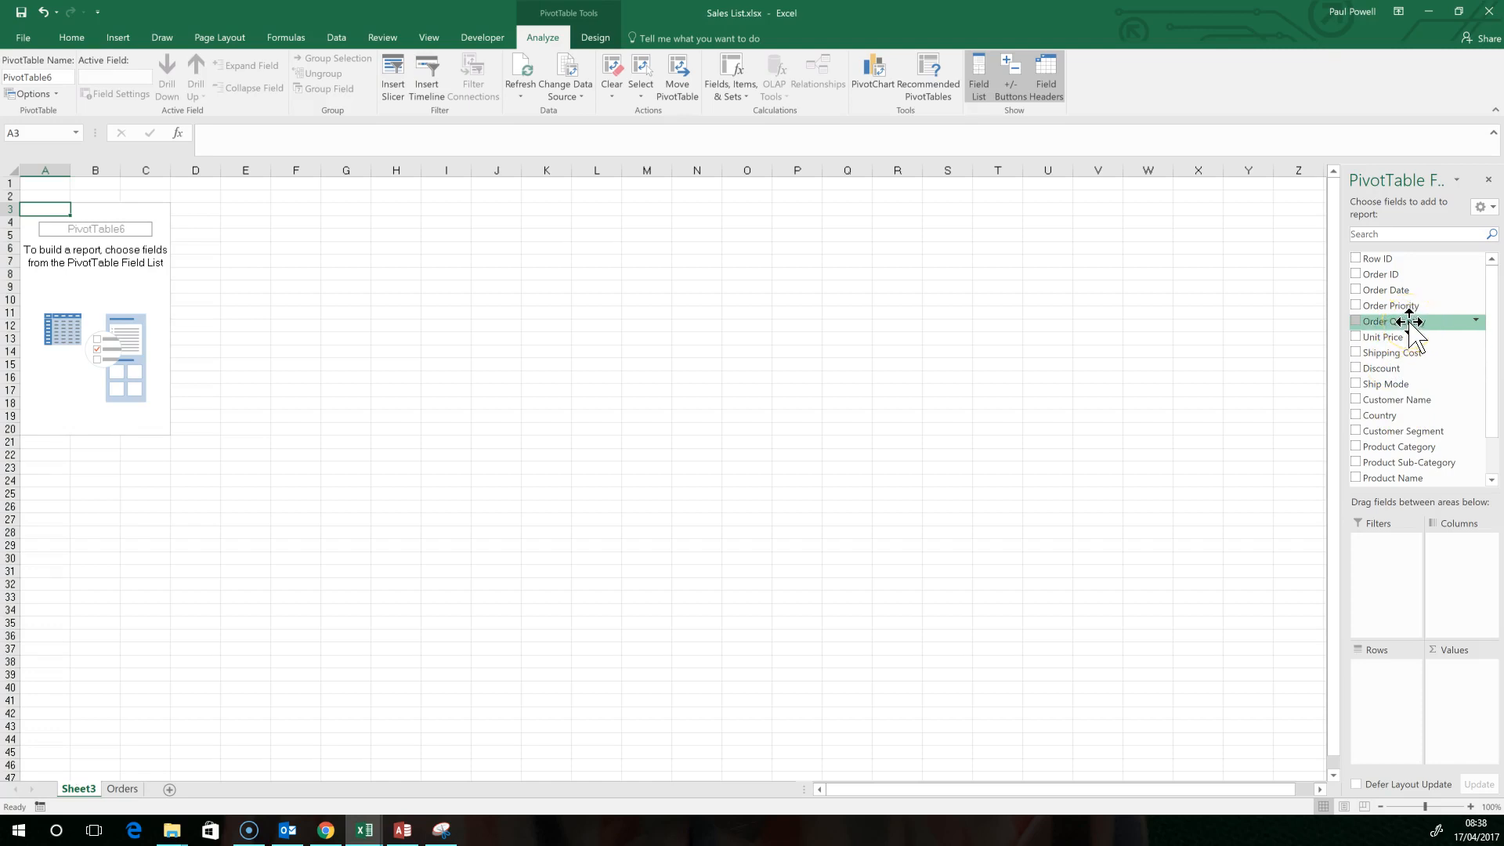
mouse_move(1307, 362)
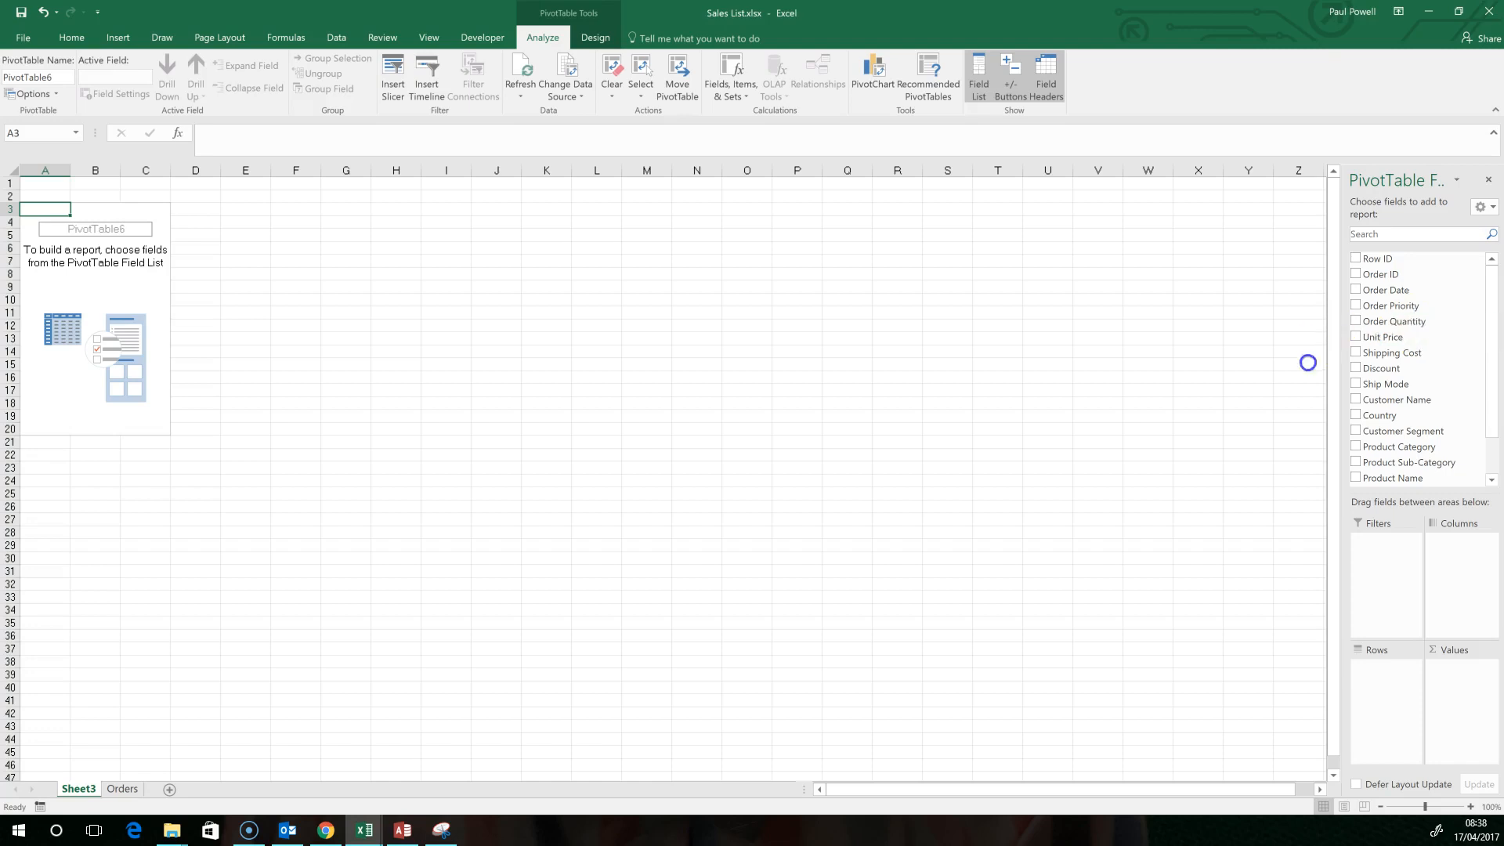
mouse_move(1489, 691)
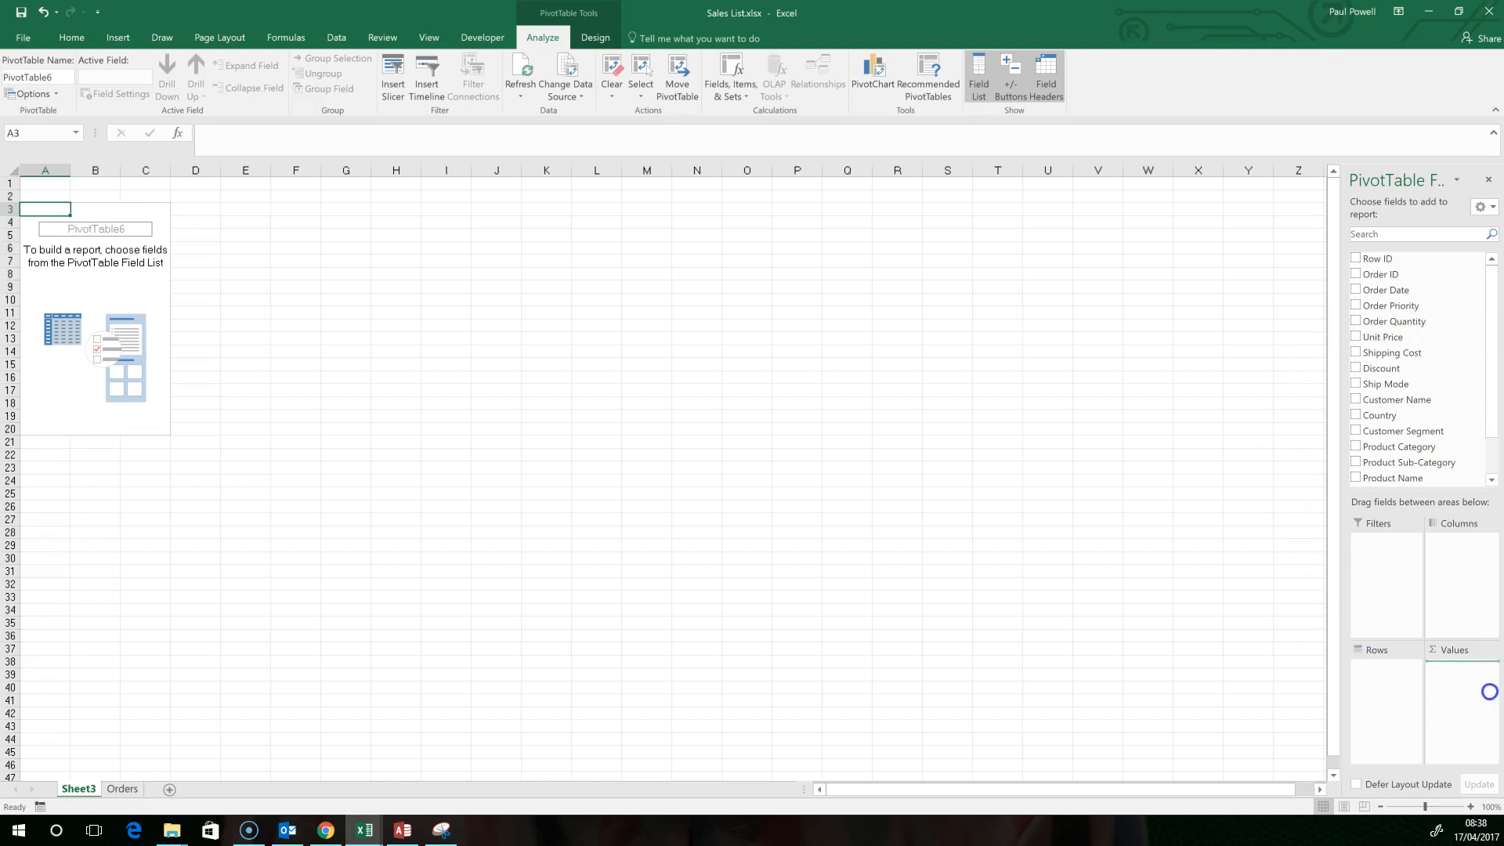
Add Order Quantity to the Values area, giving a total of 214,777
left_click(1355, 320)
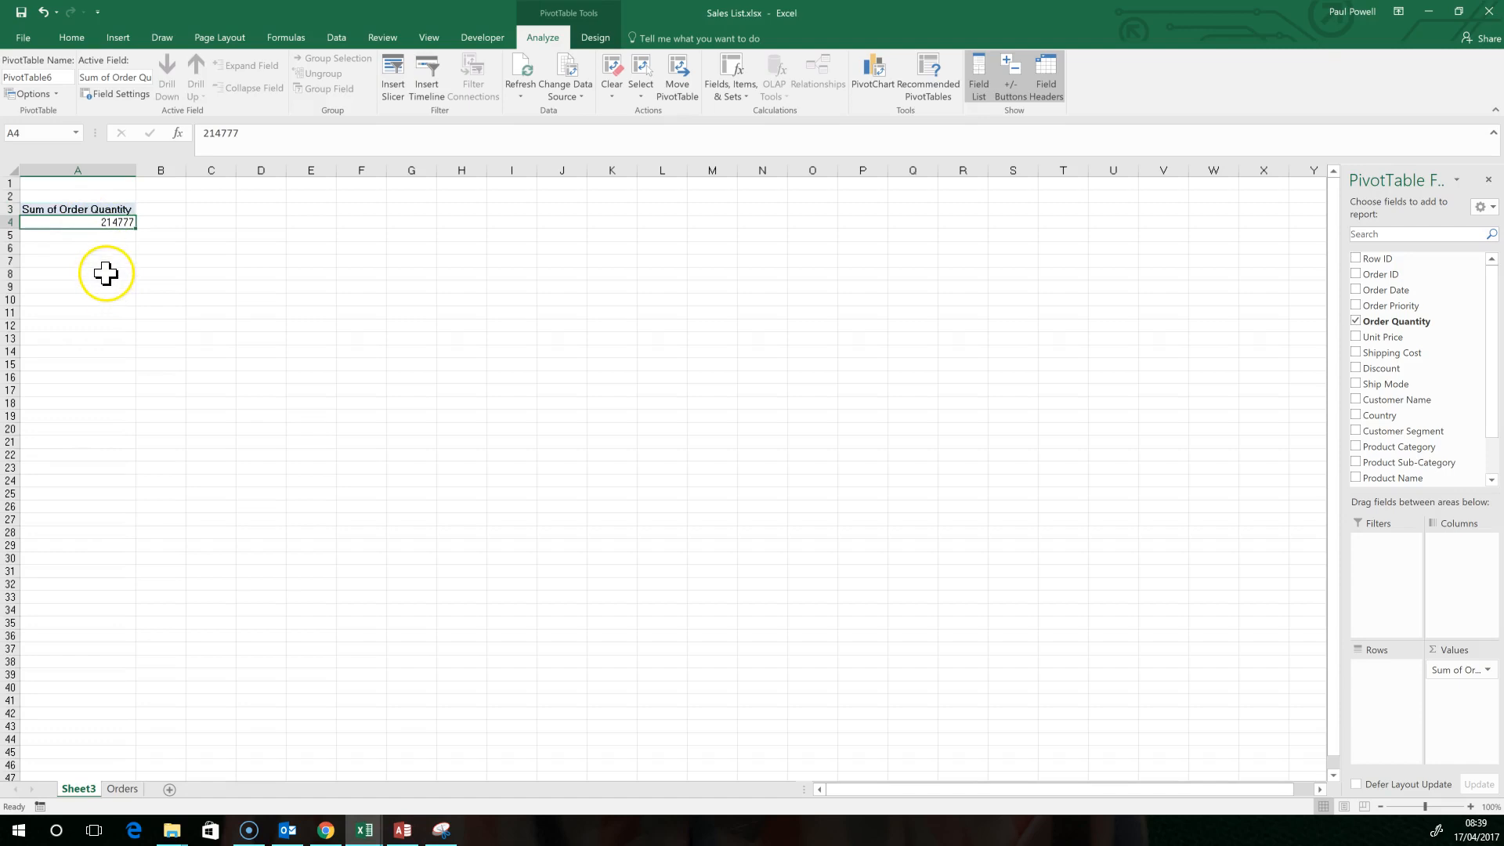
mouse_move(109, 269)
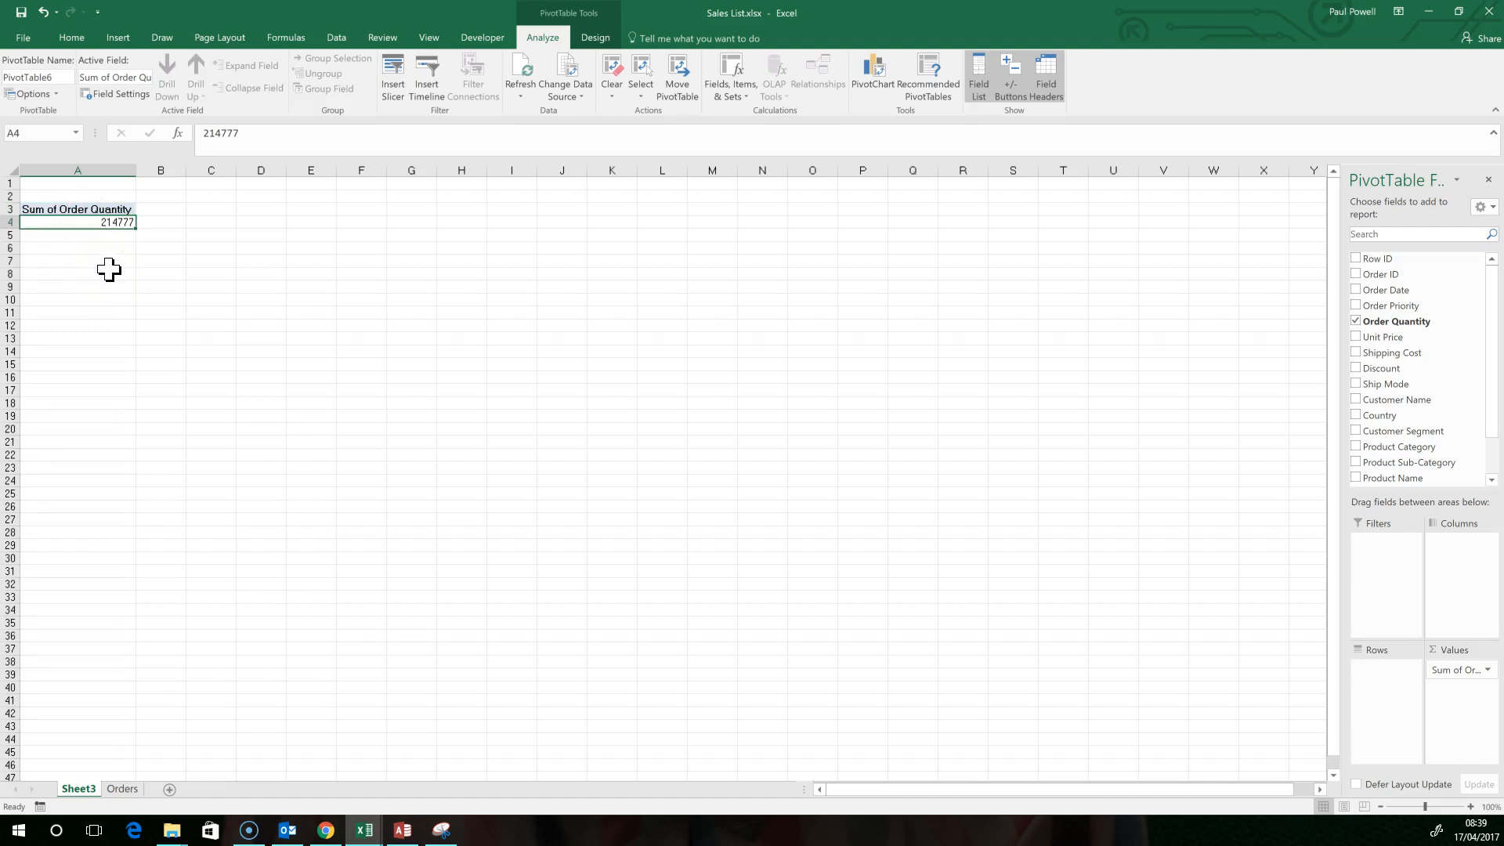
mouse_move(1143, 379)
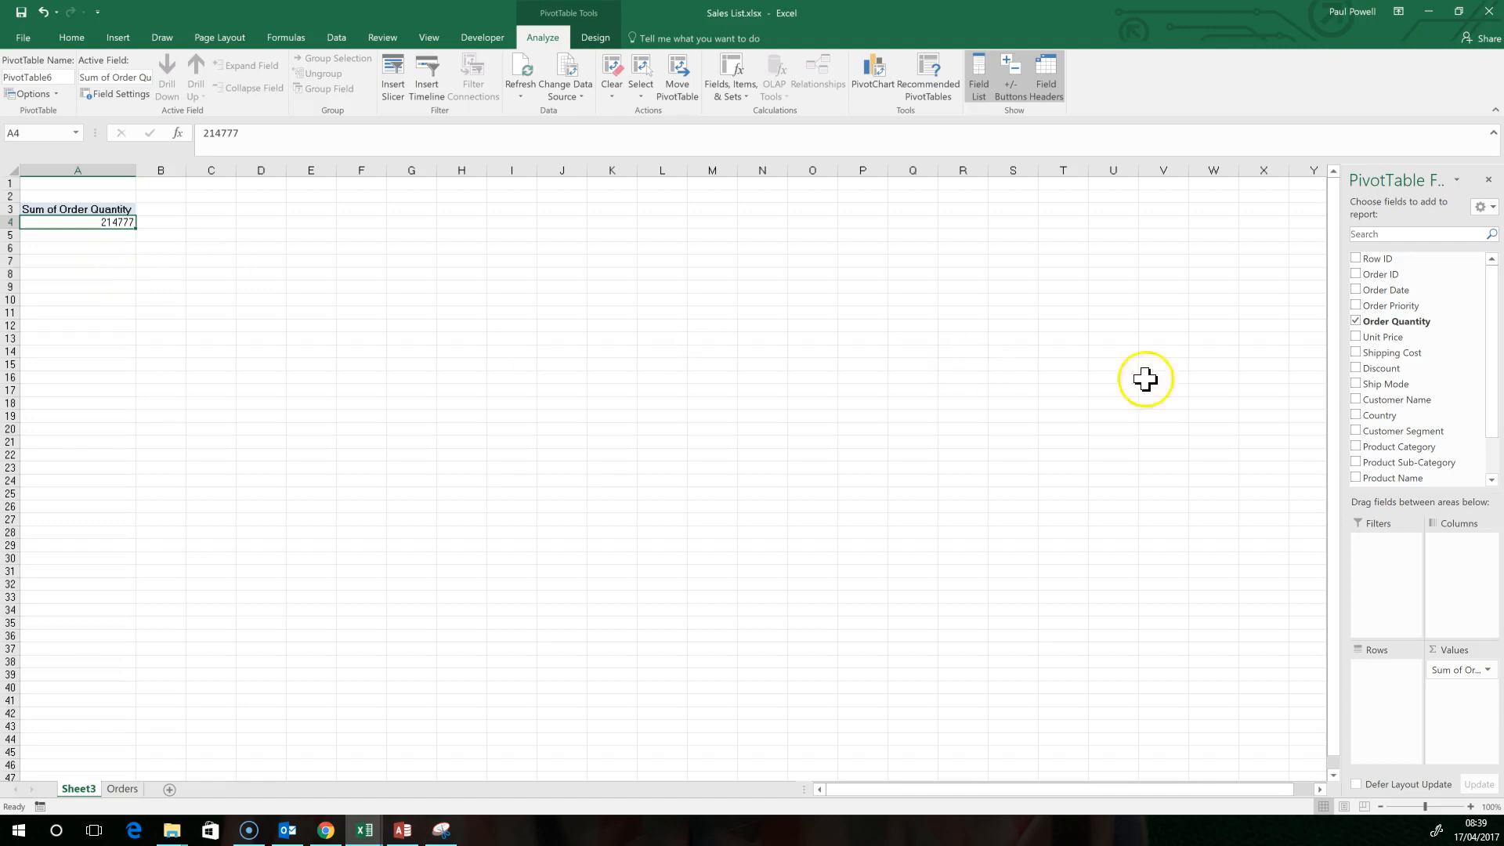
mouse_move(1493, 451)
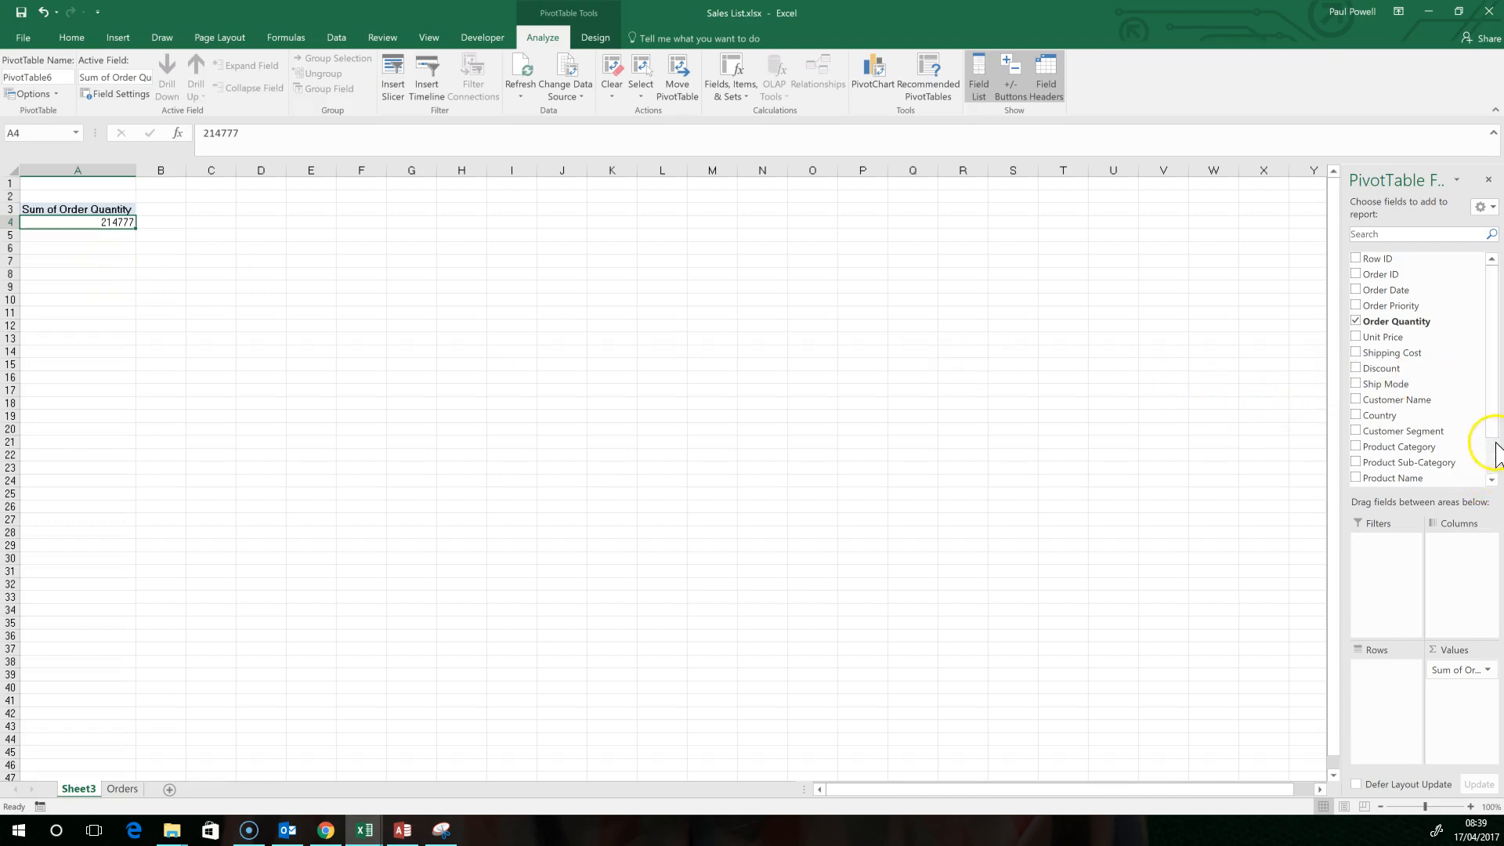
mouse_move(1391, 413)
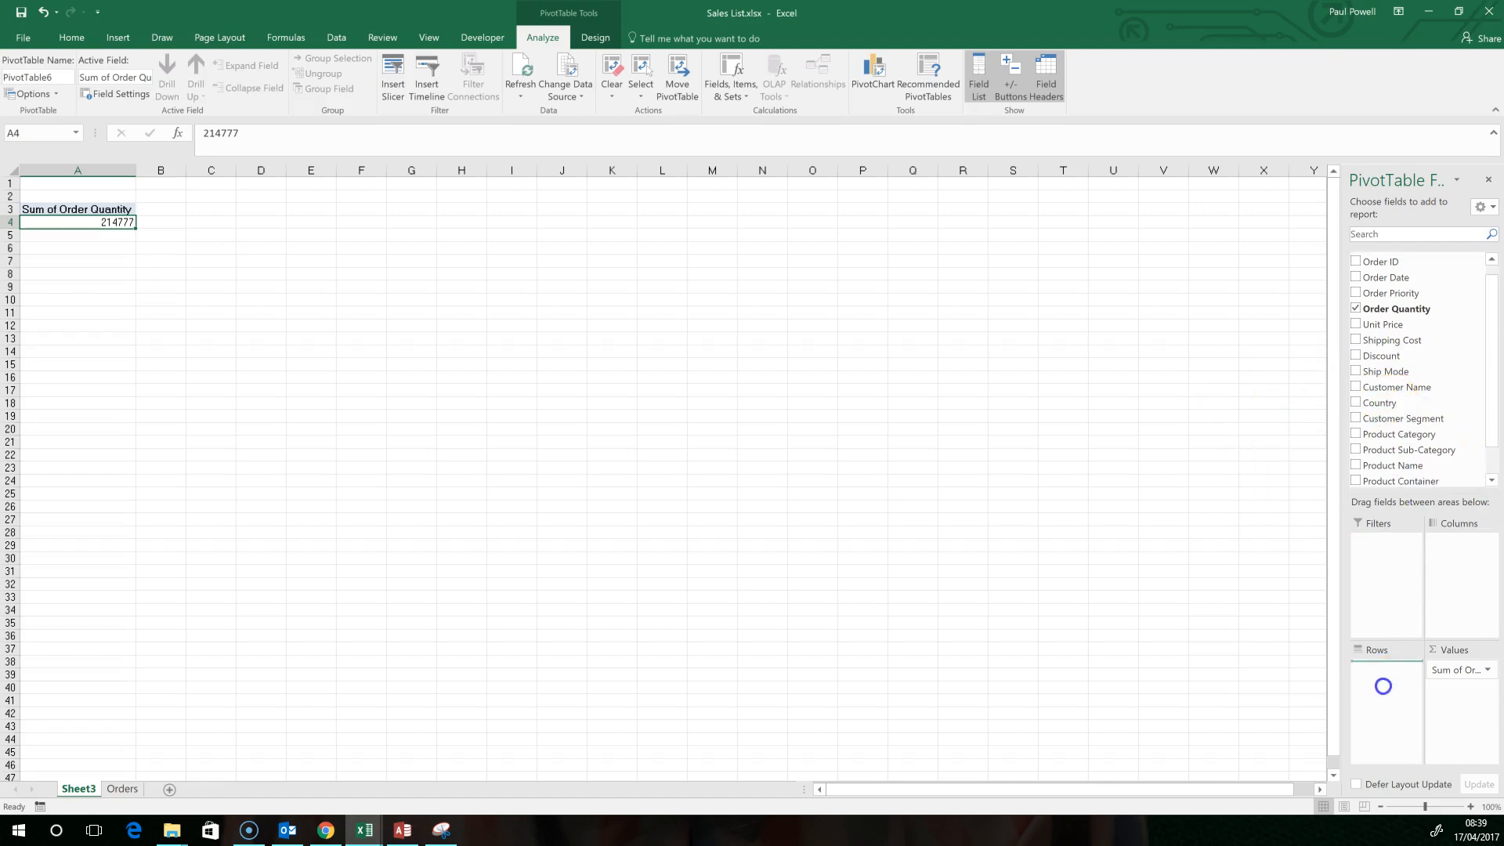
left_click(1355, 403)
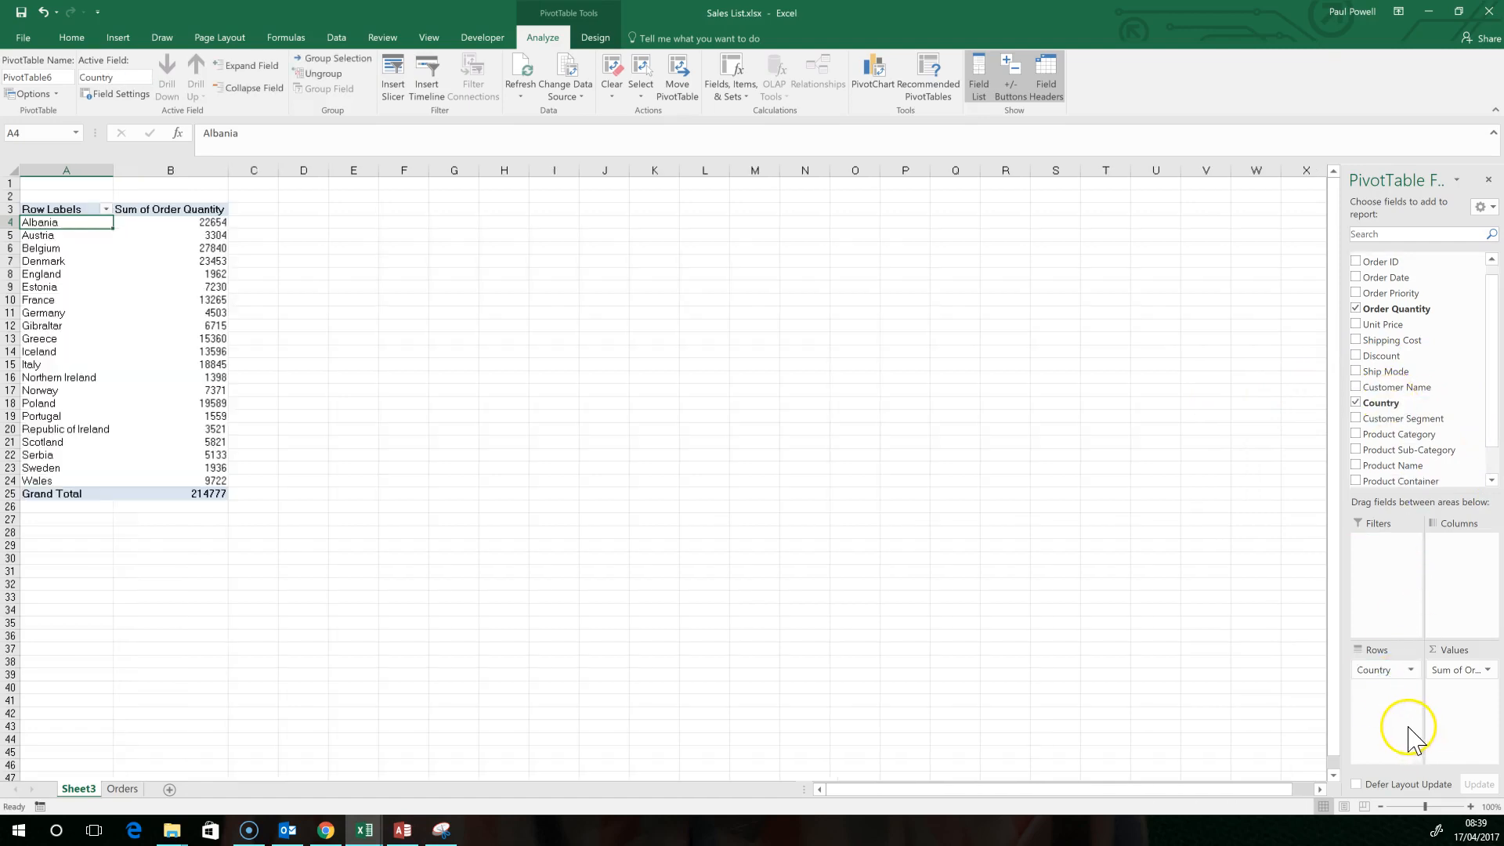
mouse_move(138, 287)
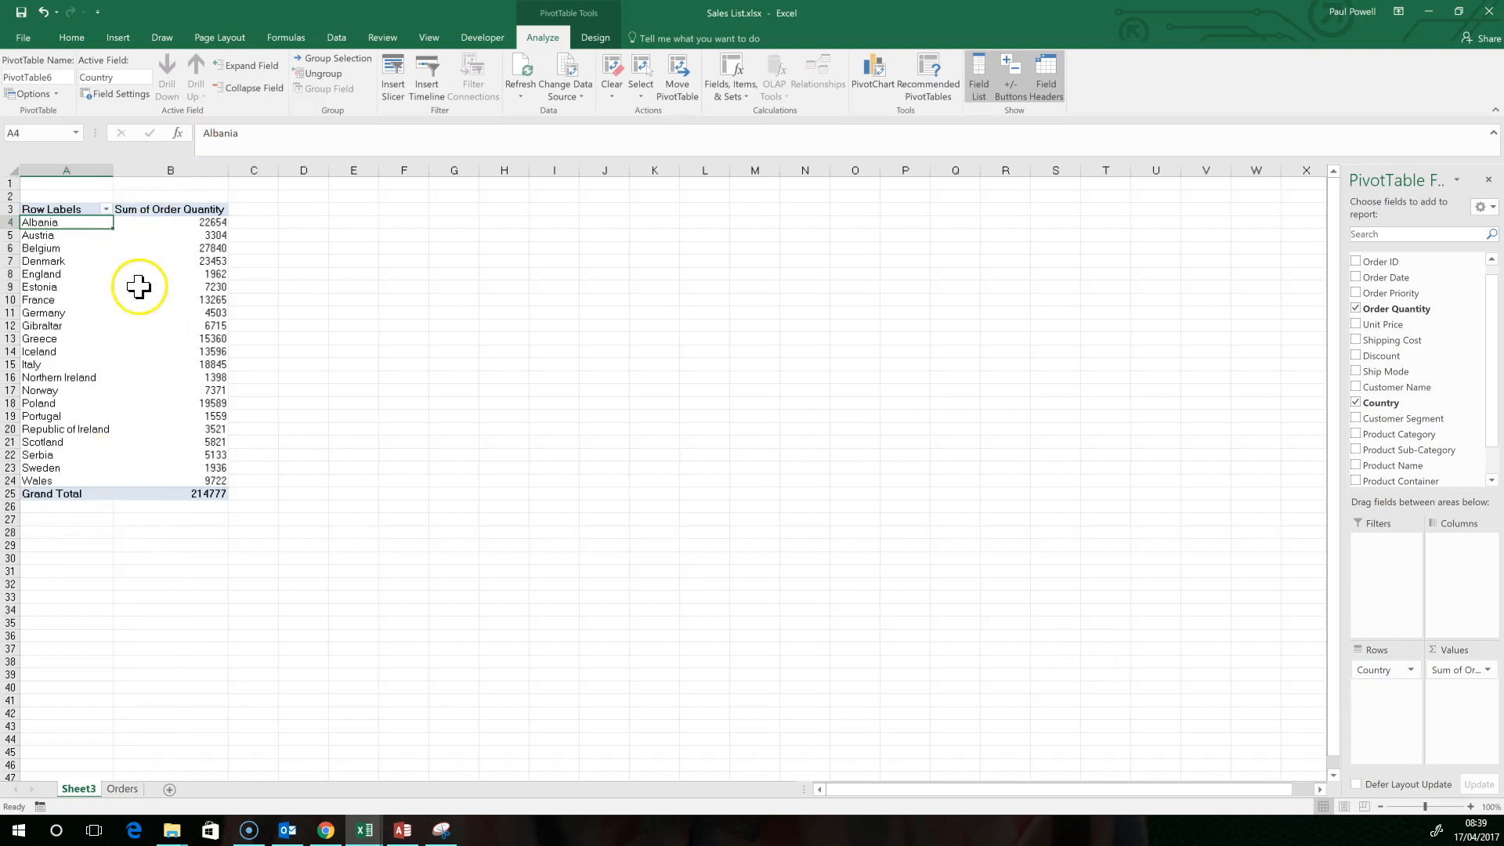
mouse_move(235, 490)
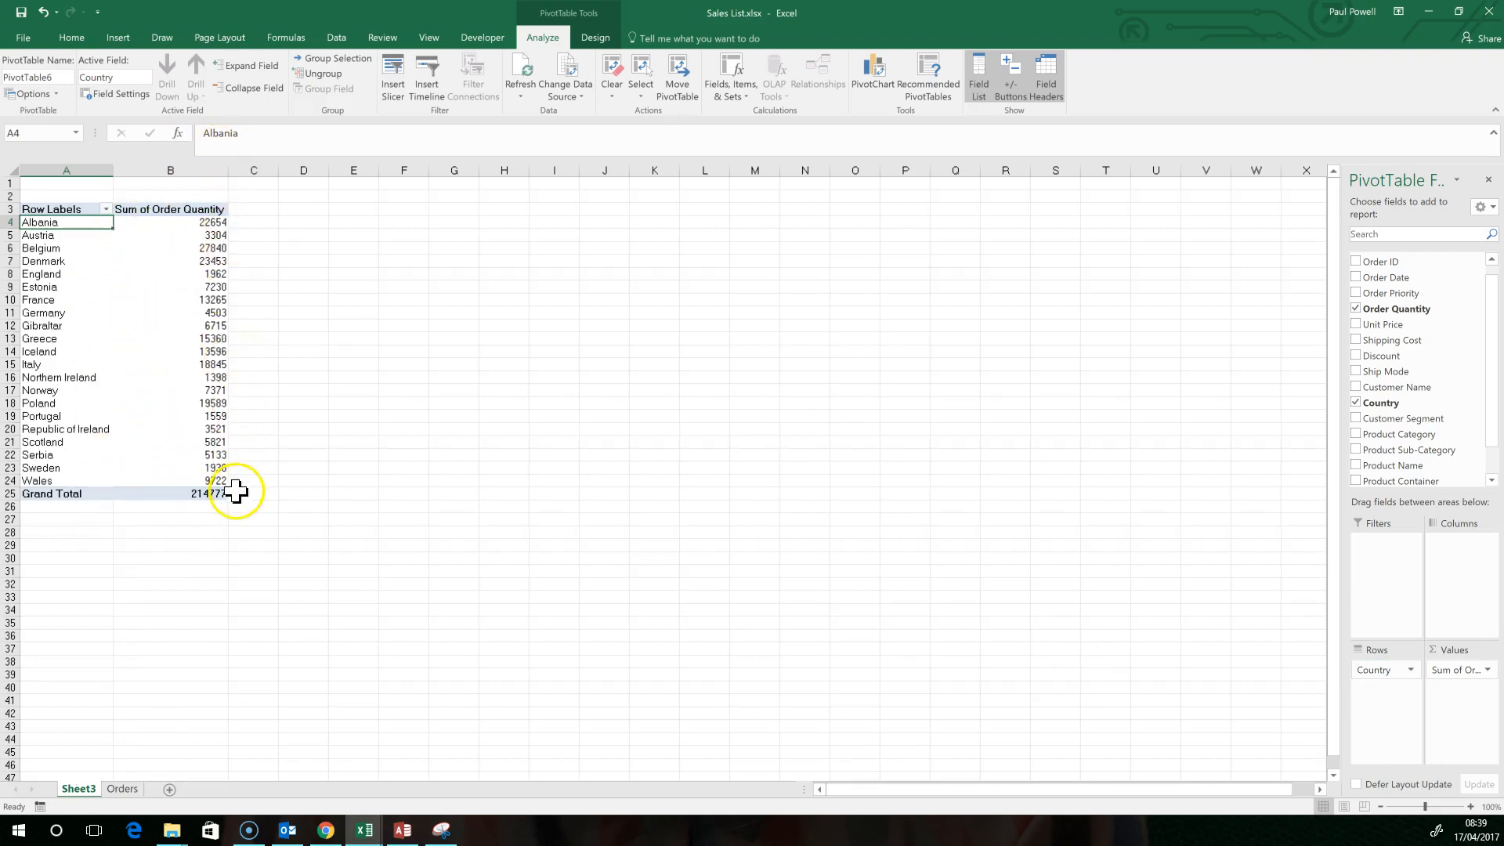
left_click(169, 209)
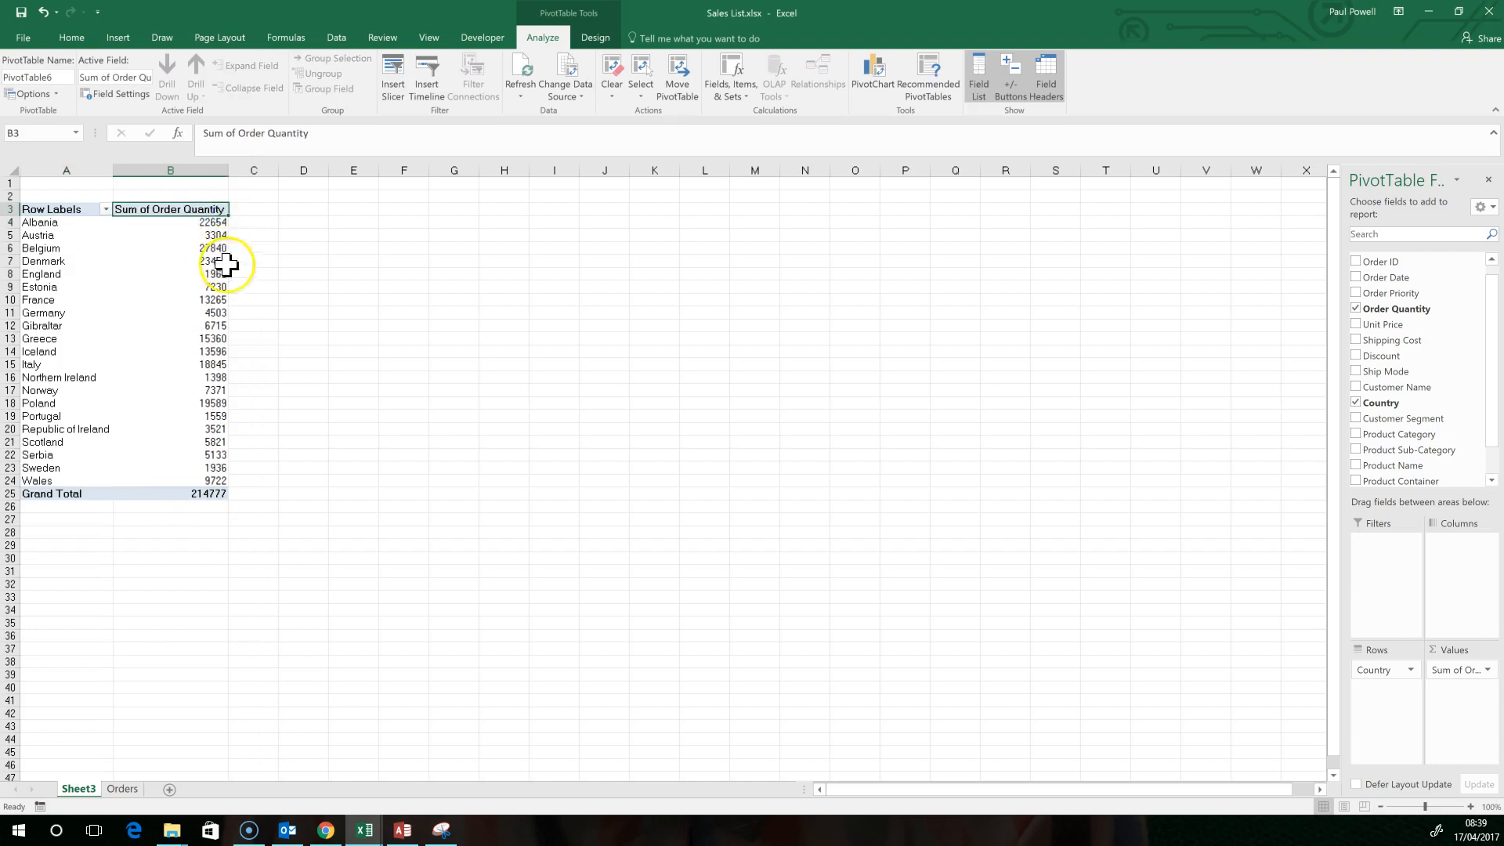
left_click(169, 221)
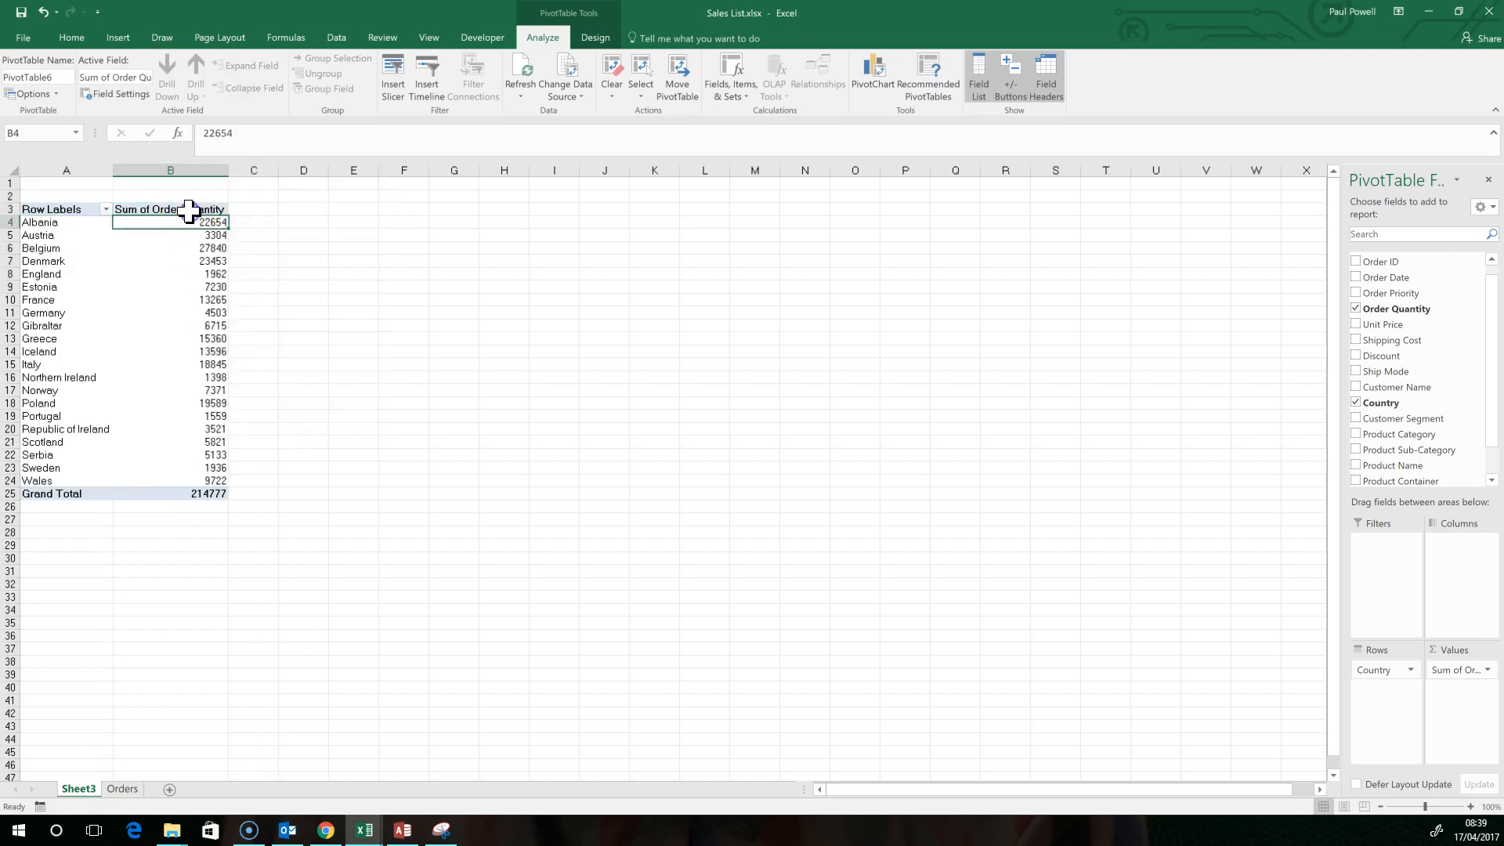
Sort the country rows by order quantity, largest first (Belgium 27,840 on top)
right_click(169, 209)
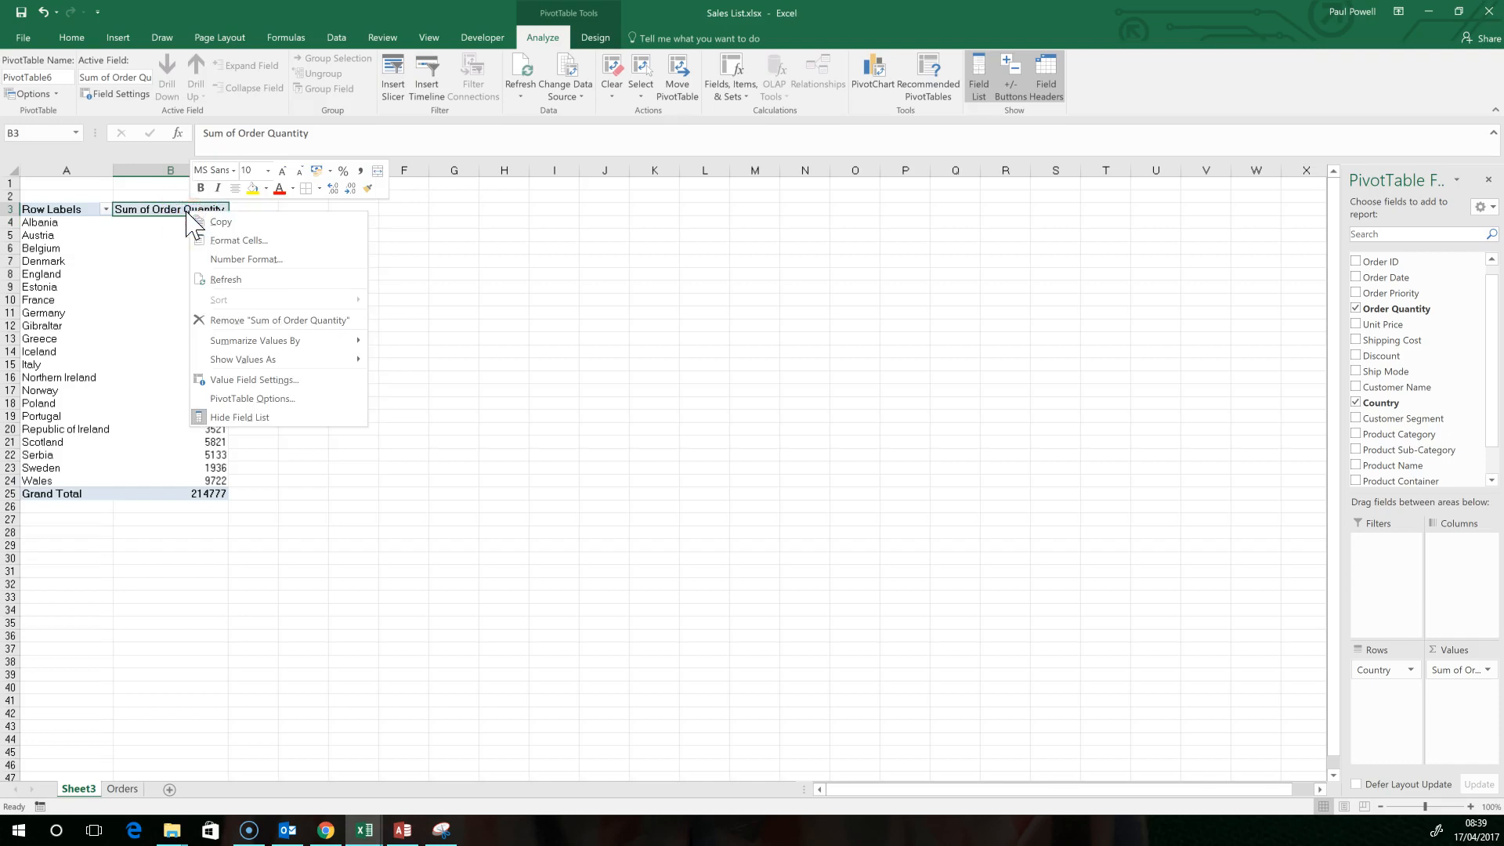
left_click(226, 279)
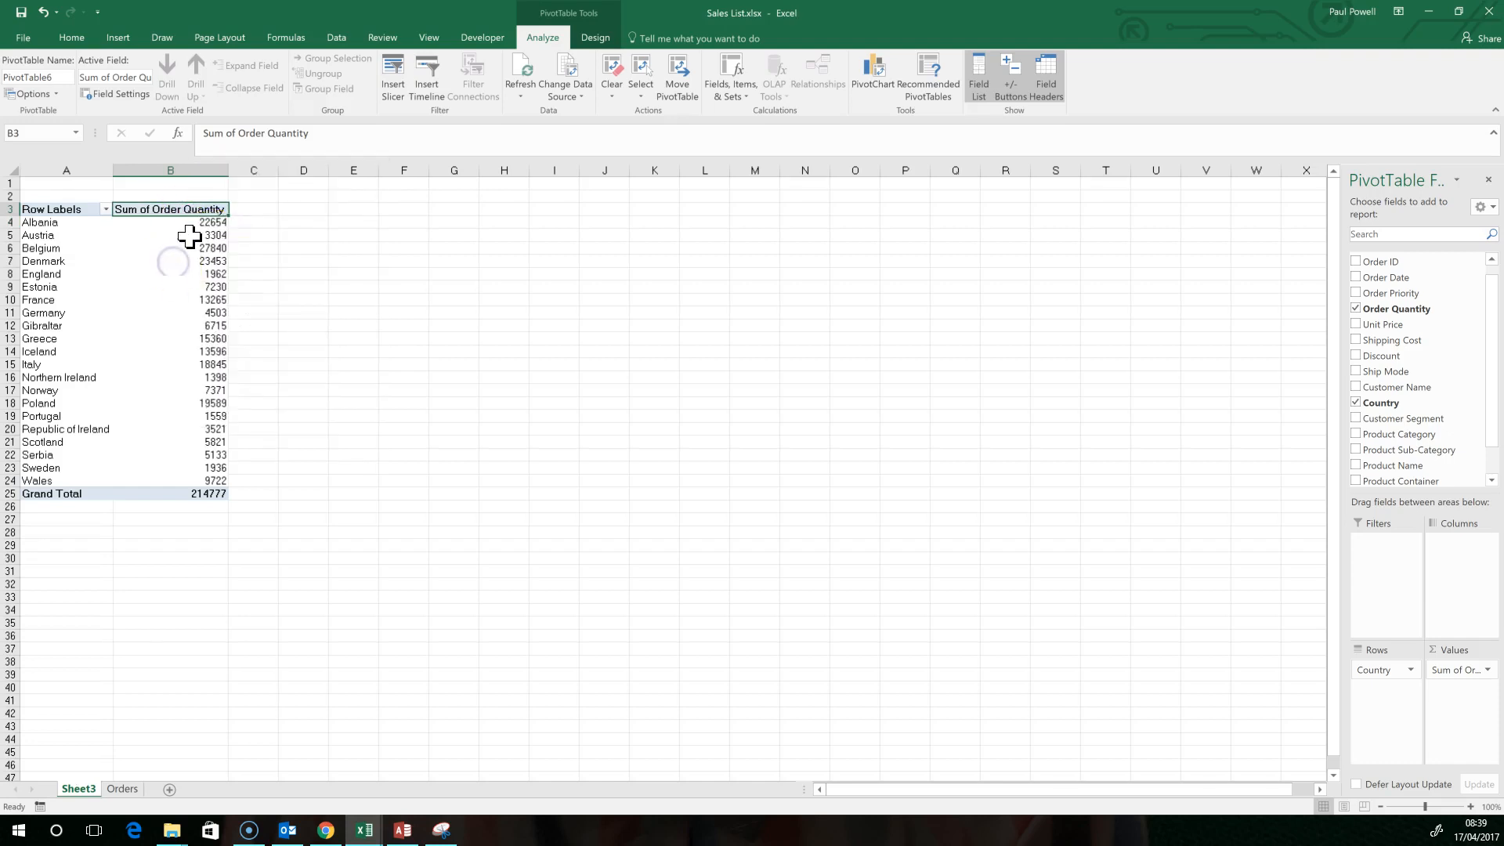
mouse_move(189, 220)
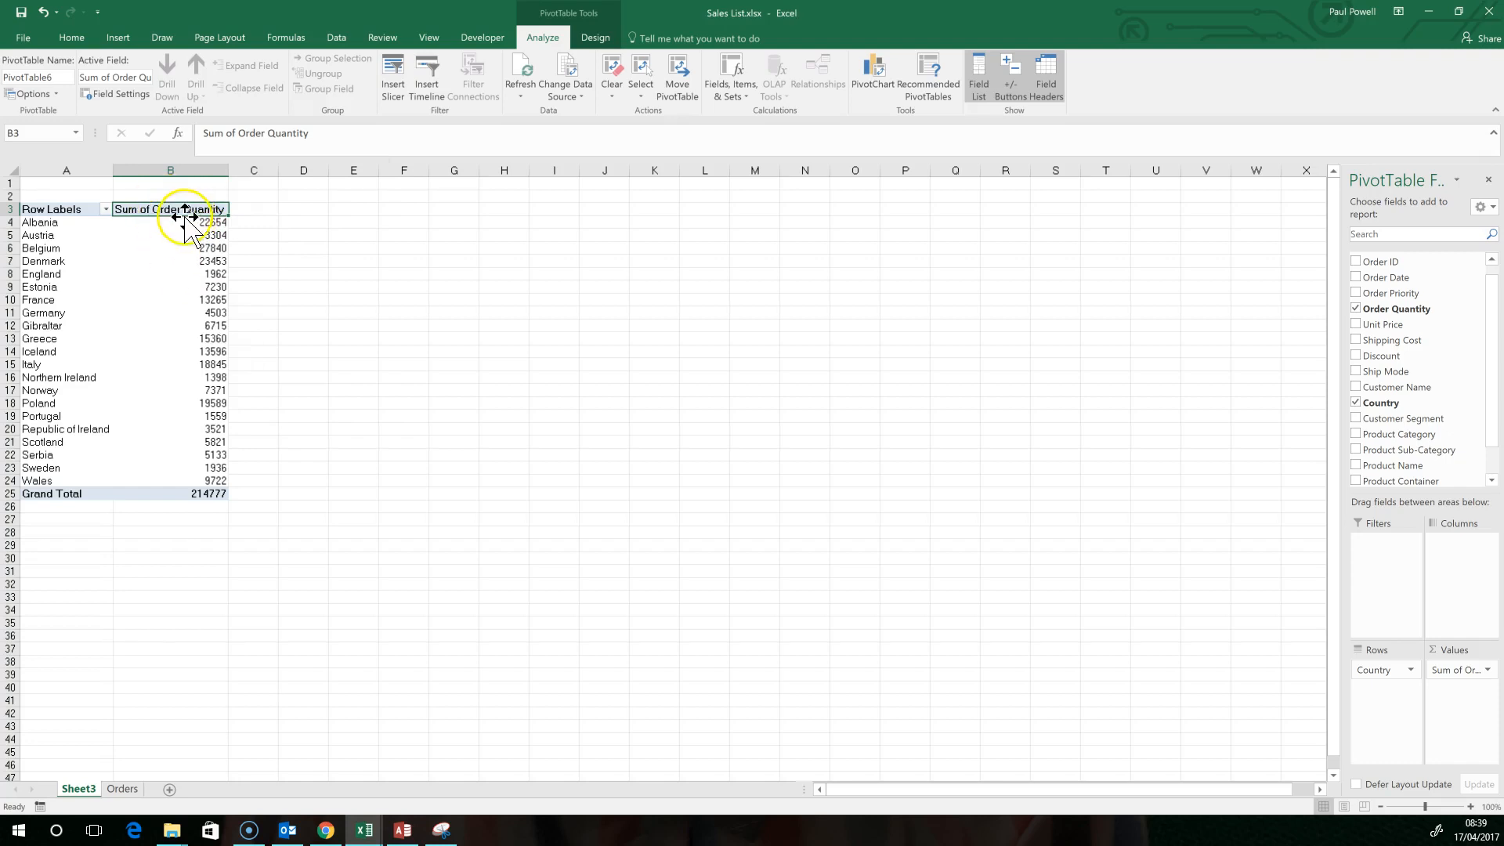
right_click(182, 222)
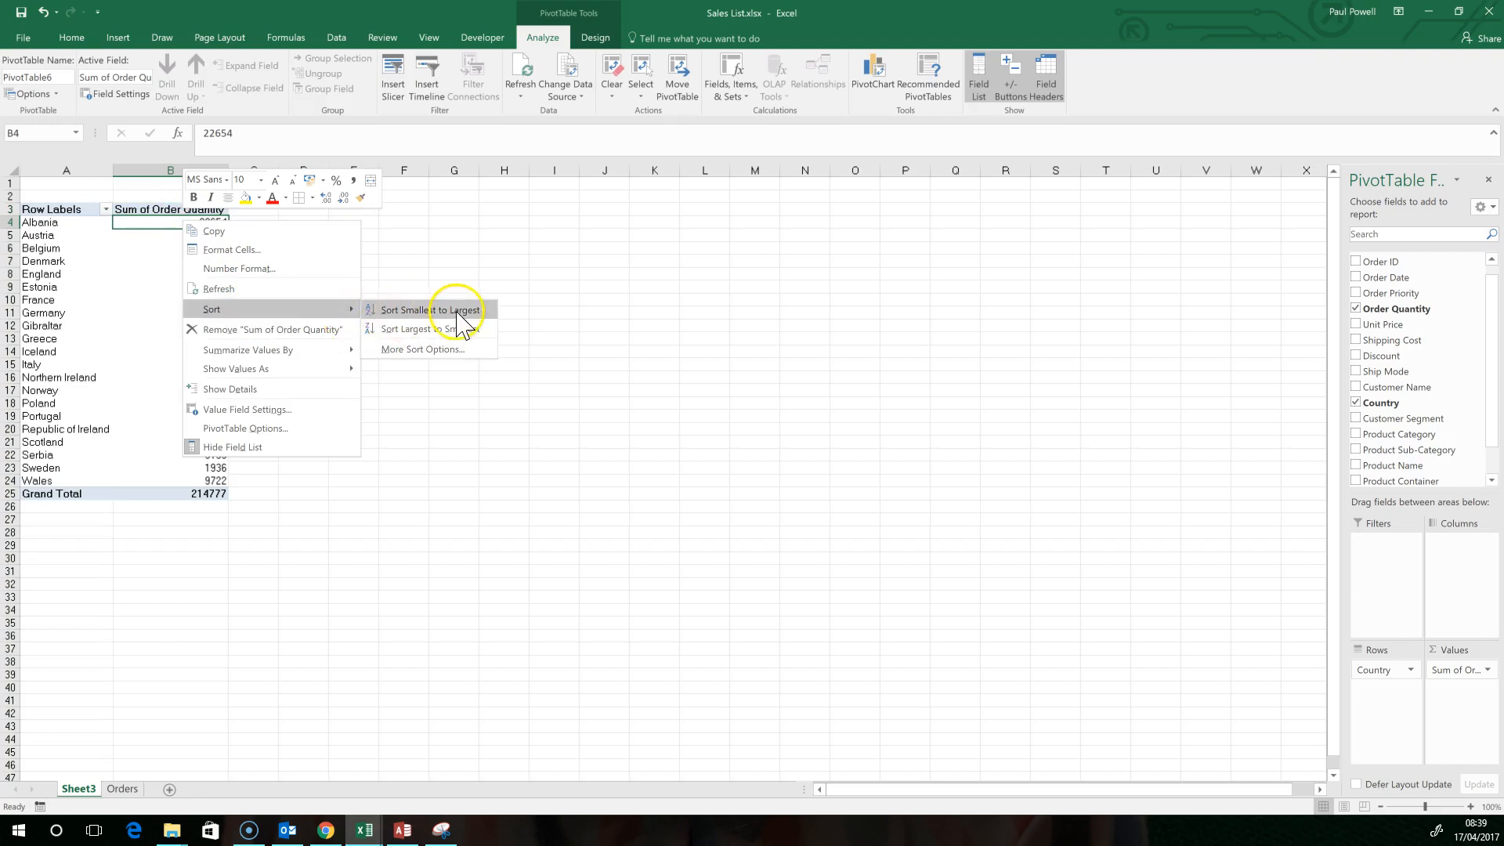
left_click(416, 328)
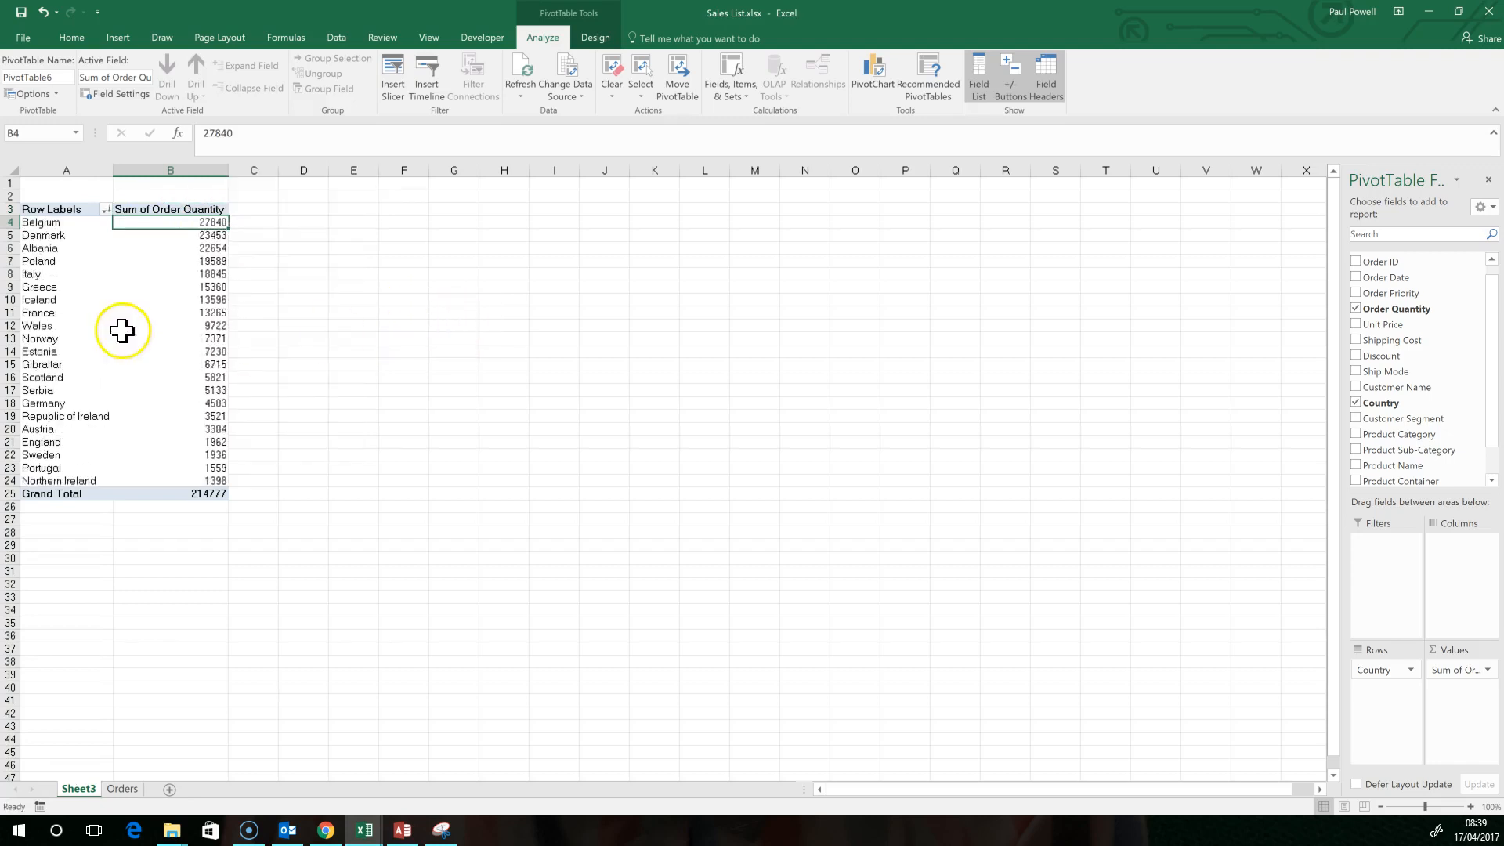
mouse_move(189, 464)
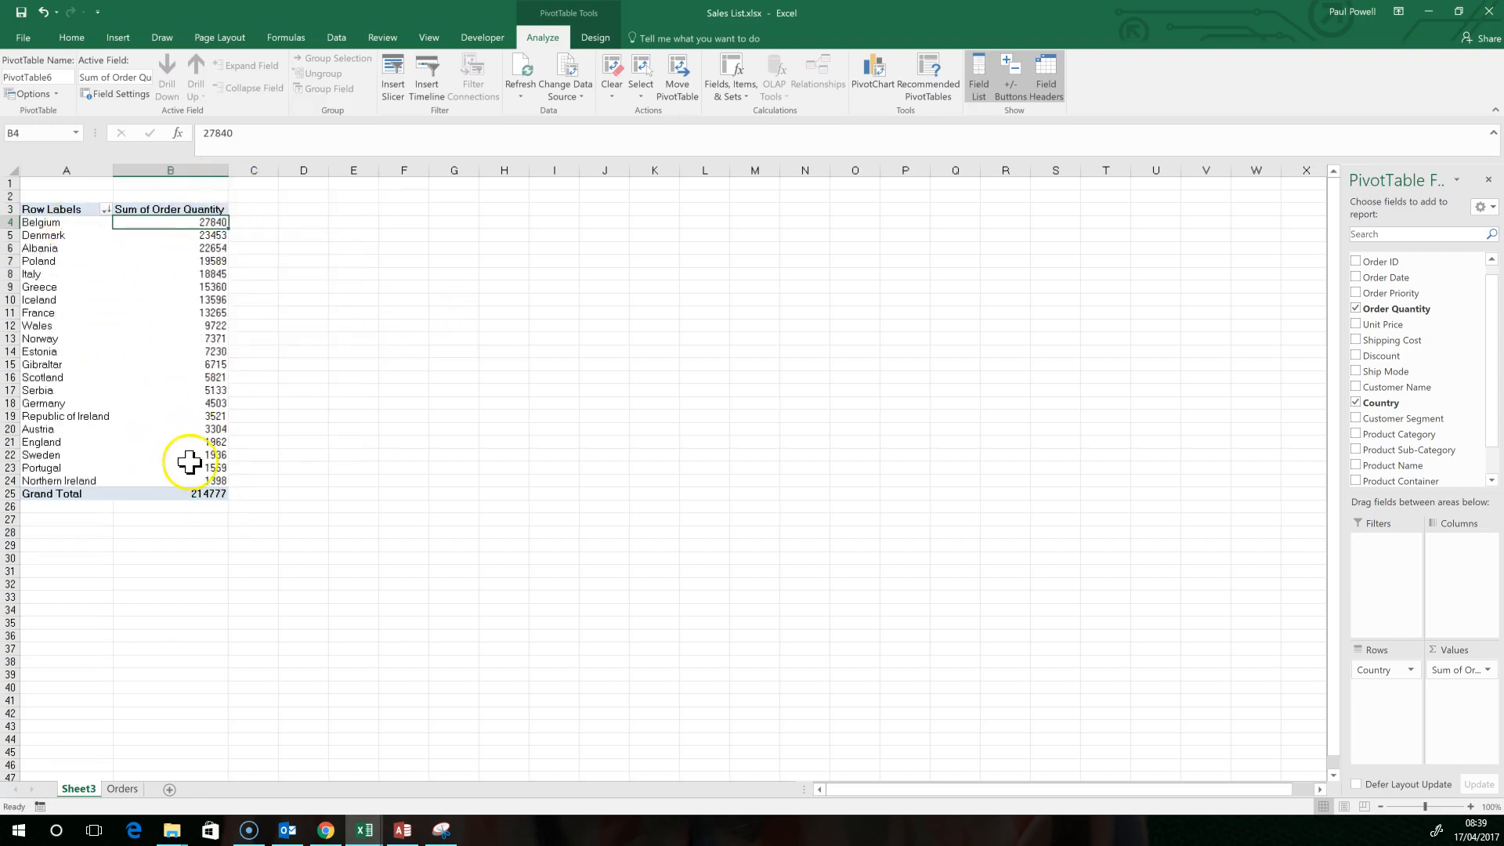
mouse_move(409, 404)
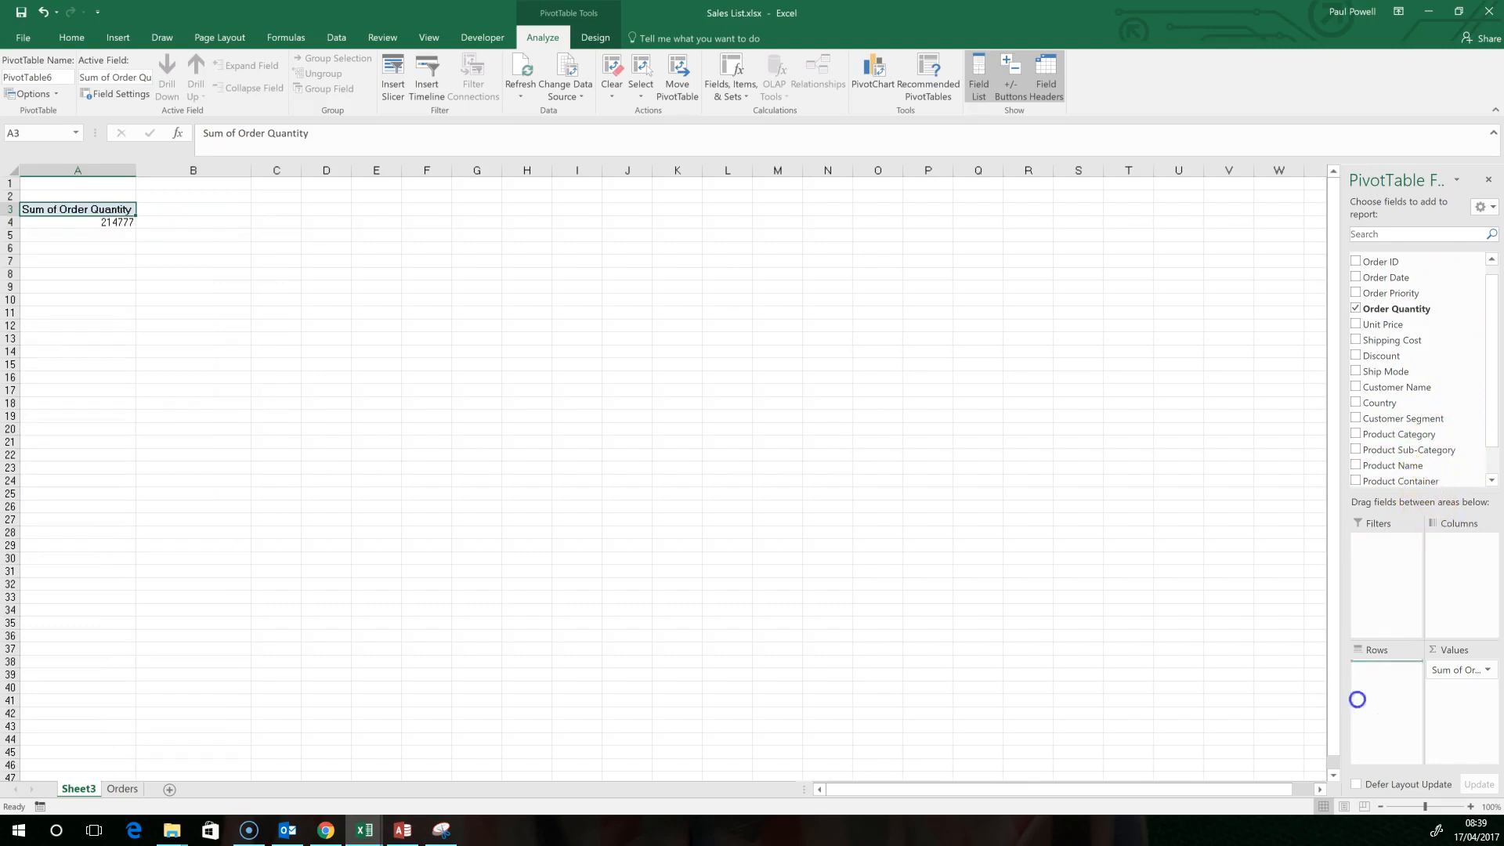
Add Product Category and Product Sub-Category to the PivotTable rows
left_click(1357, 434)
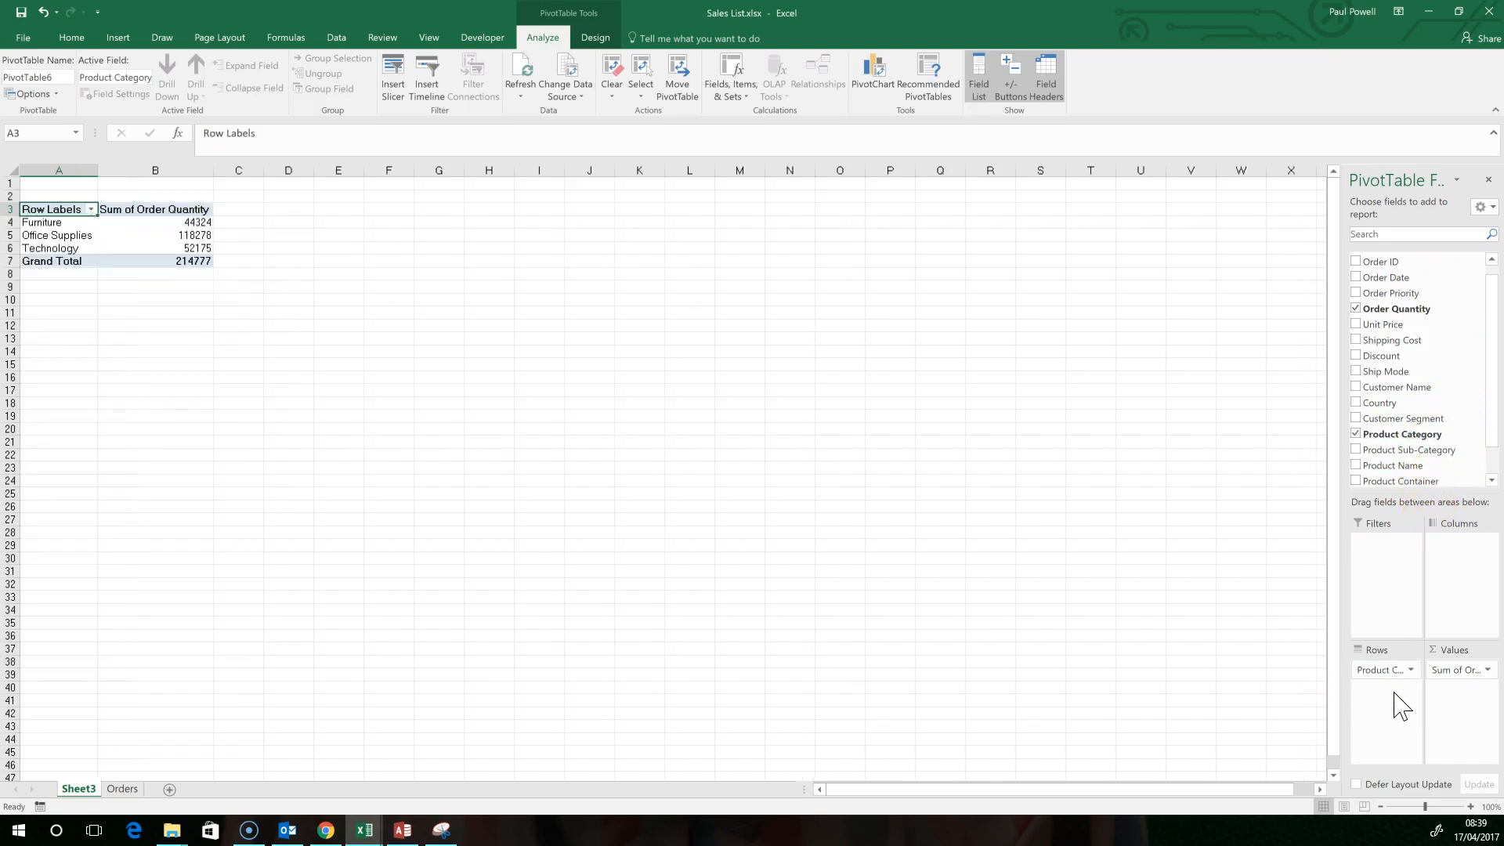
mouse_move(1410, 450)
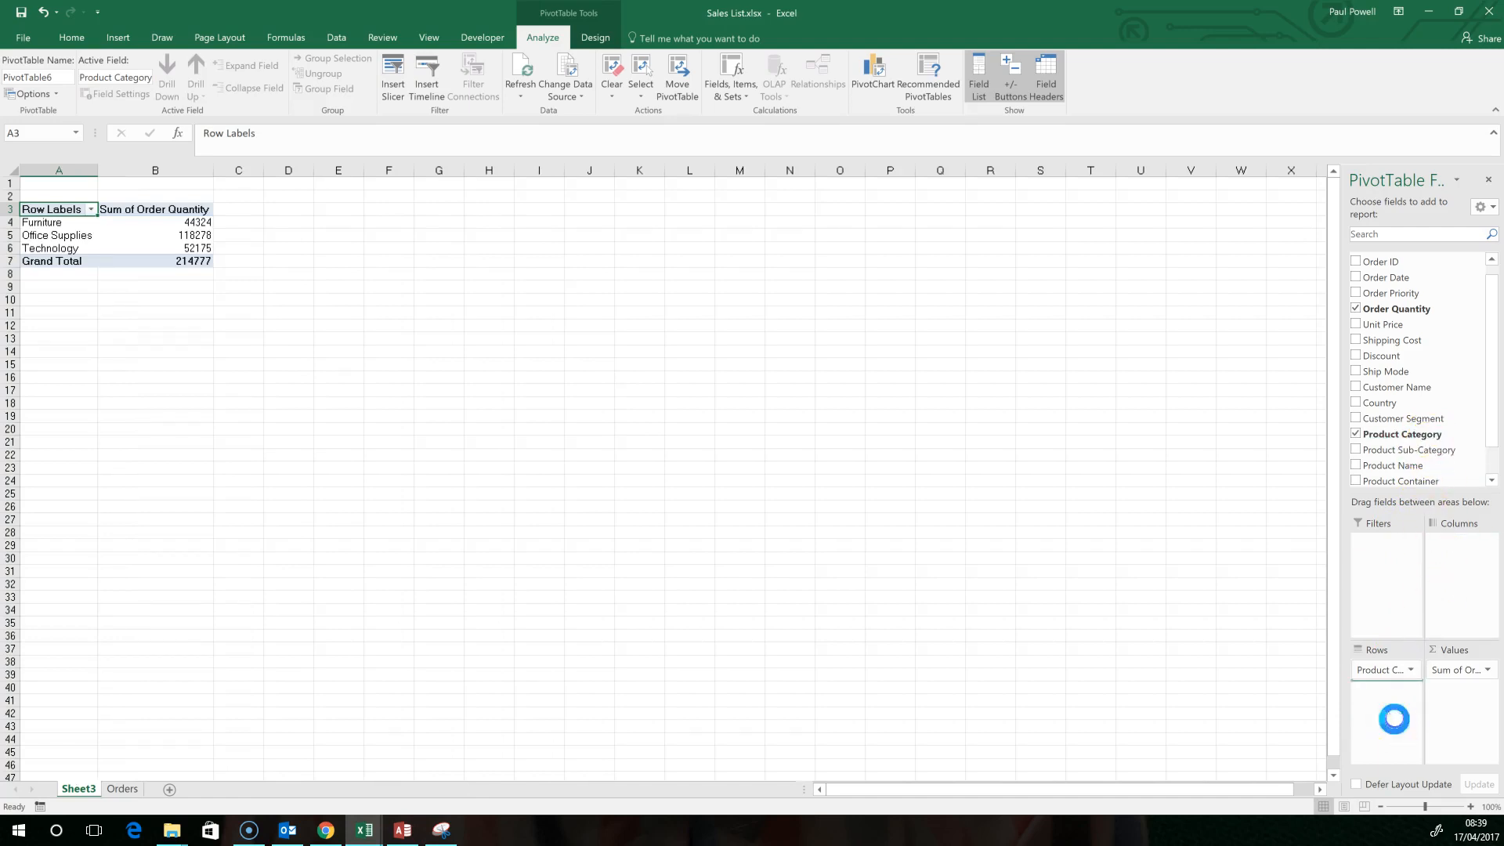
left_click(1357, 450)
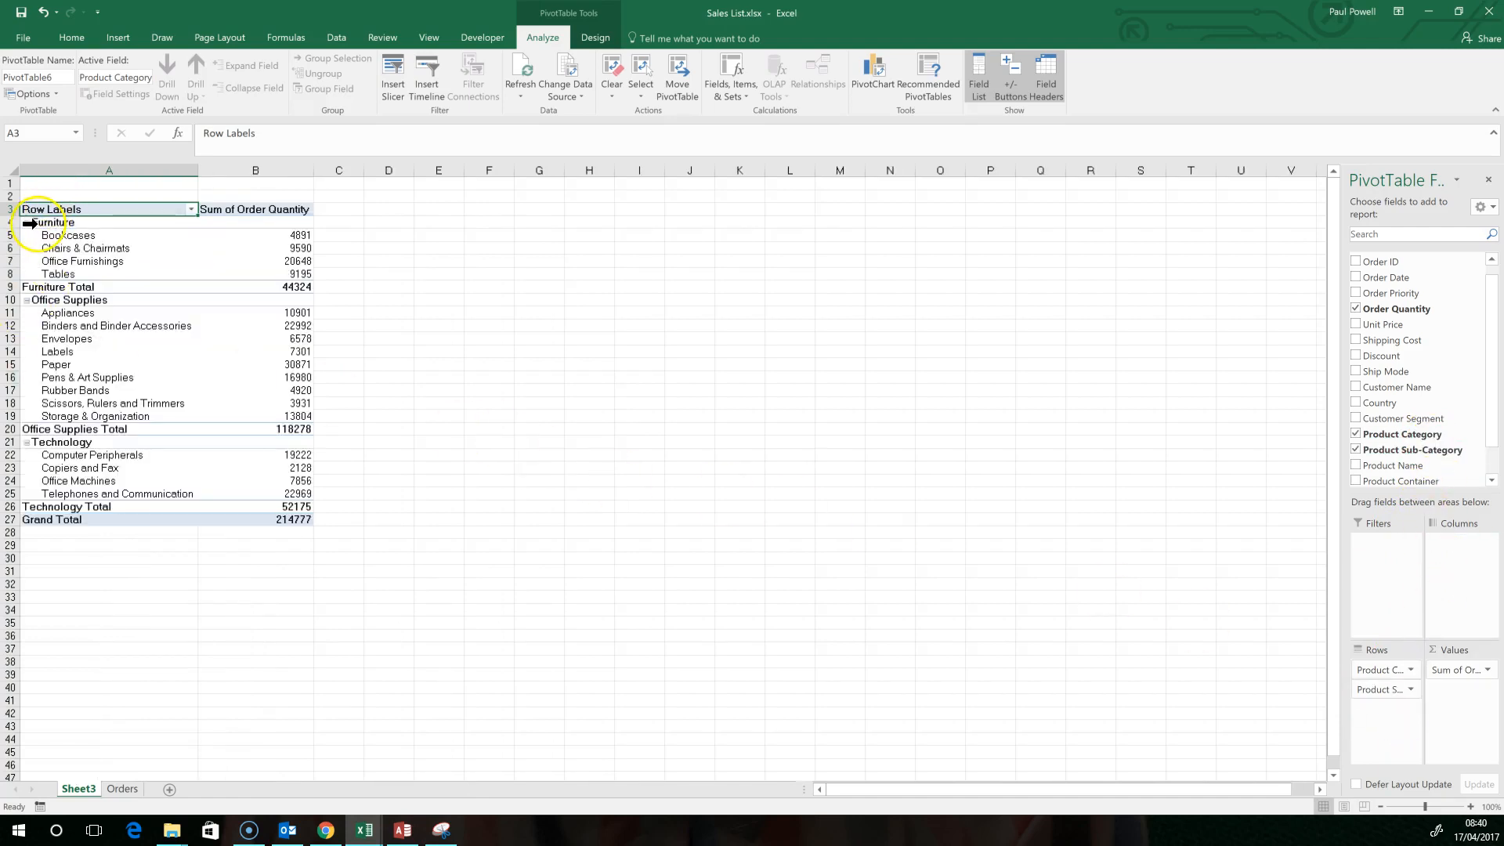
Review the Bookcases, Tables, Furniture Total and Grand Total quantities
left_click(67, 235)
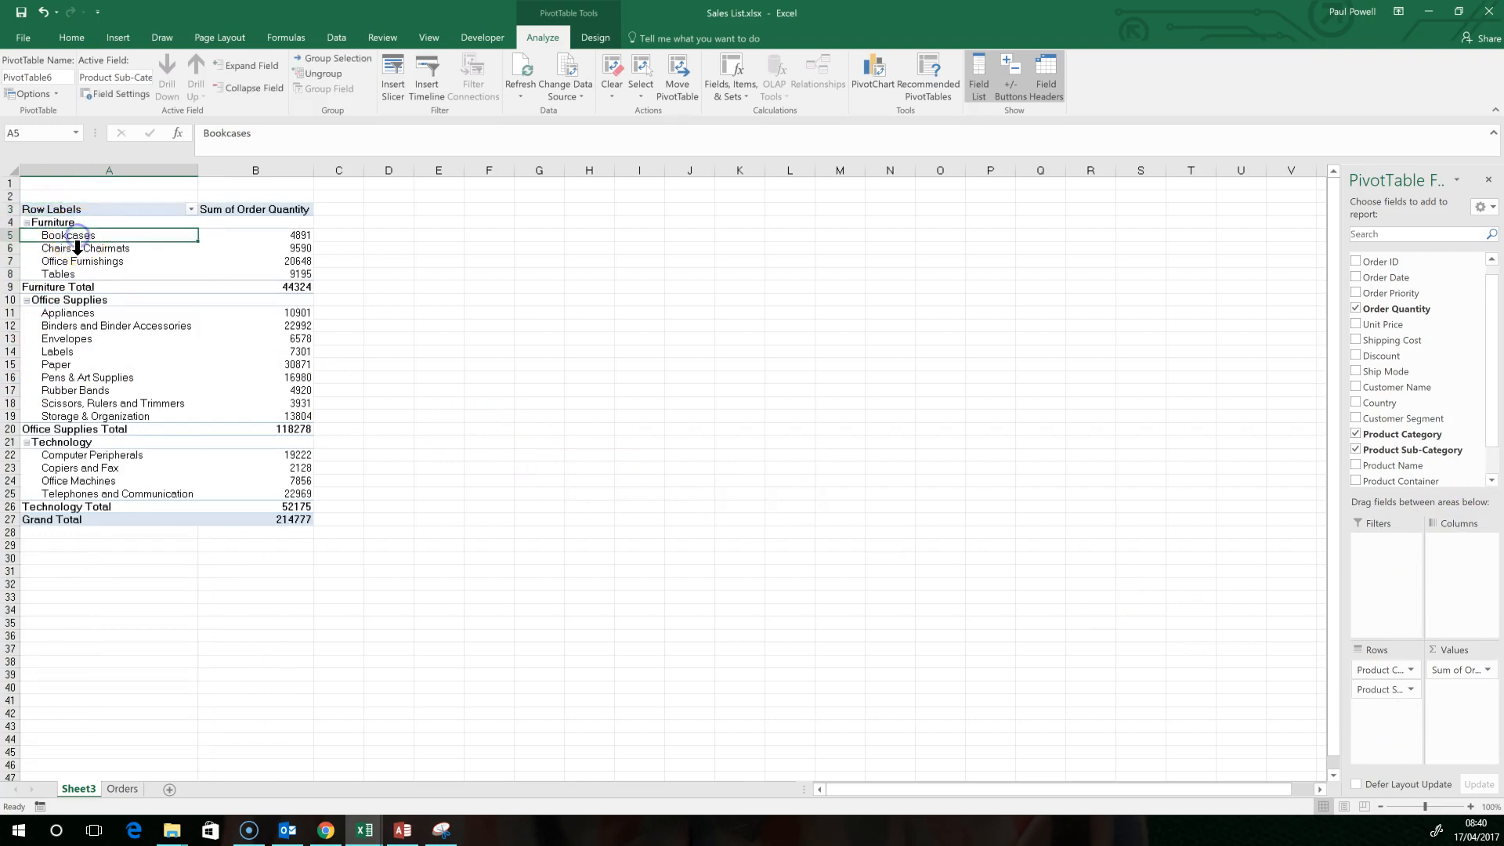
left_click(108, 273)
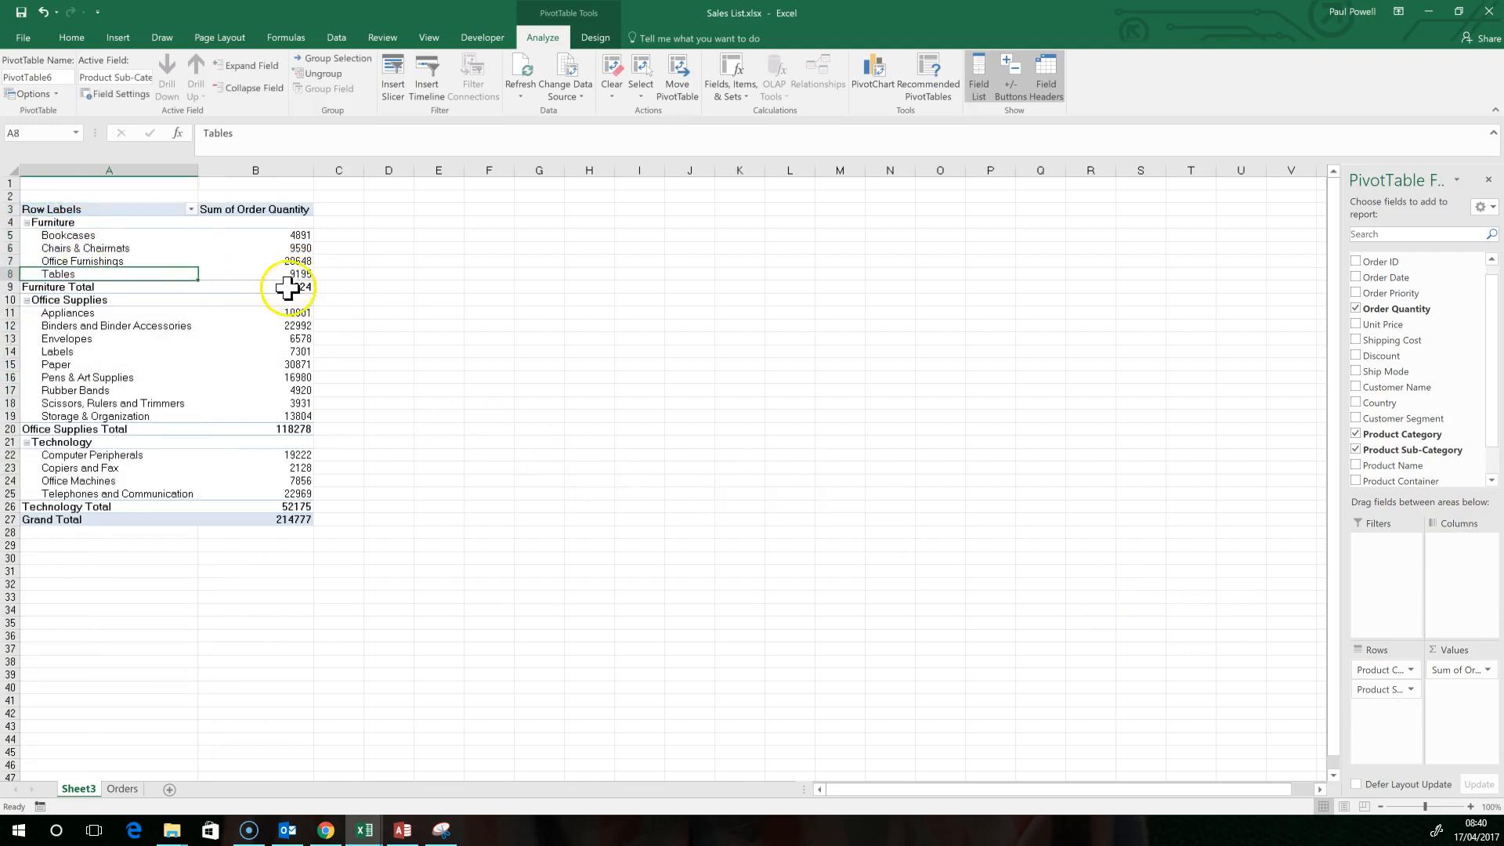
left_click(254, 285)
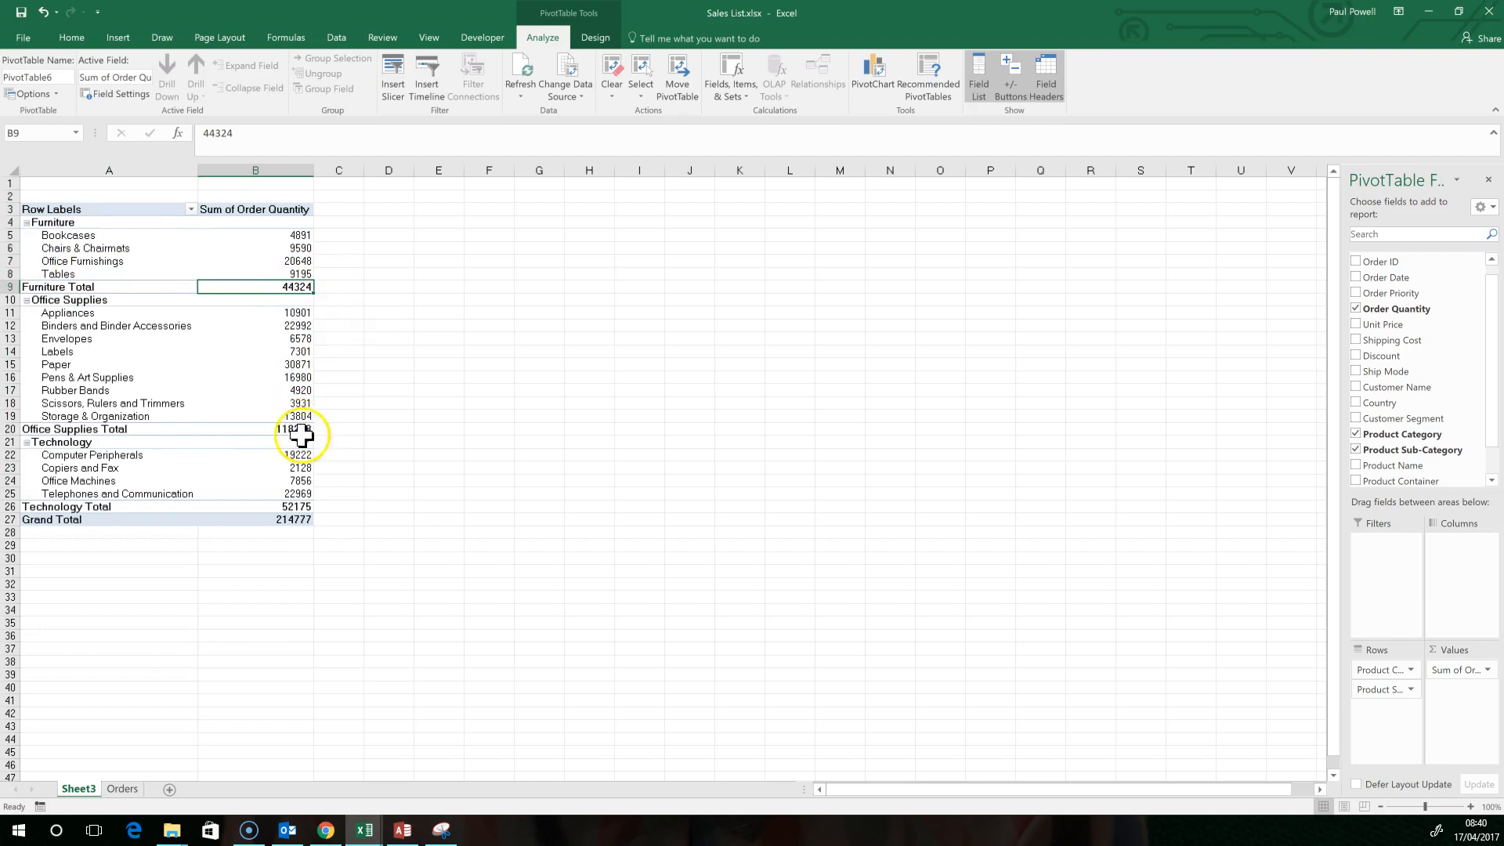
left_click(253, 518)
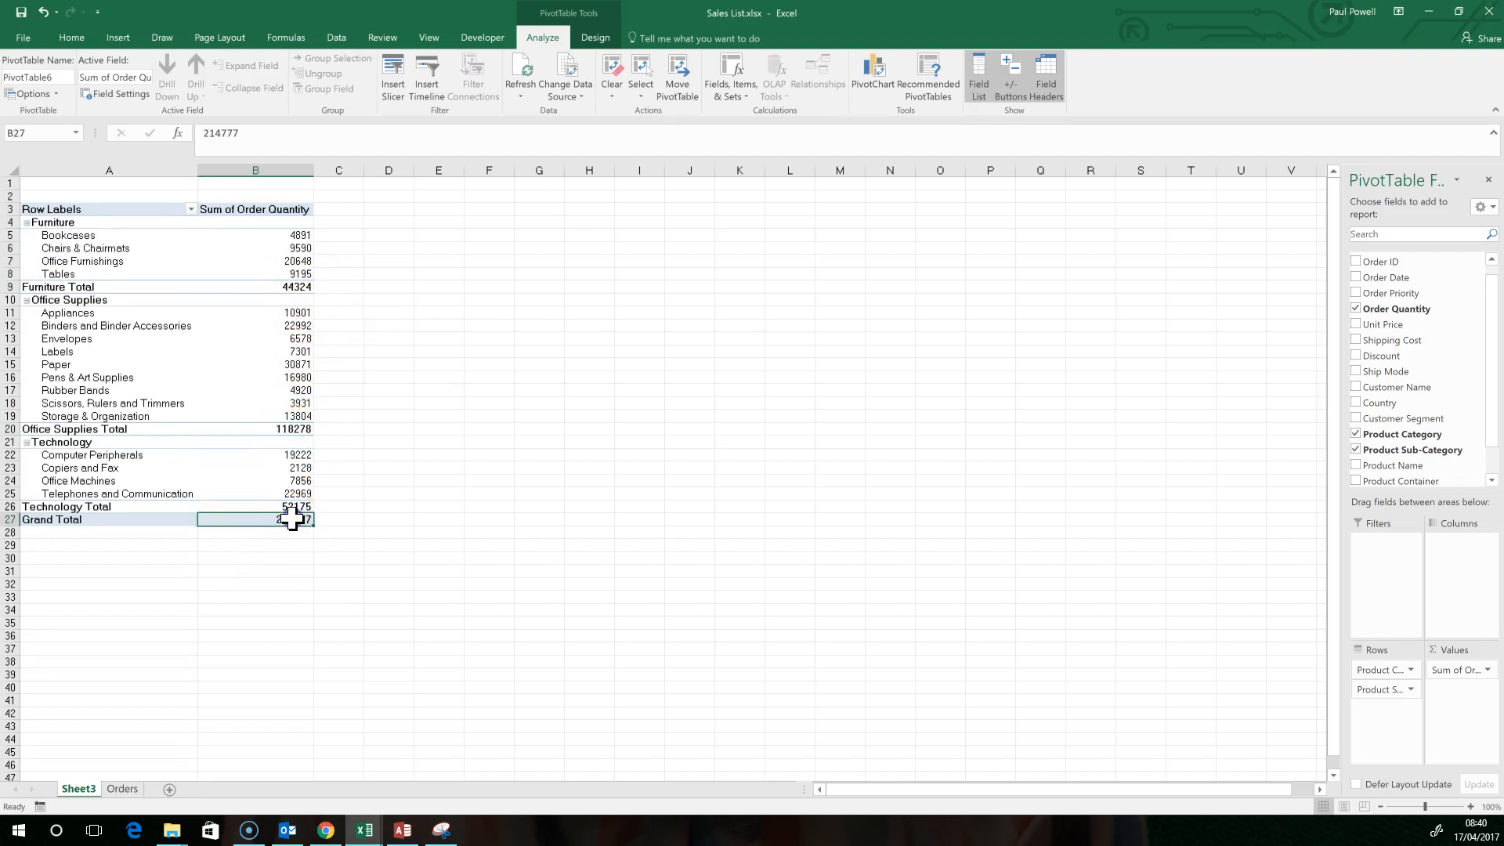
mouse_move(614, 420)
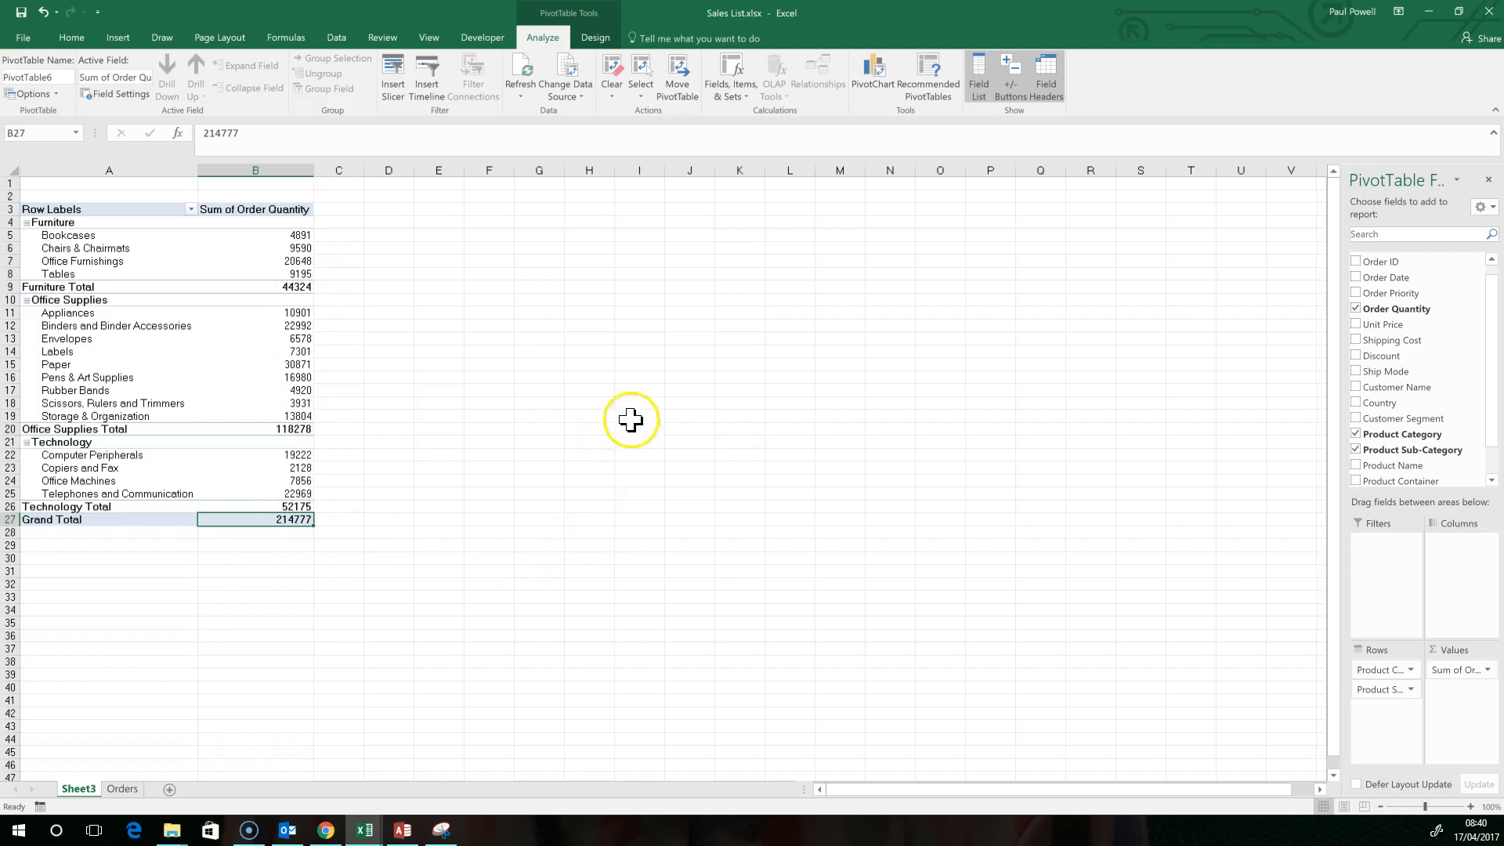
mouse_move(1410, 355)
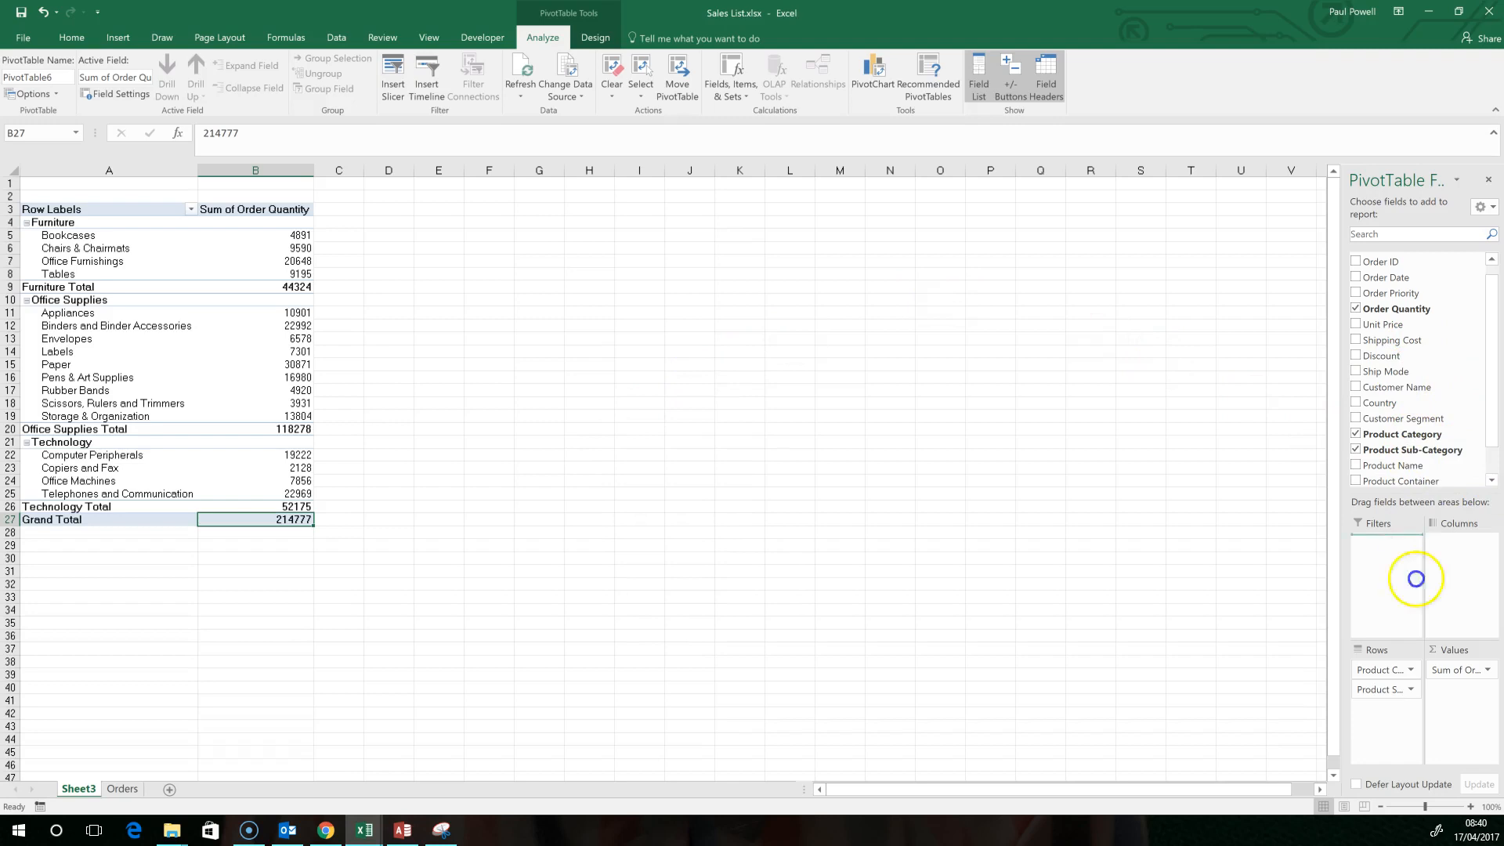
left_click(1357, 372)
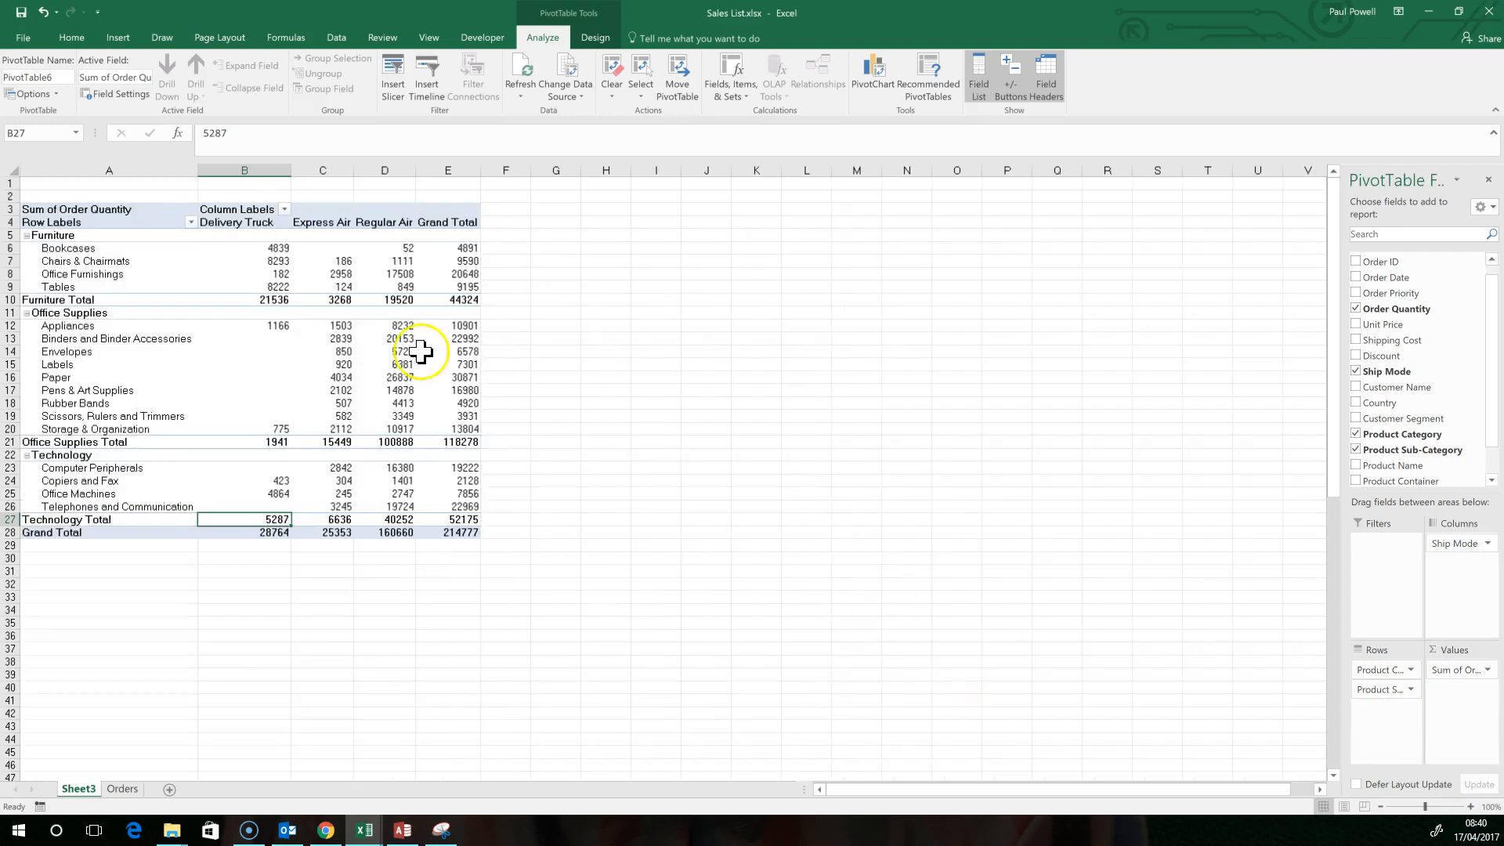
mouse_move(221, 221)
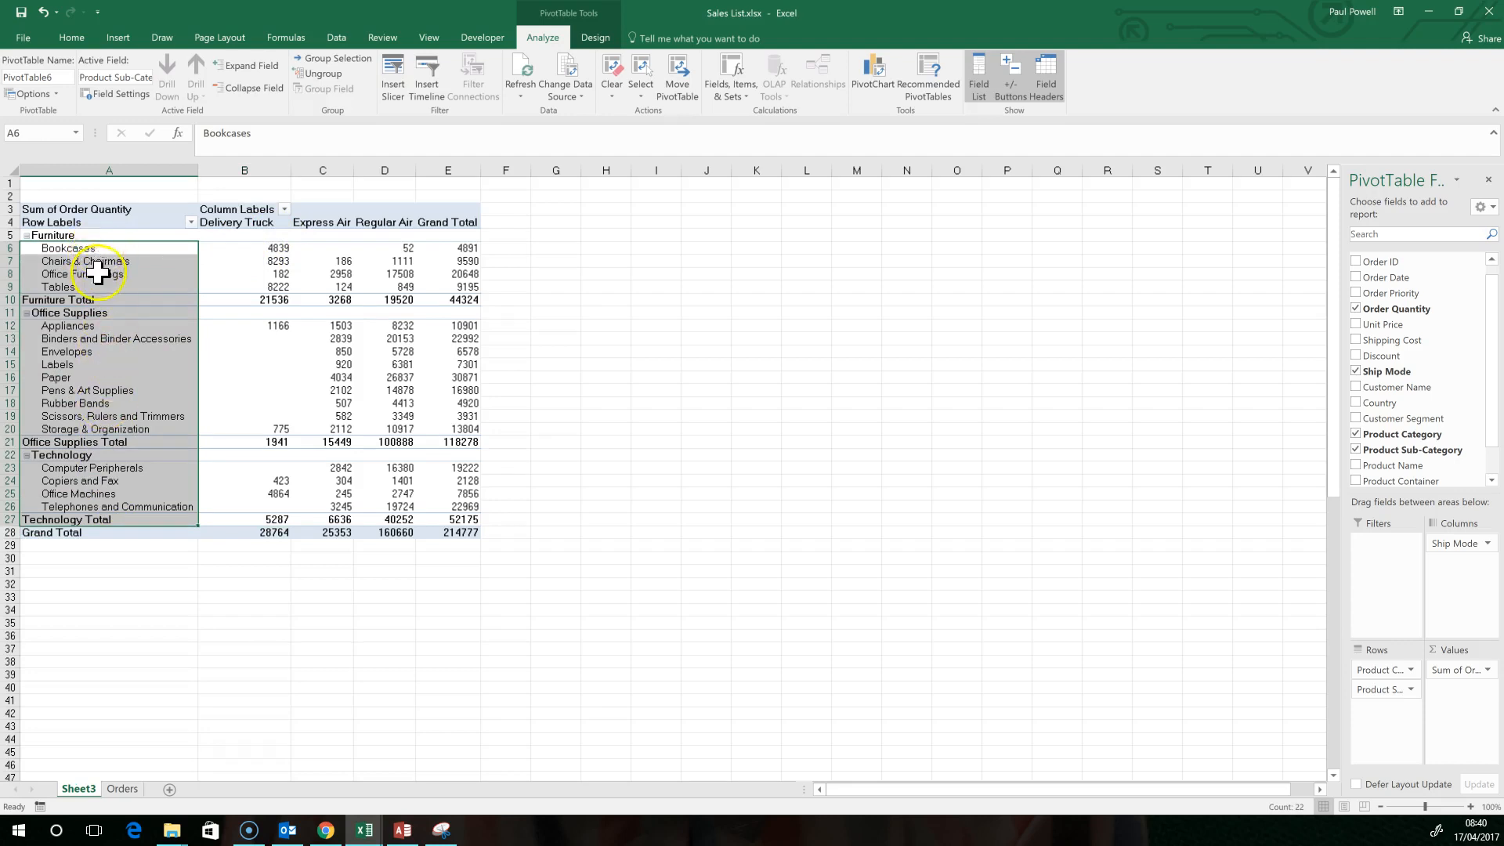
mouse_move(568, 307)
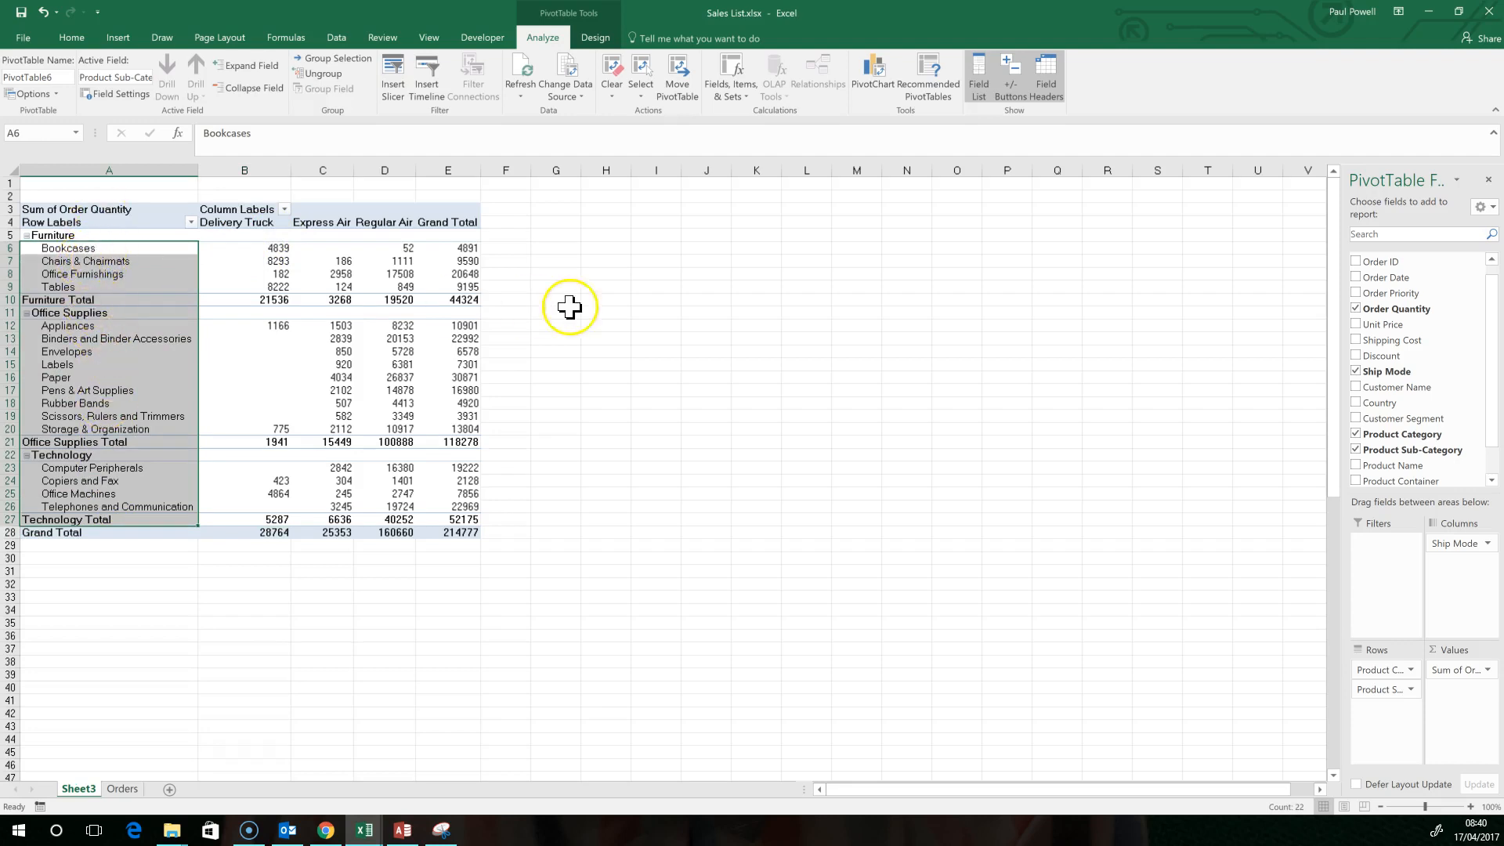
mouse_move(459, 249)
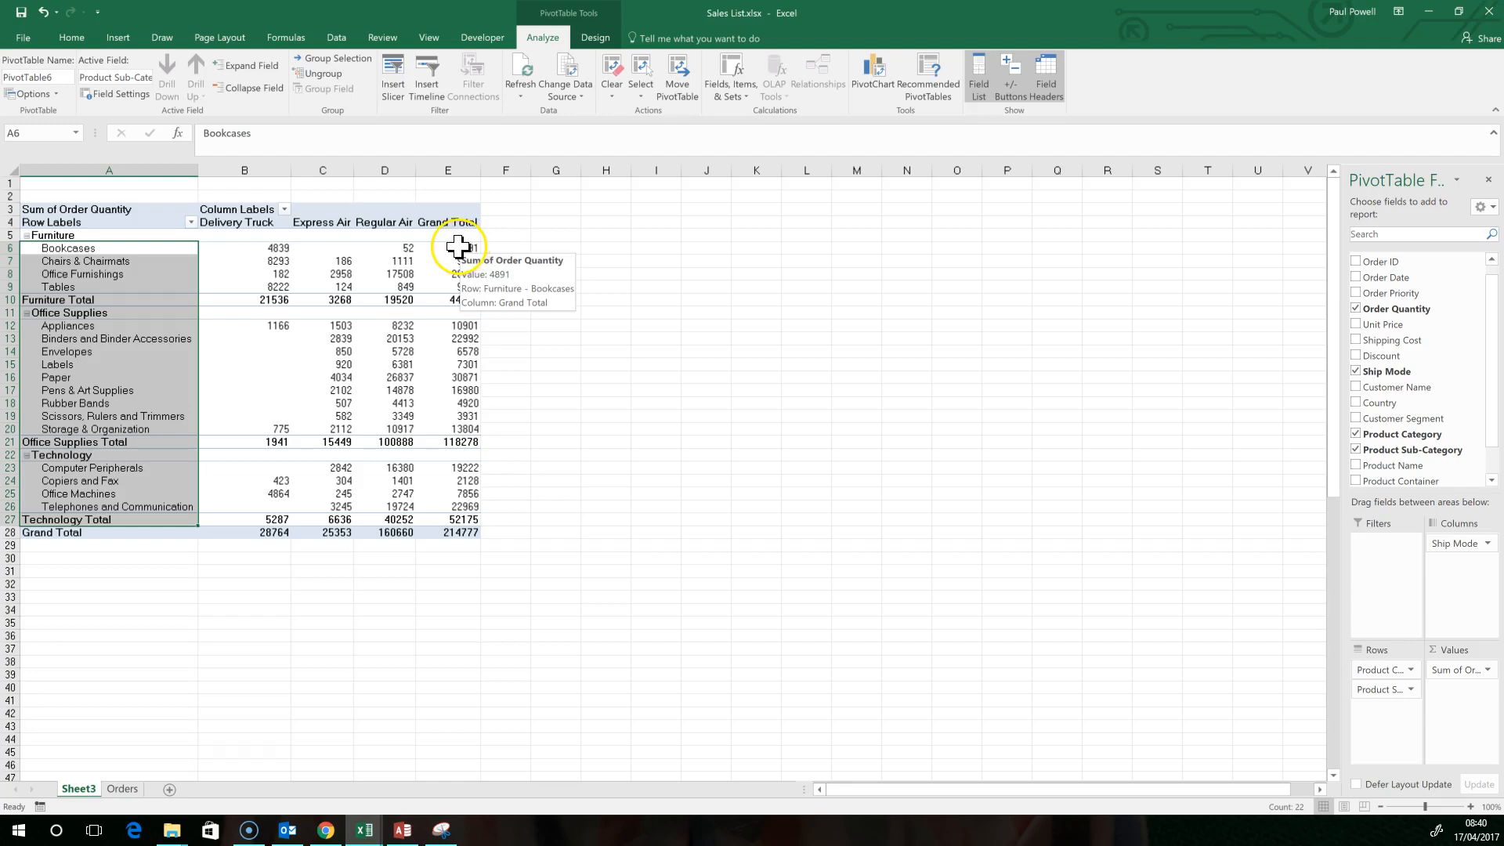
left_click(244, 247)
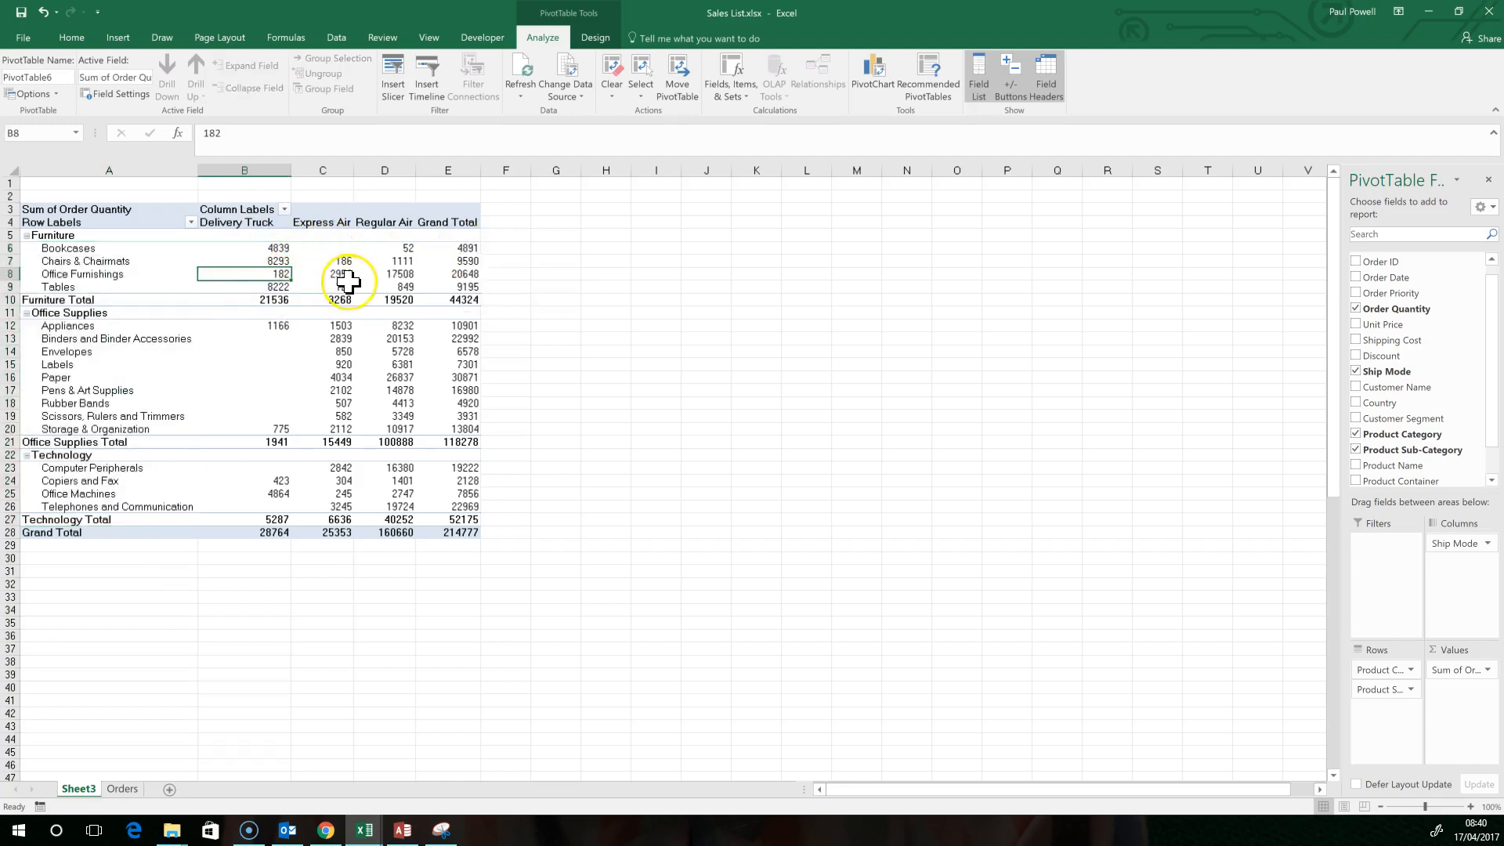
left_click(385, 273)
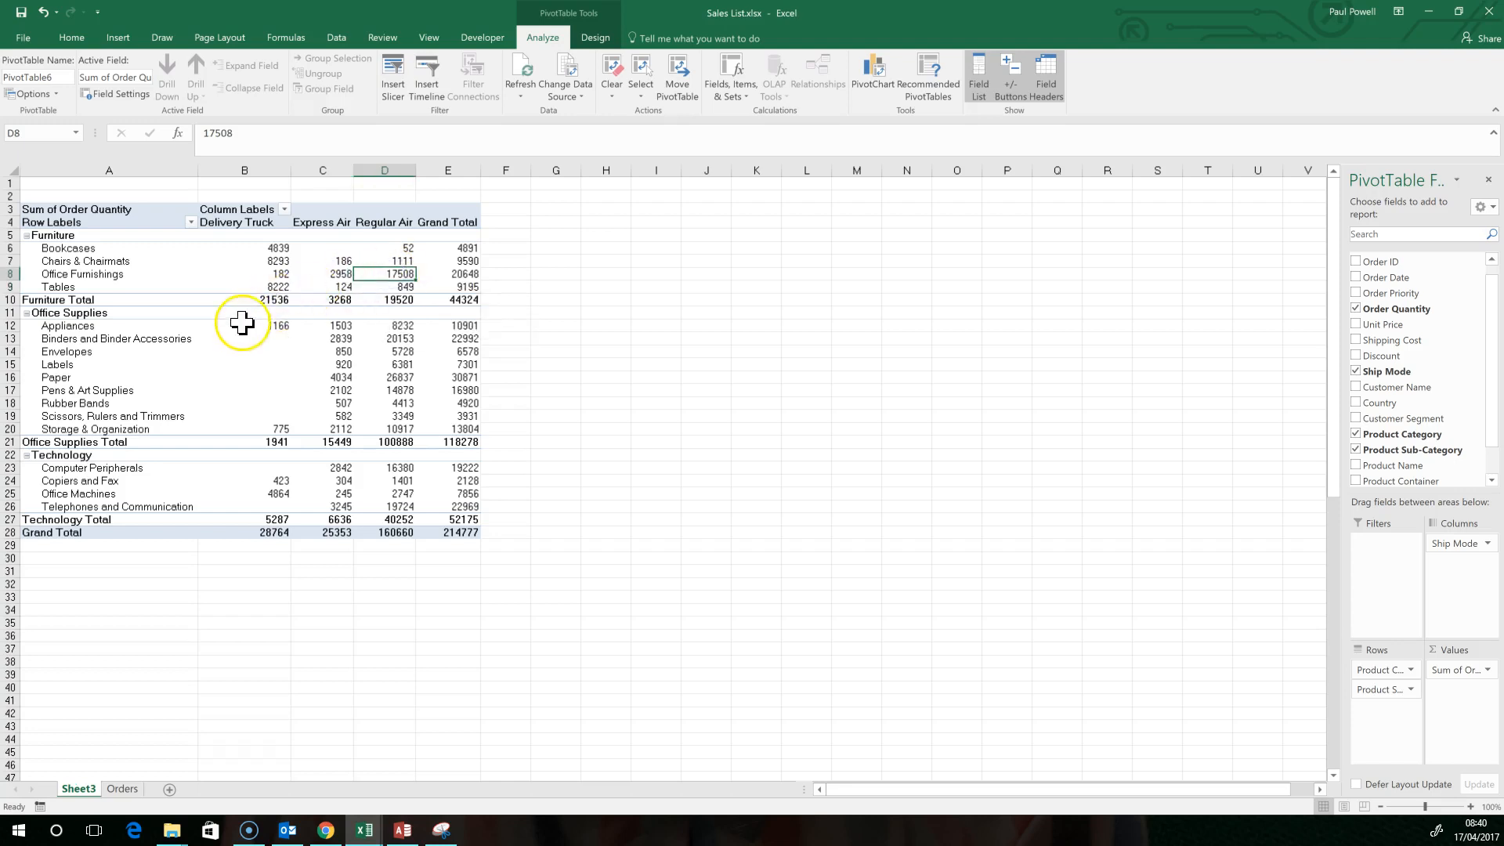
mouse_move(271, 262)
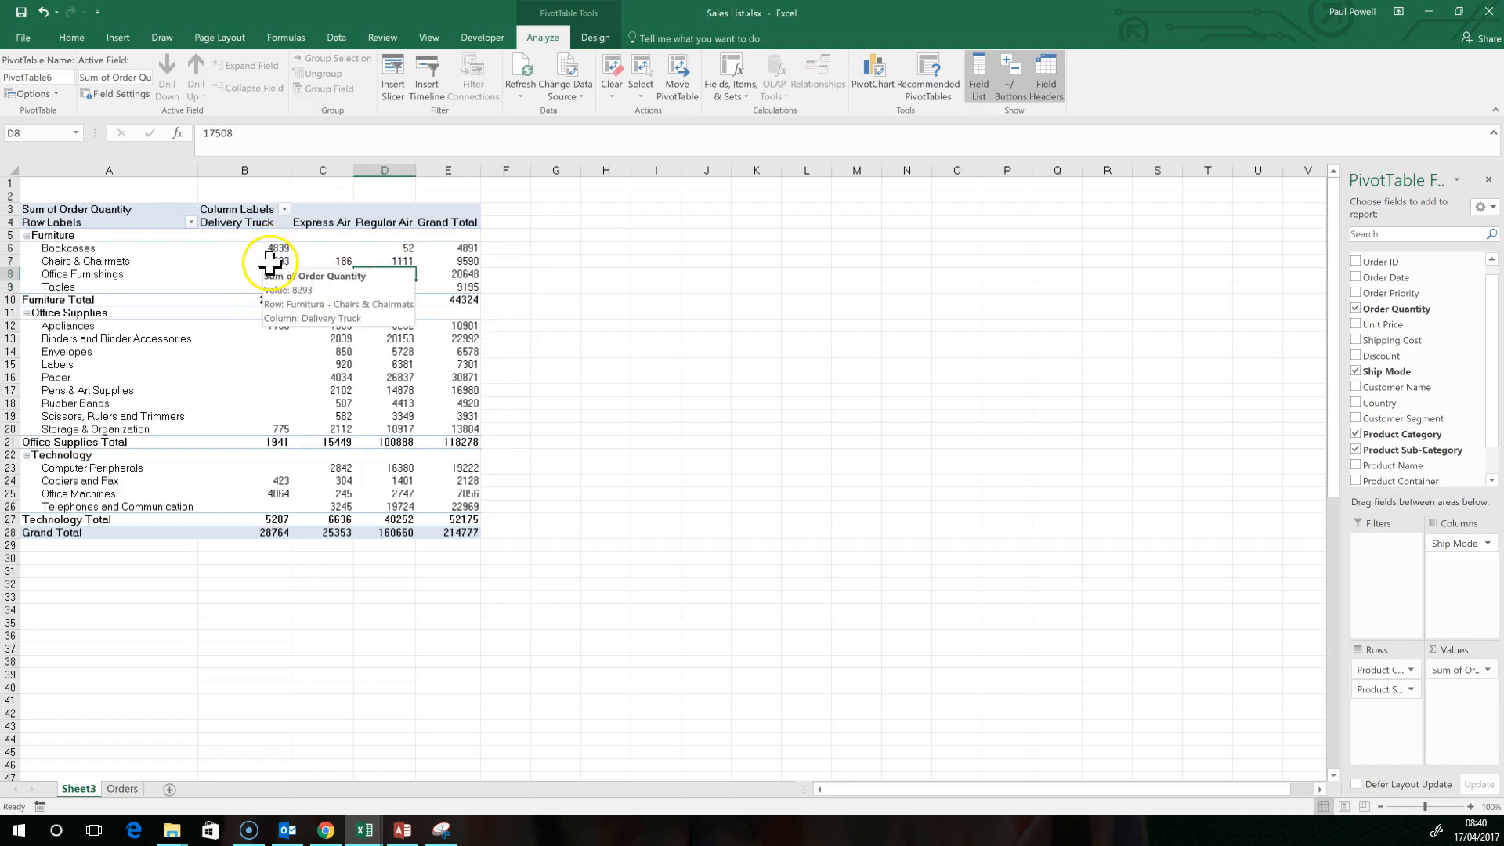
left_click(276, 261)
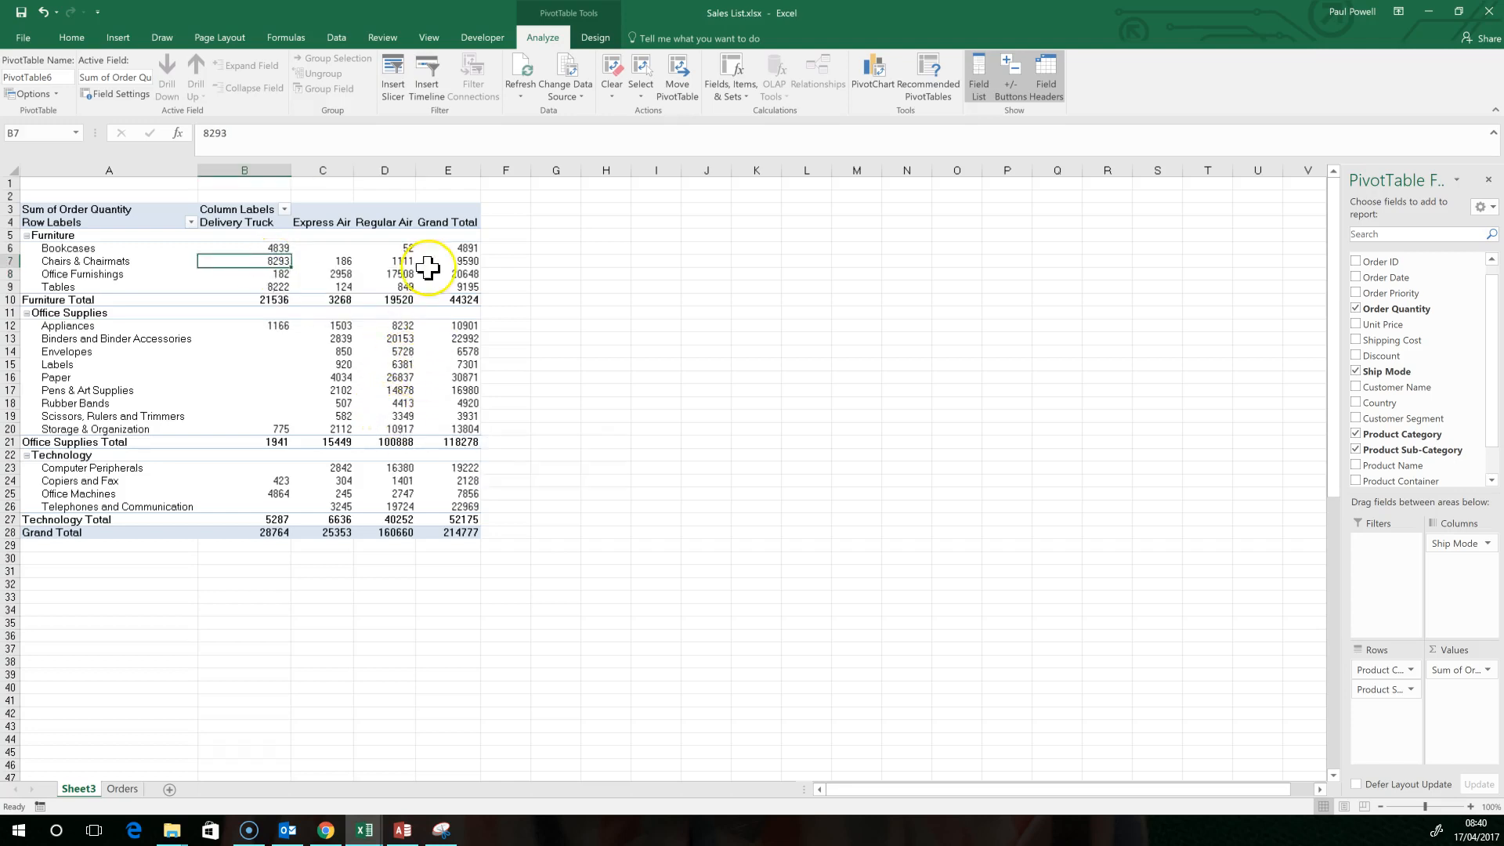
left_click(385, 273)
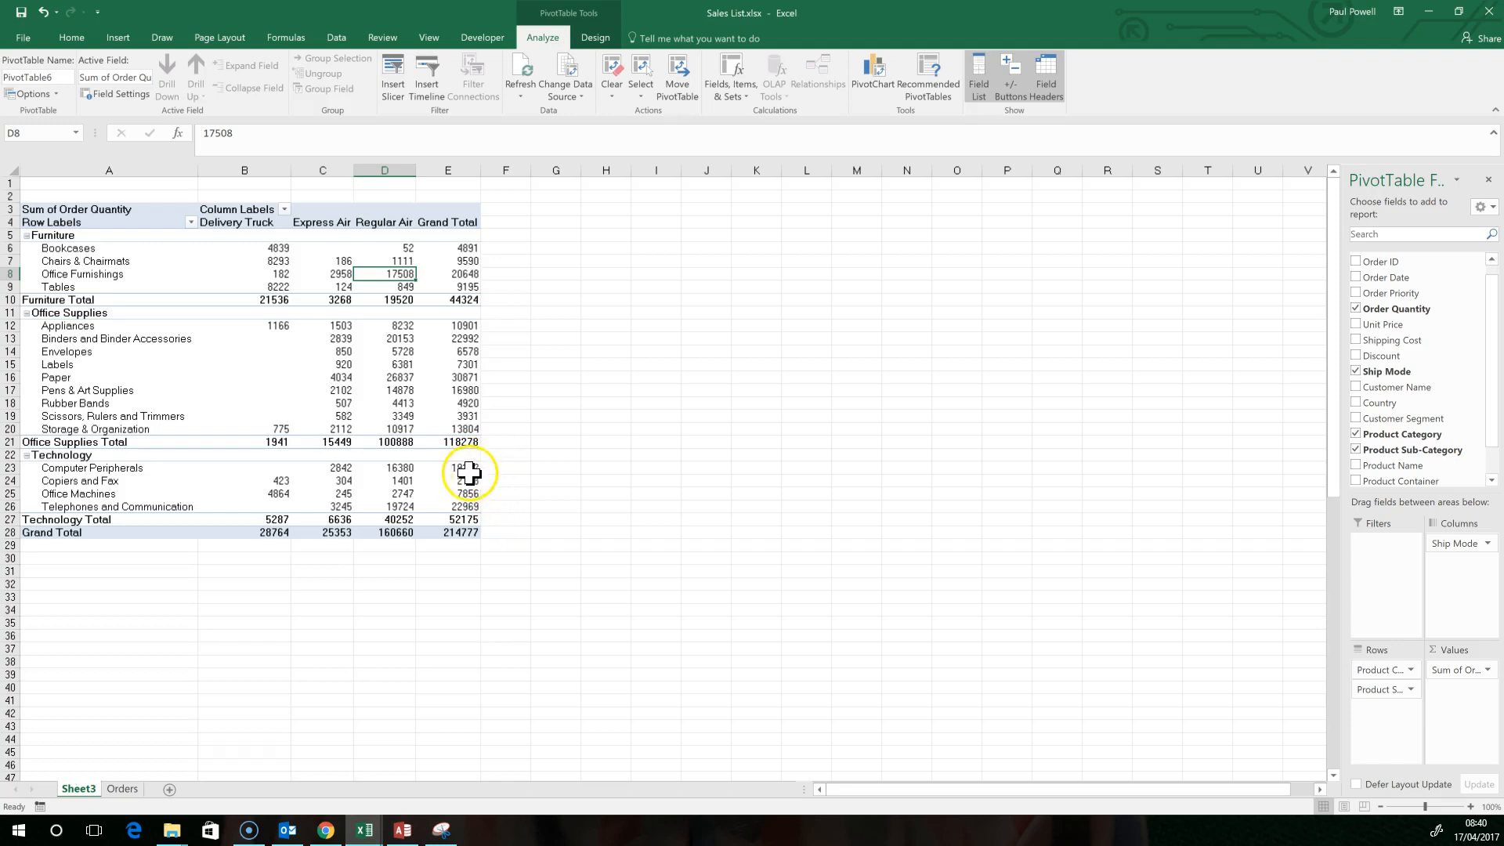
mouse_move(468, 476)
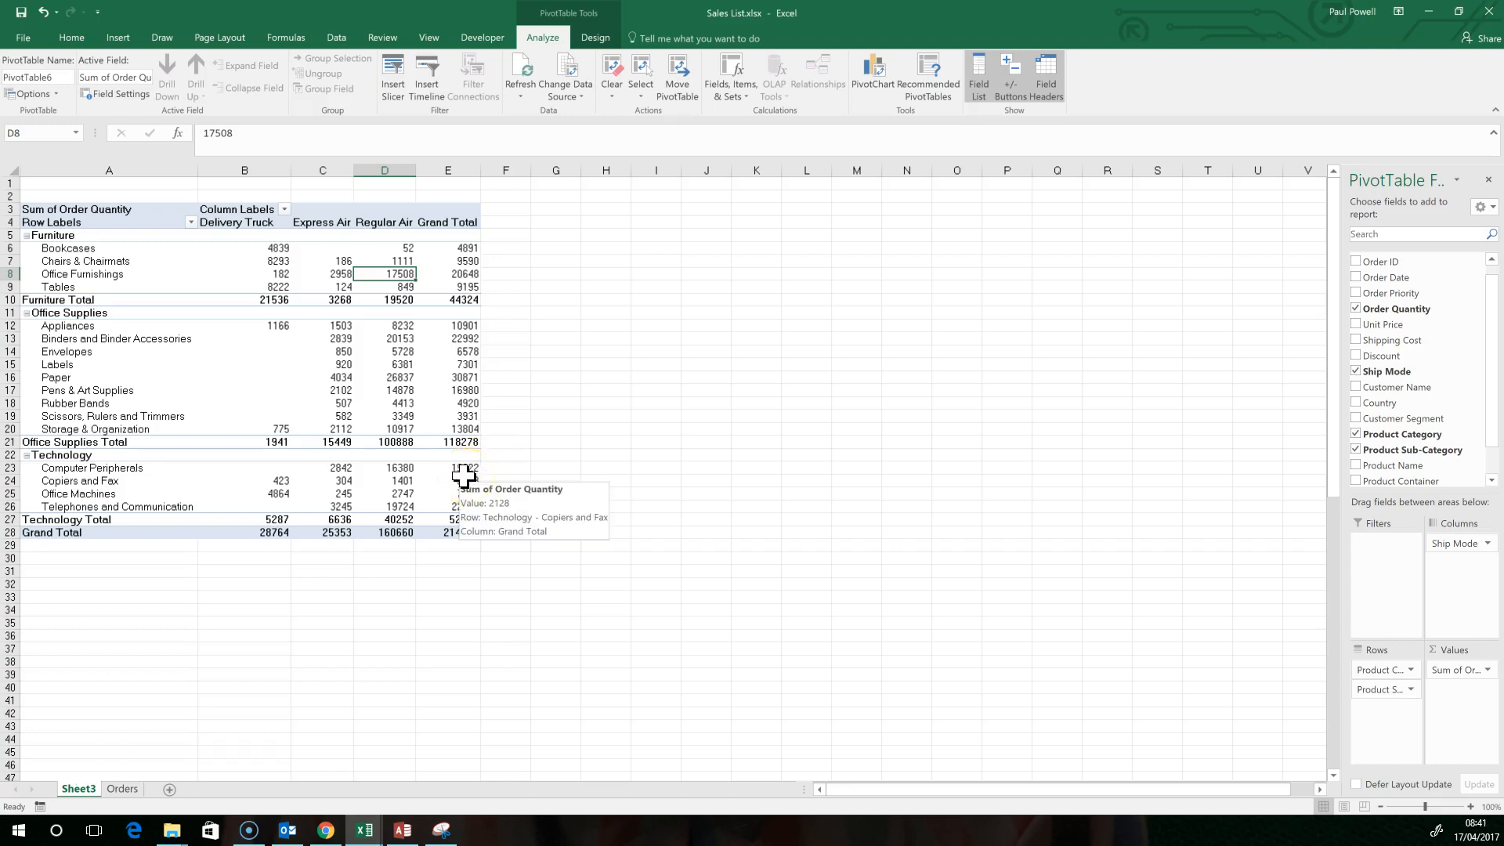
mouse_move(431, 460)
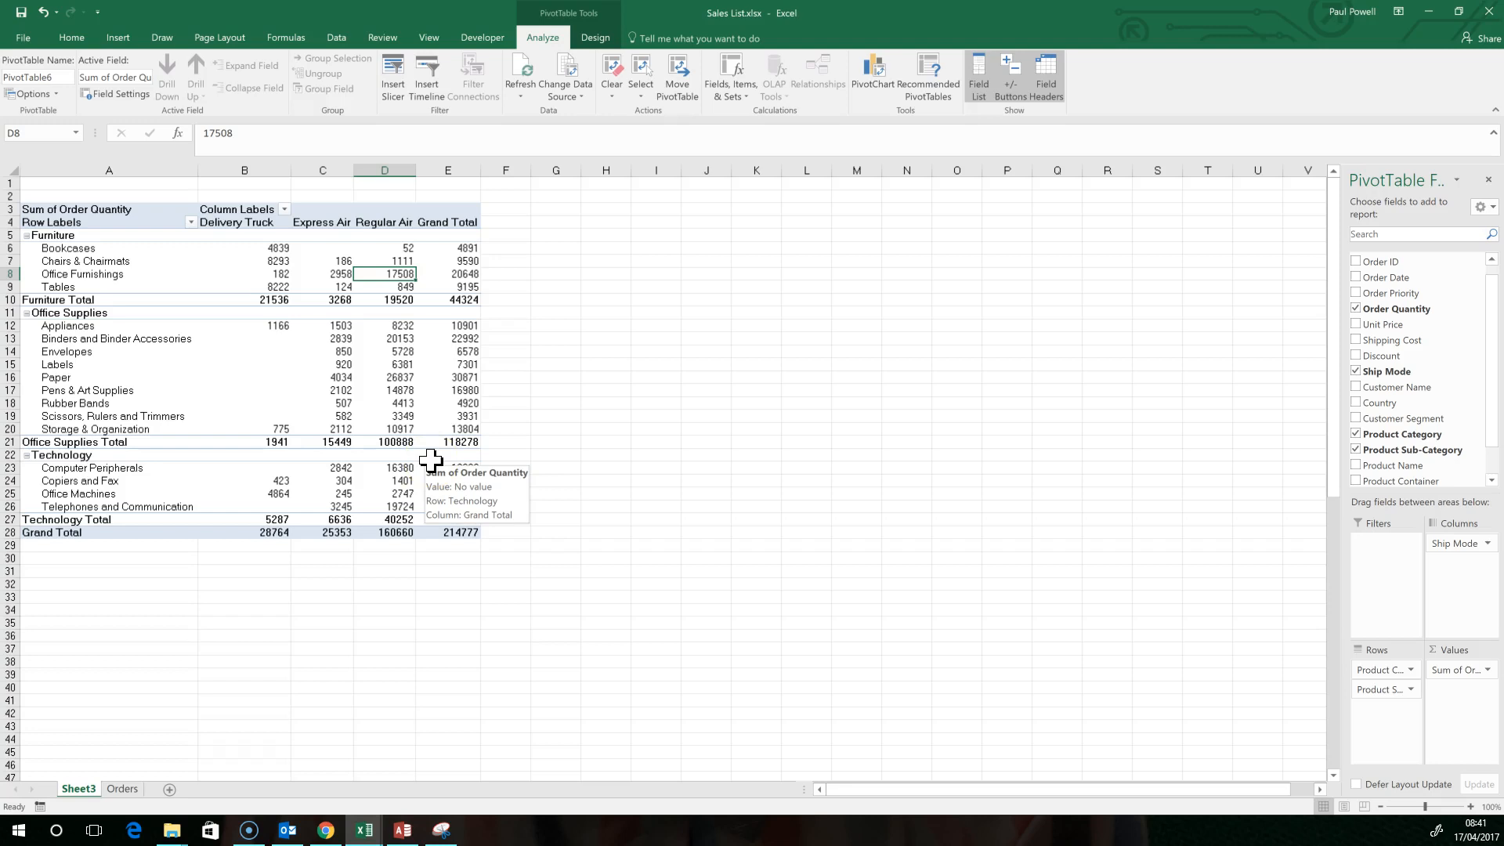
left_click(385, 518)
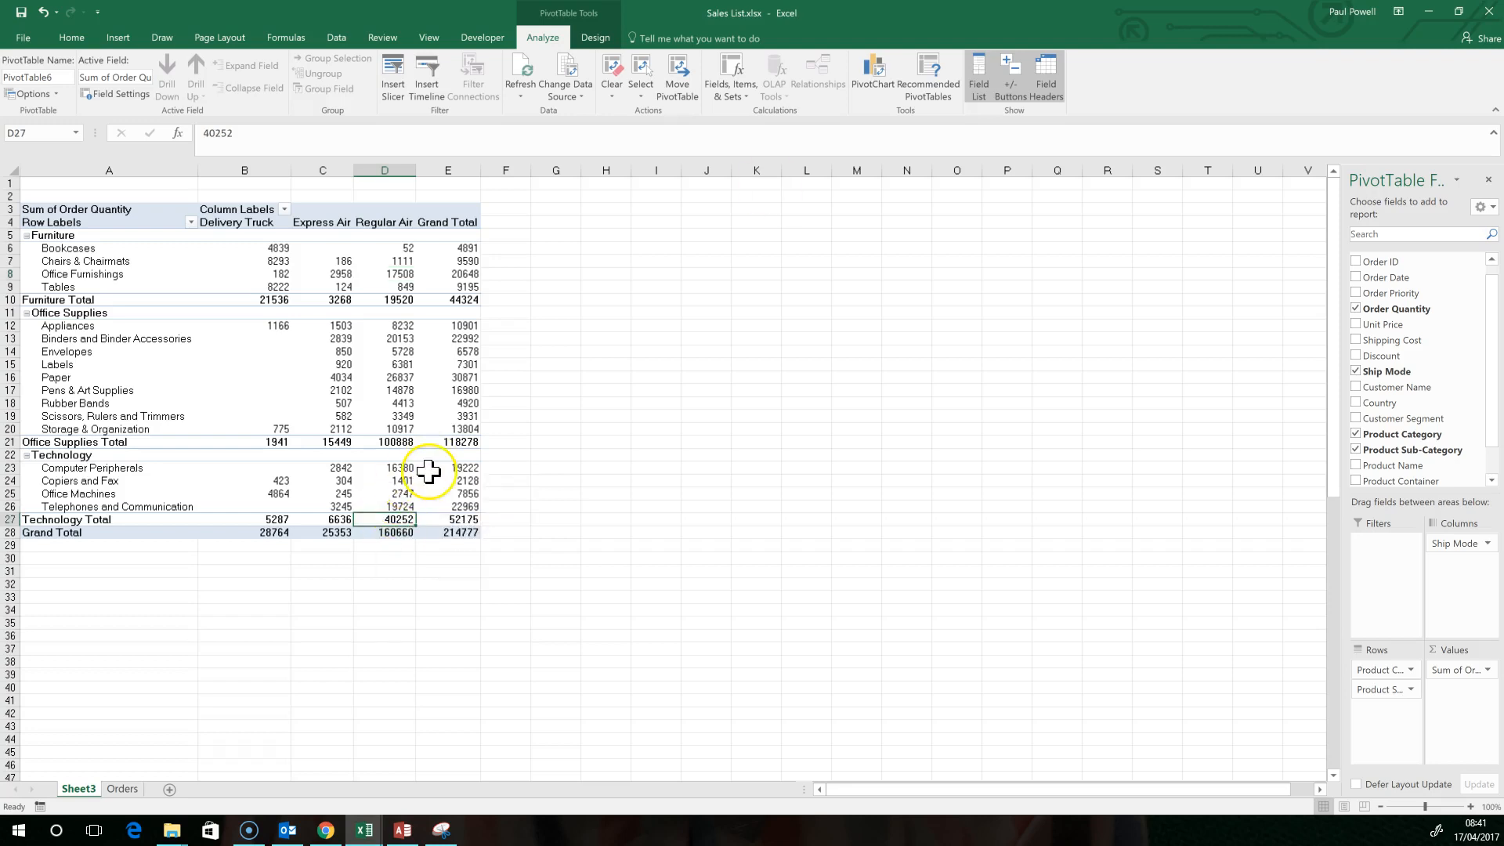
mouse_move(750, 409)
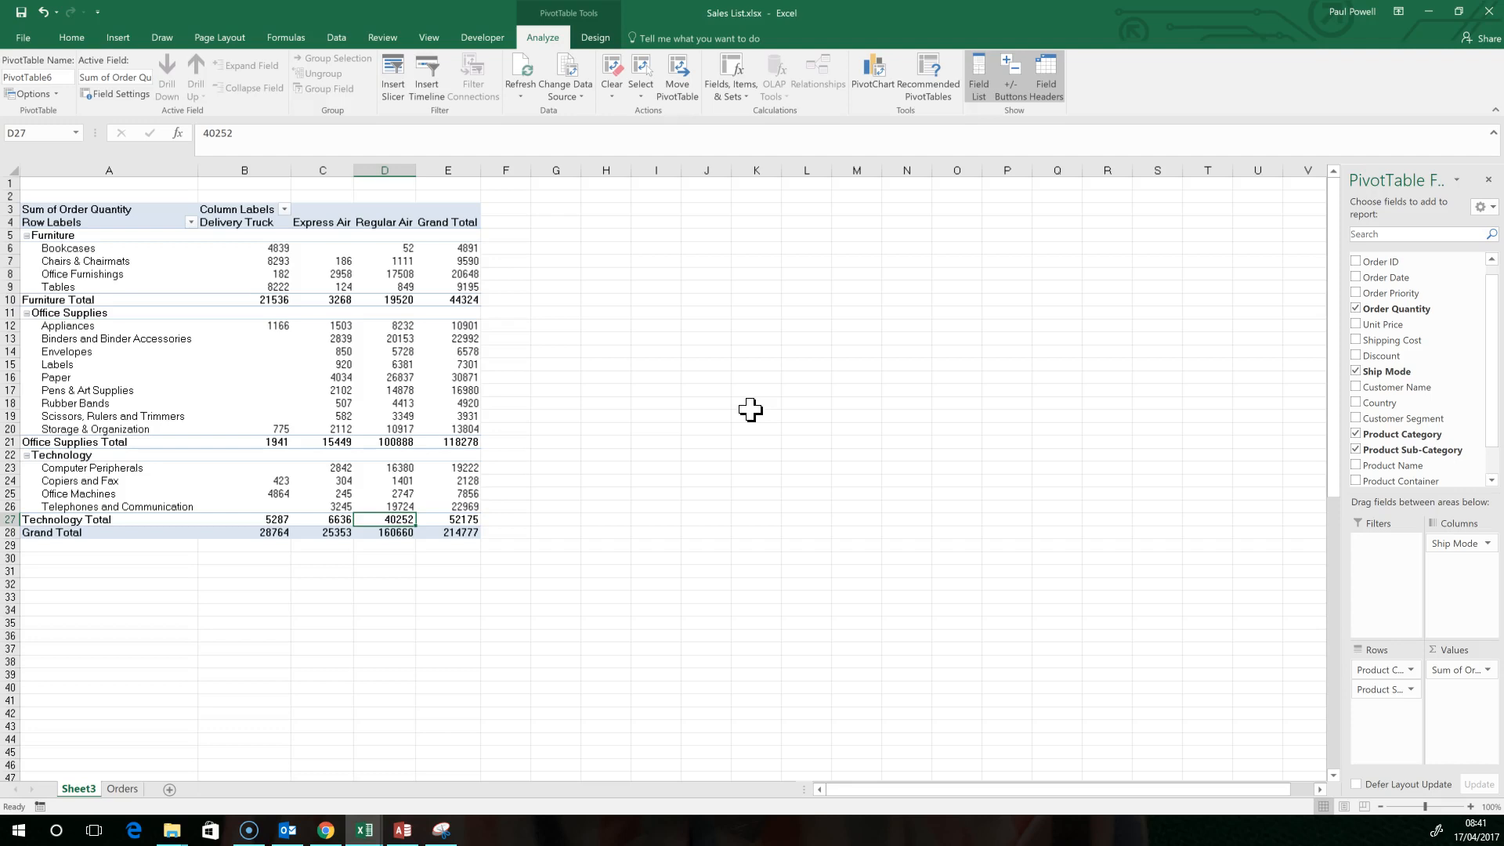
mouse_move(1386, 404)
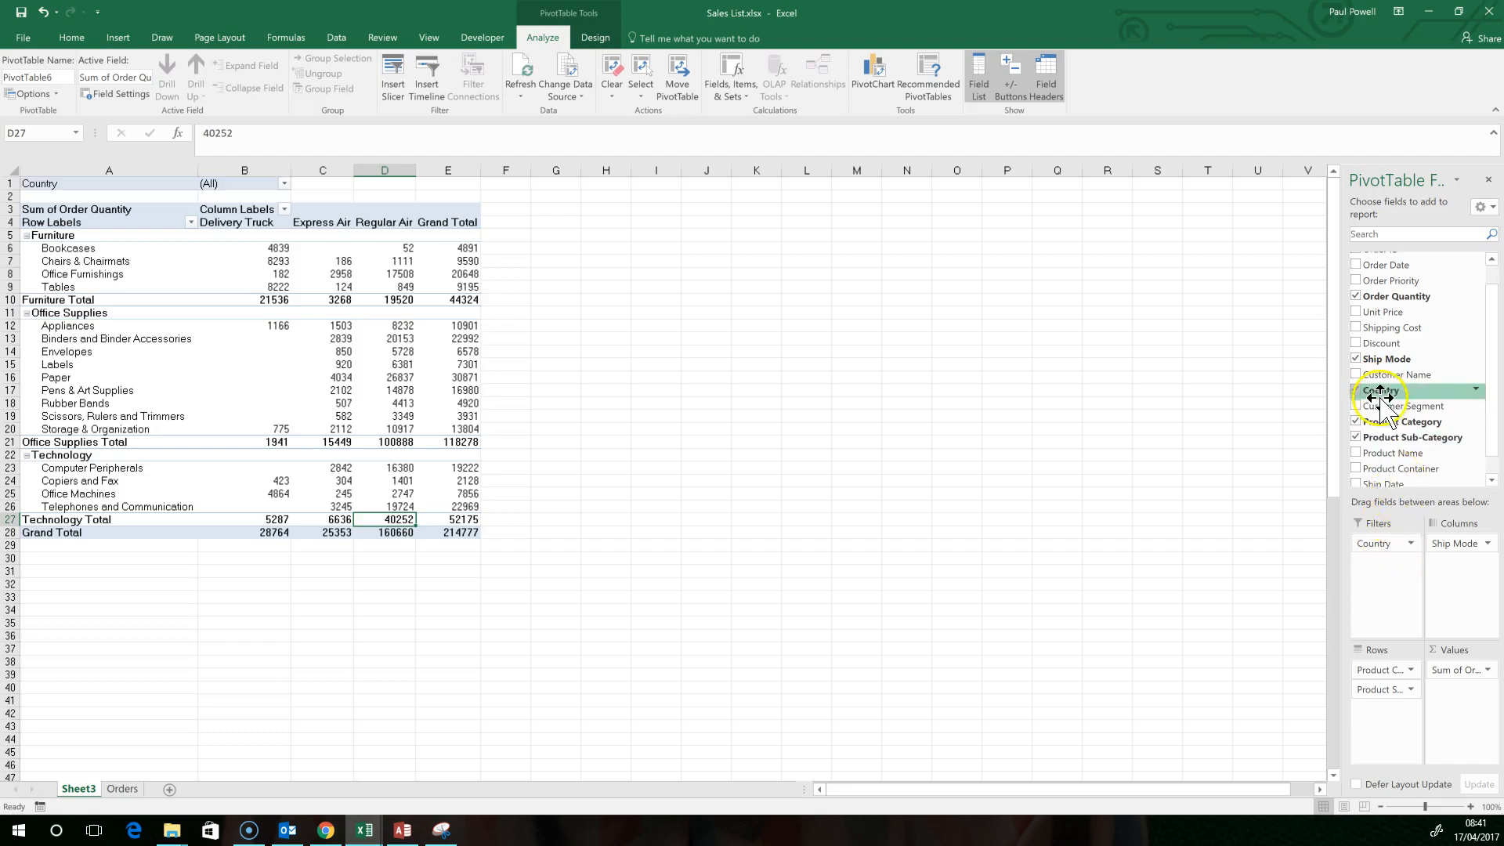
Add Customer Segment as a report filter and set Country to Albania
left_click(1355, 404)
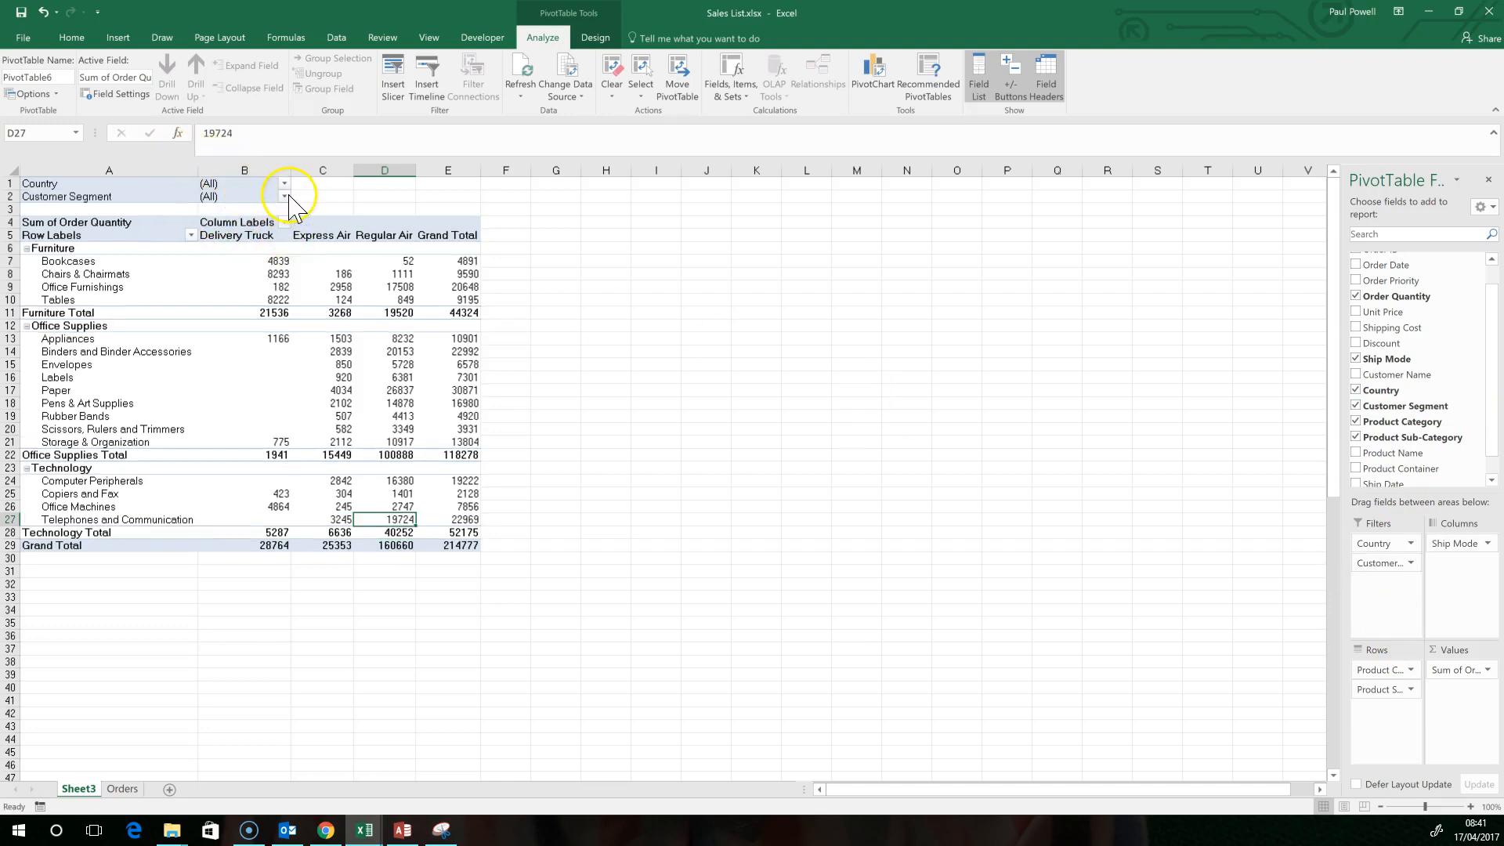
mouse_move(293, 199)
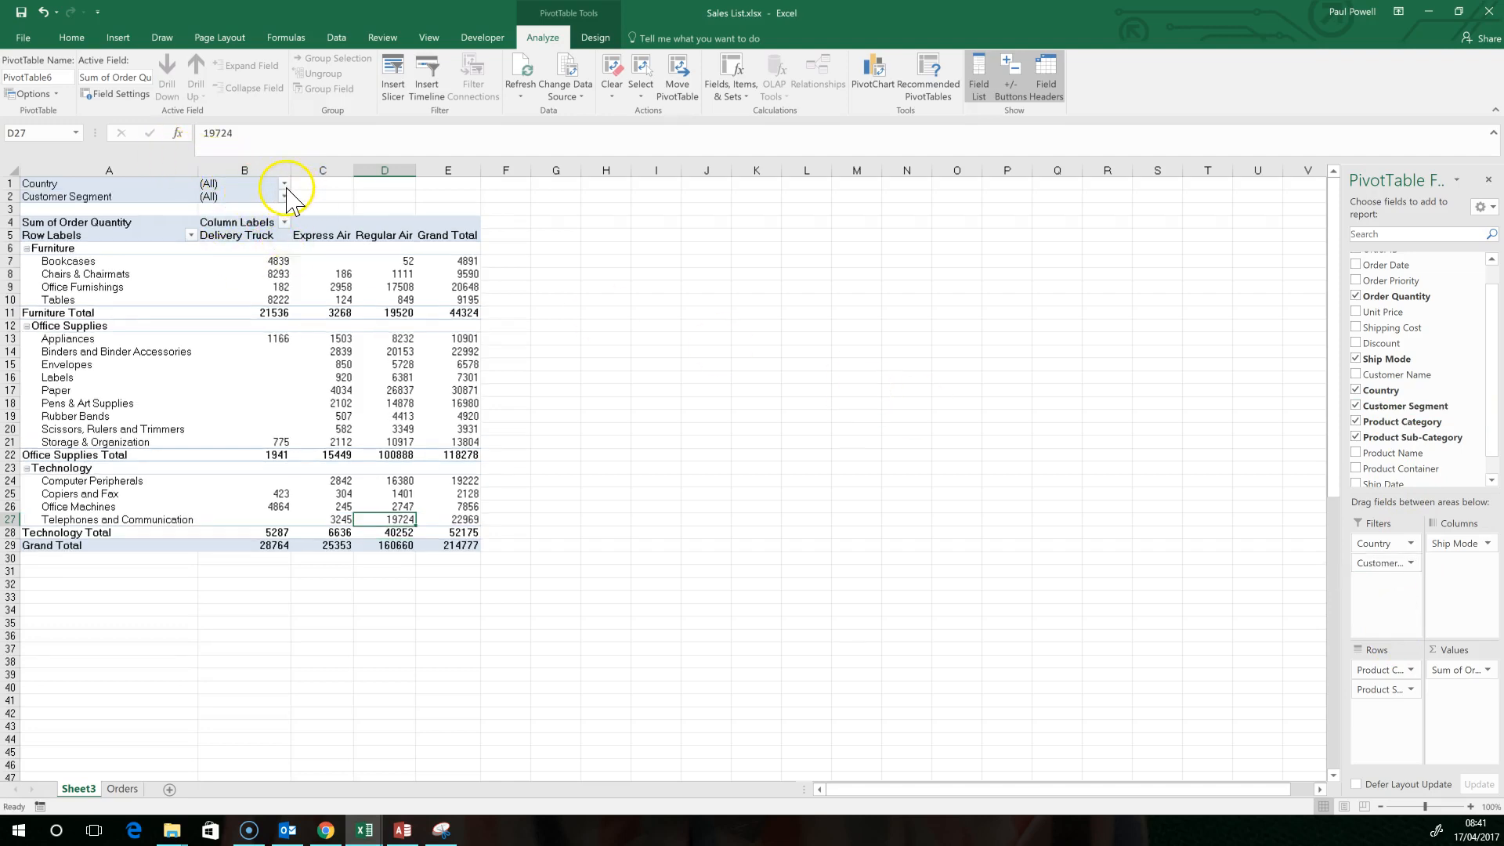
left_click(283, 183)
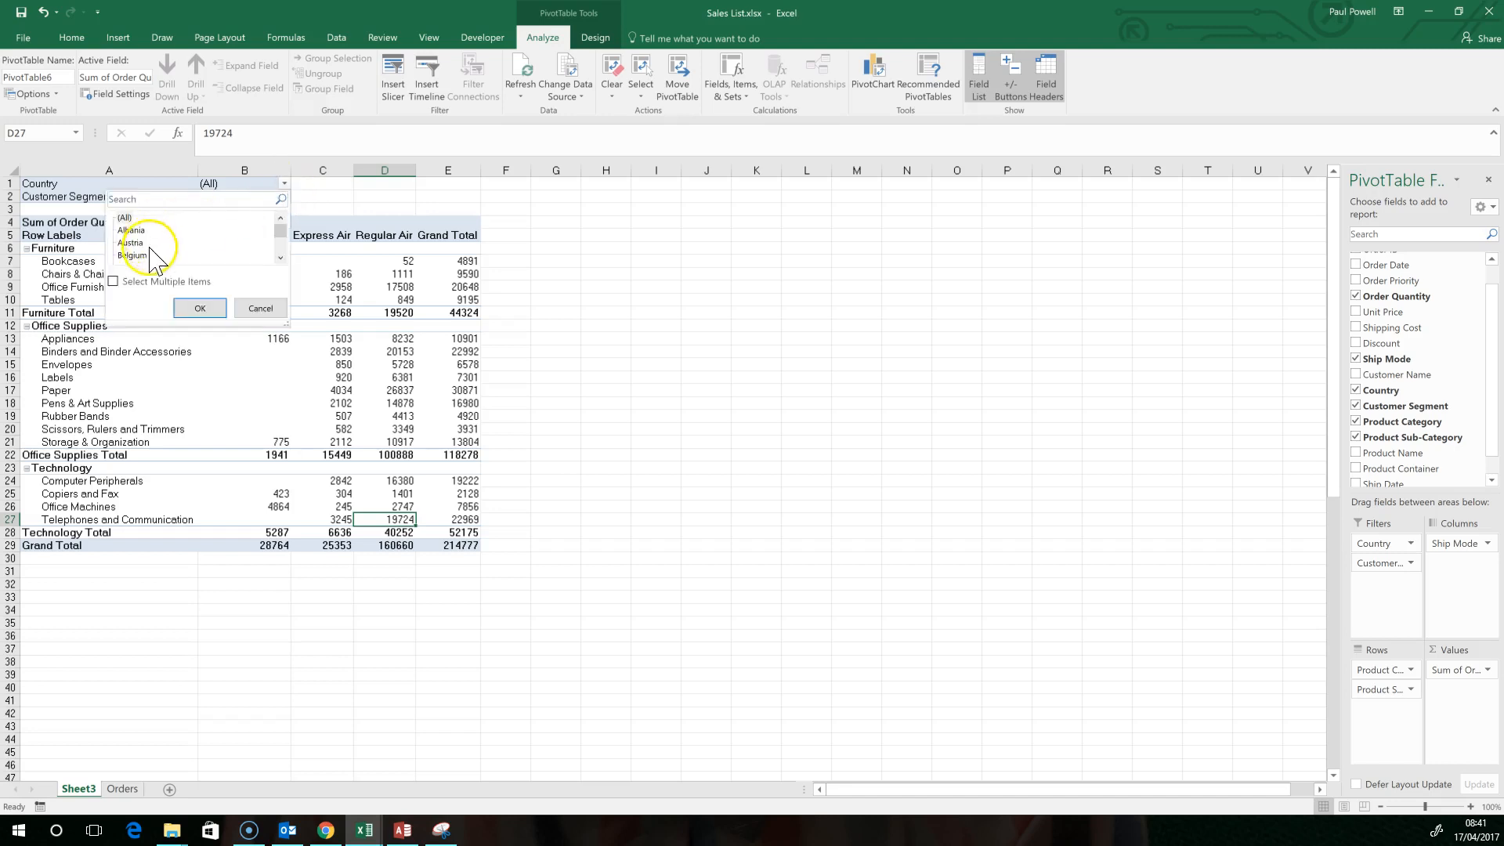
mouse_move(403, 350)
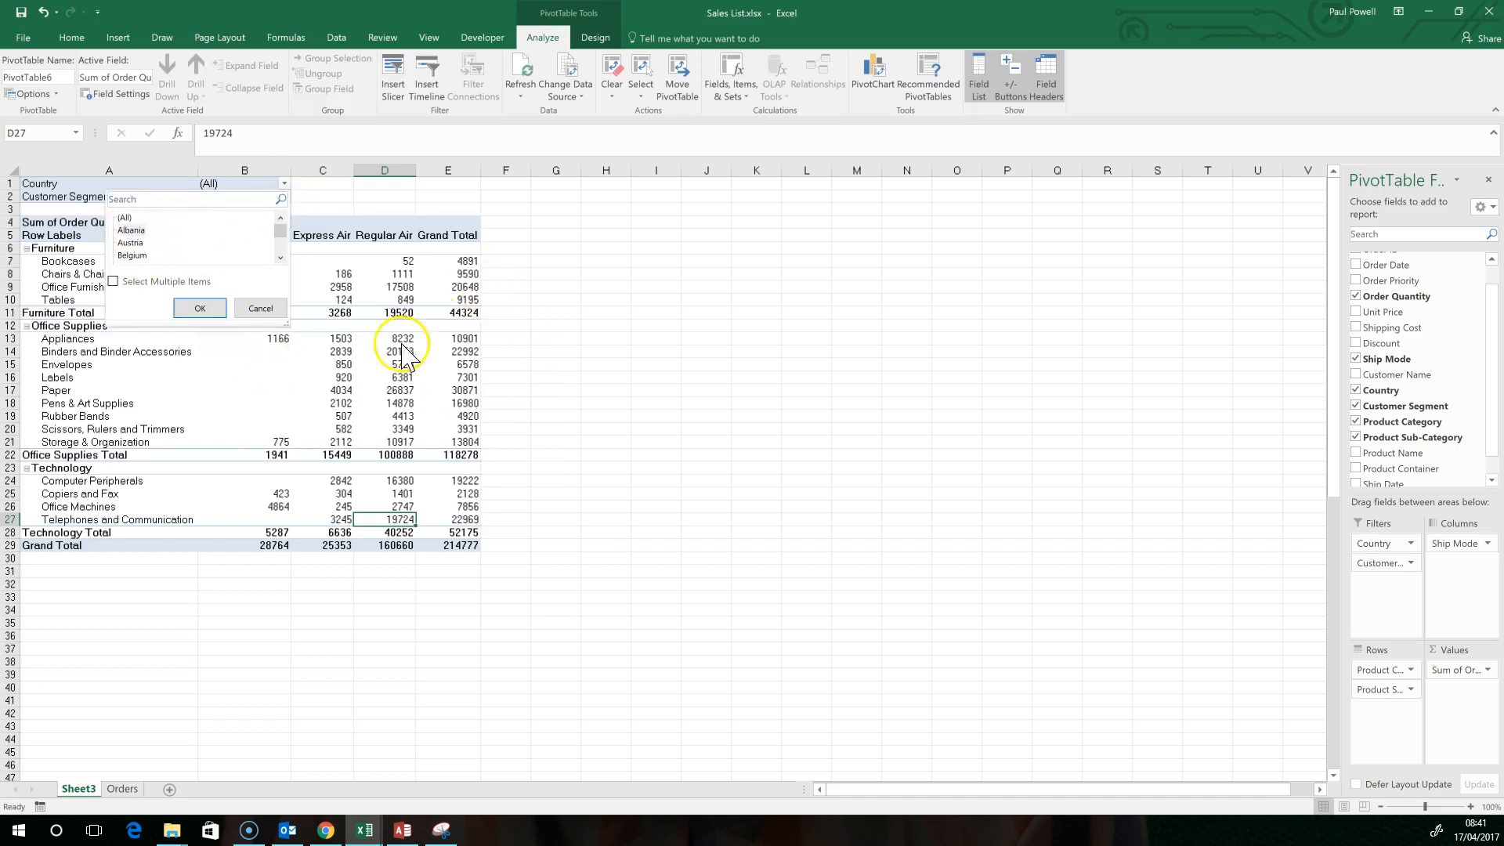
left_click(199, 309)
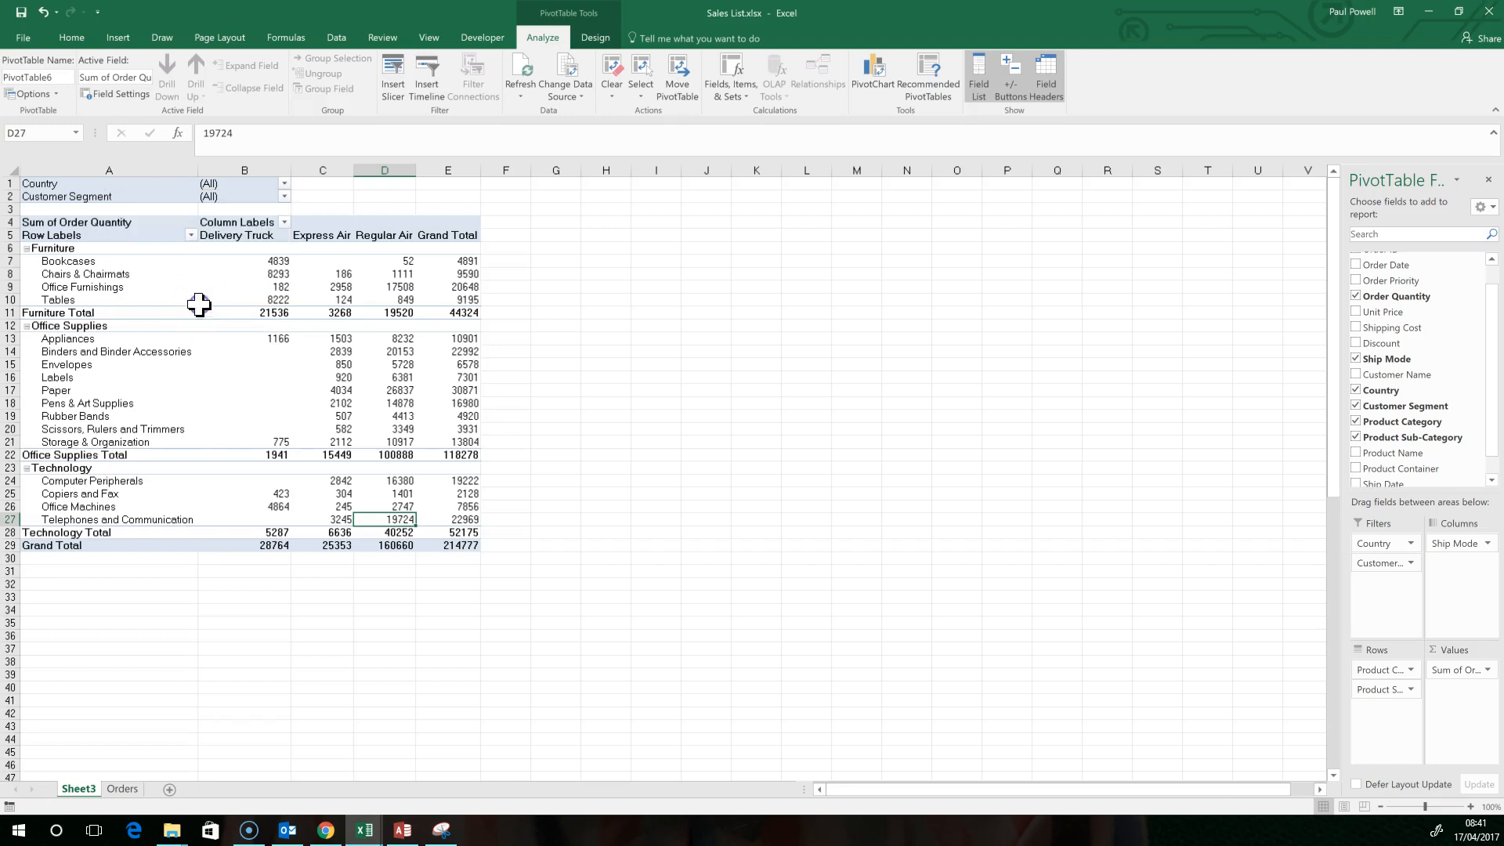
left_click(284, 184)
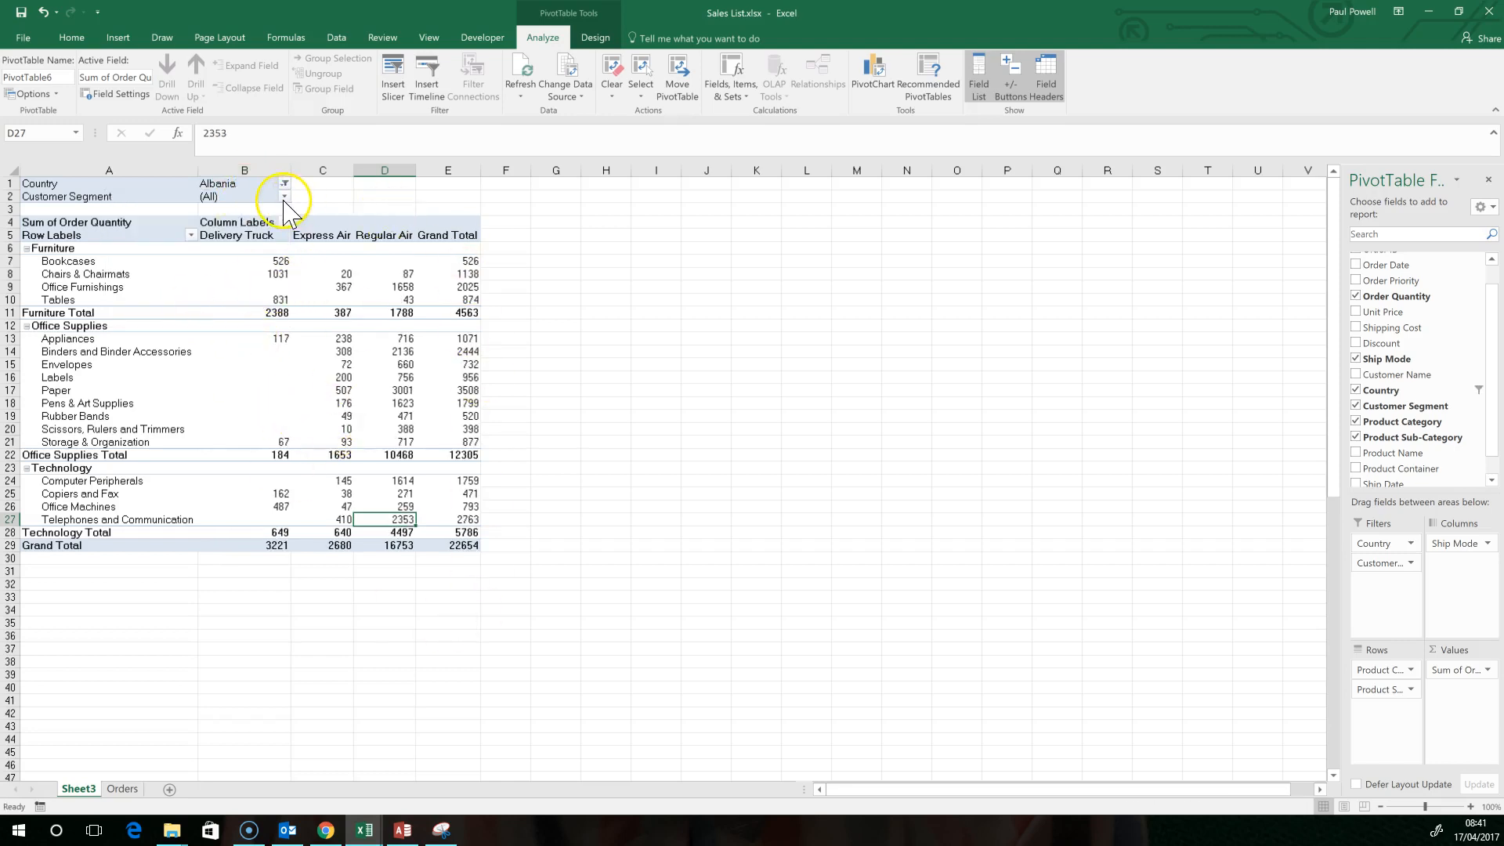
Filter Customer Segment to Home Office, giving a grand total of 4,476
left_click(283, 197)
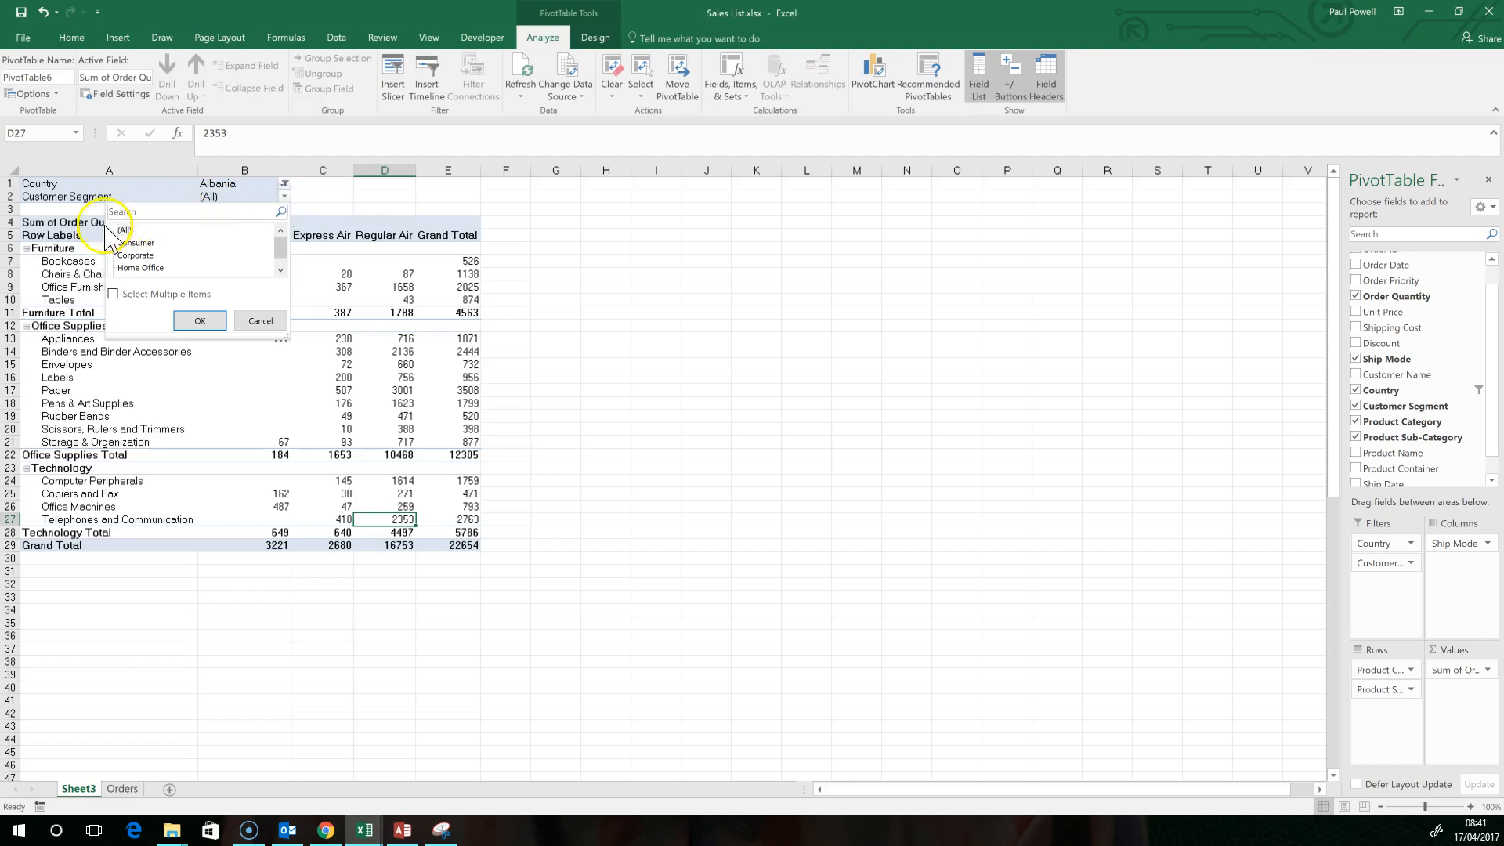
mouse_move(247, 370)
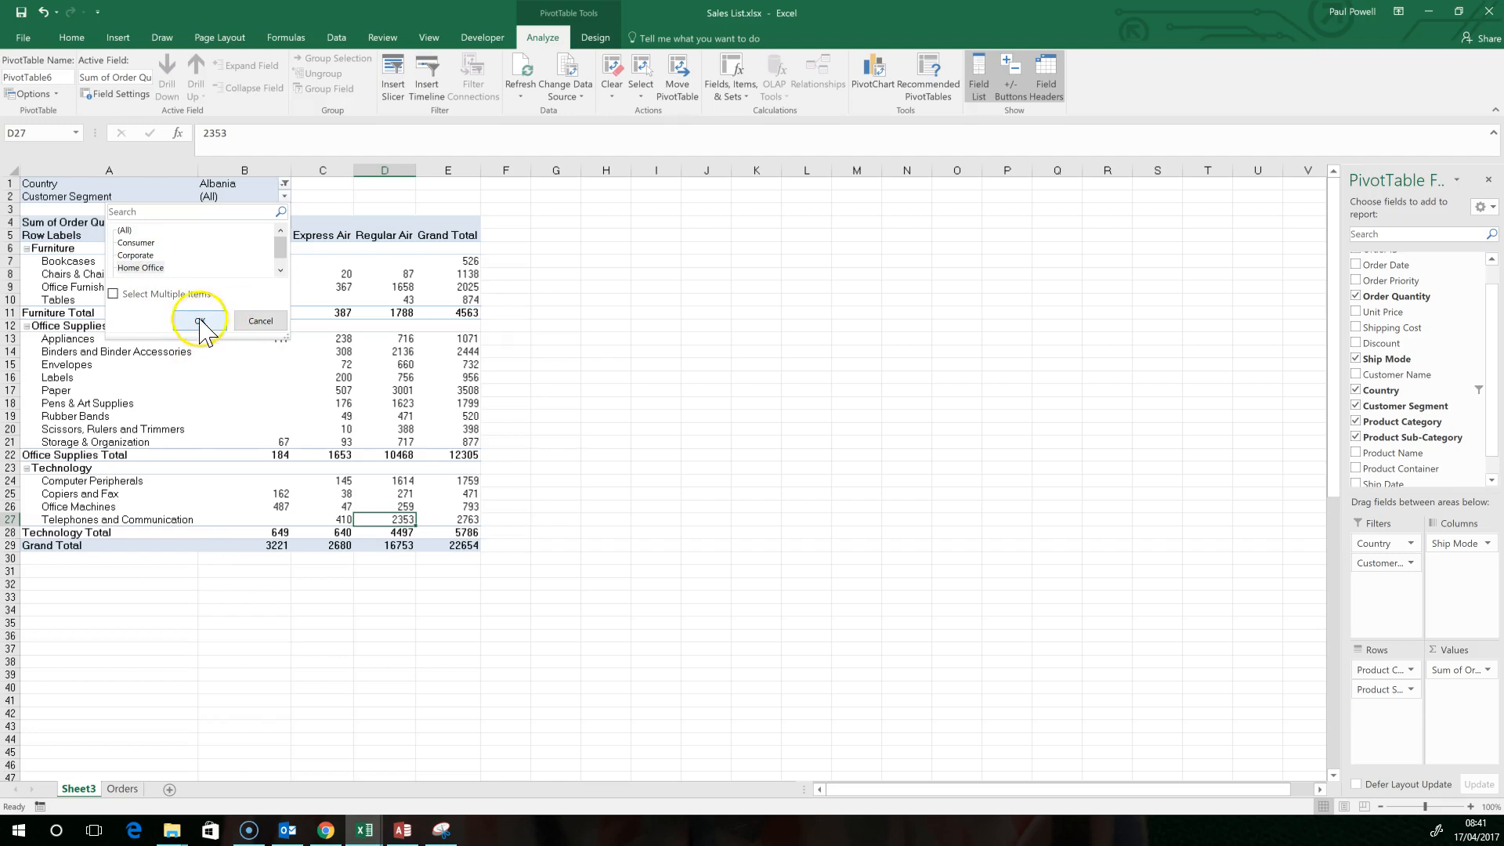
left_click(197, 320)
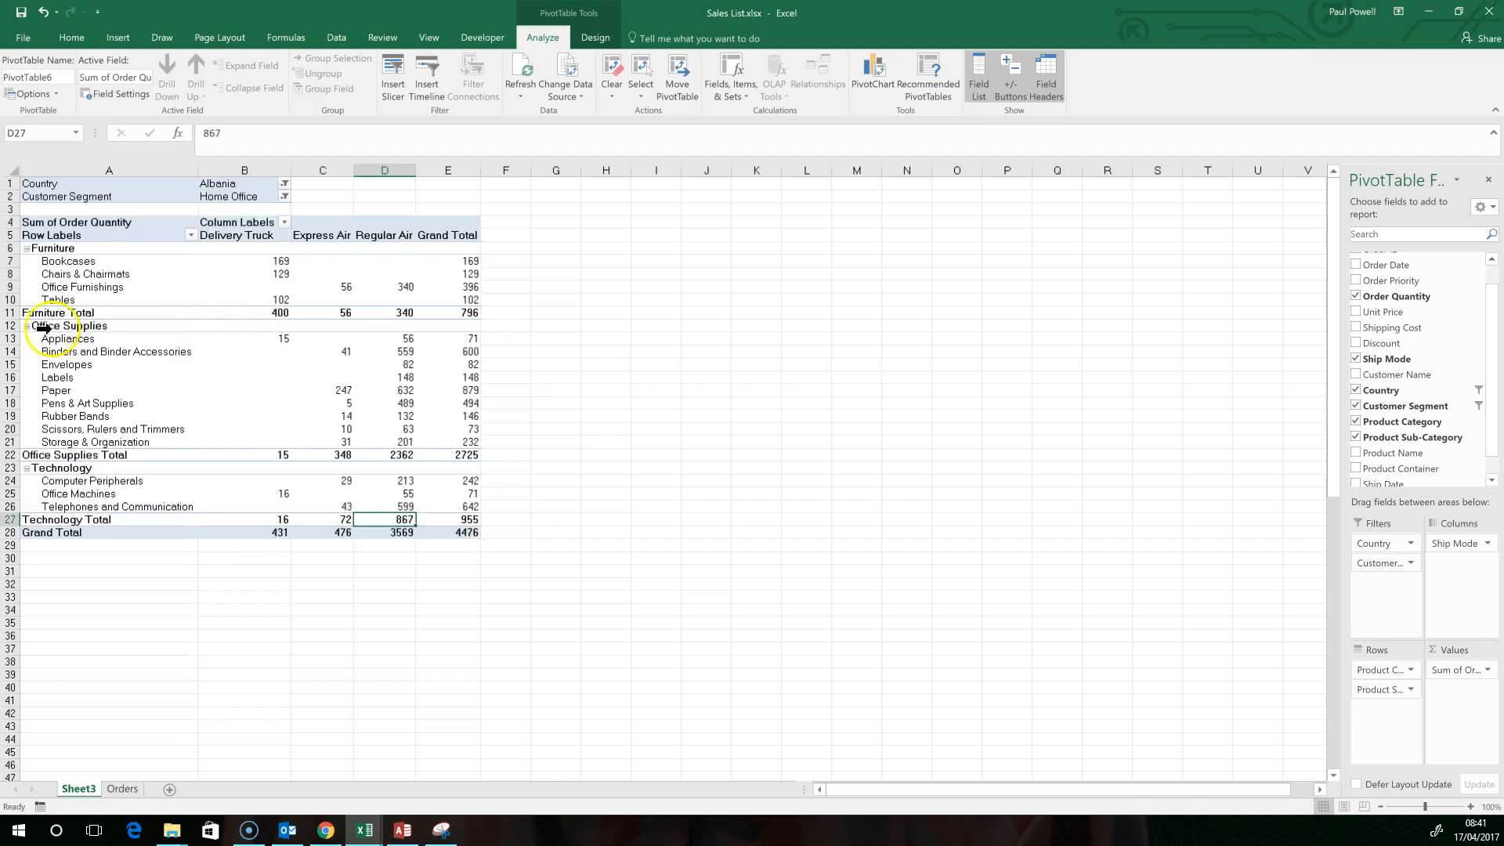
mouse_move(135, 390)
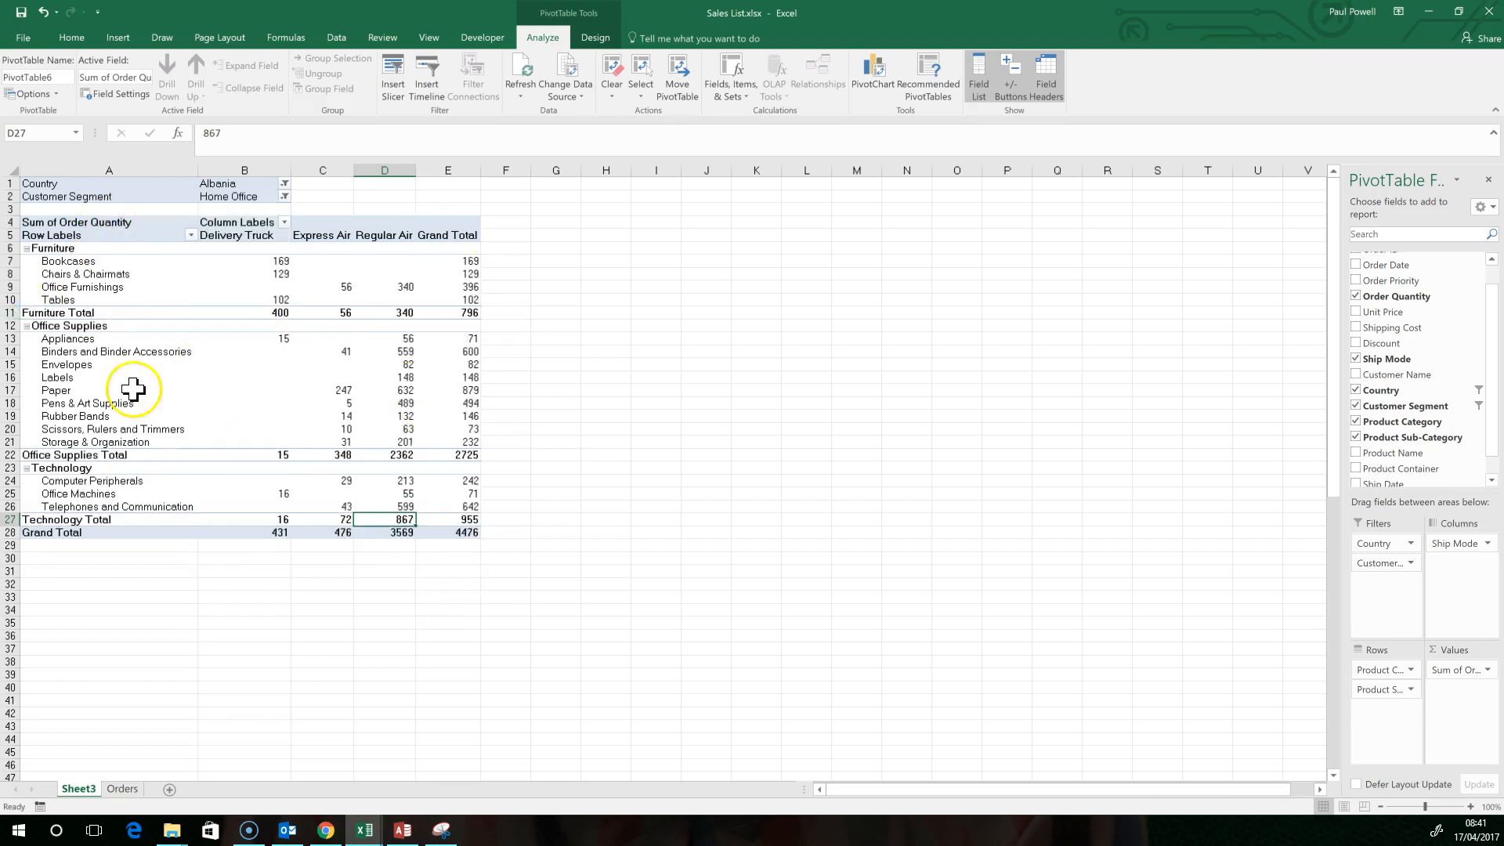
mouse_move(535, 426)
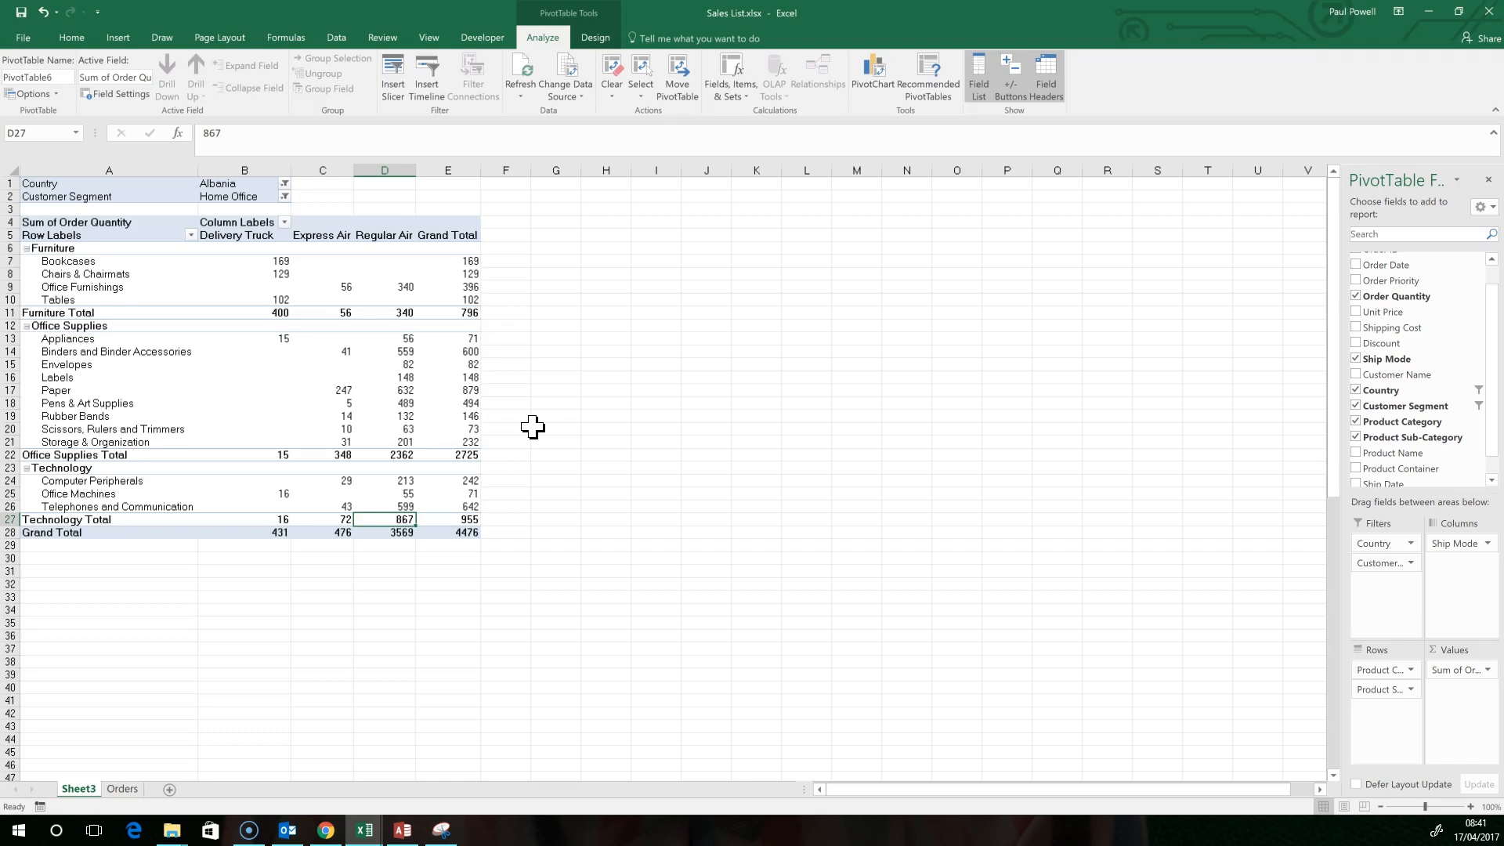
mouse_move(1487, 677)
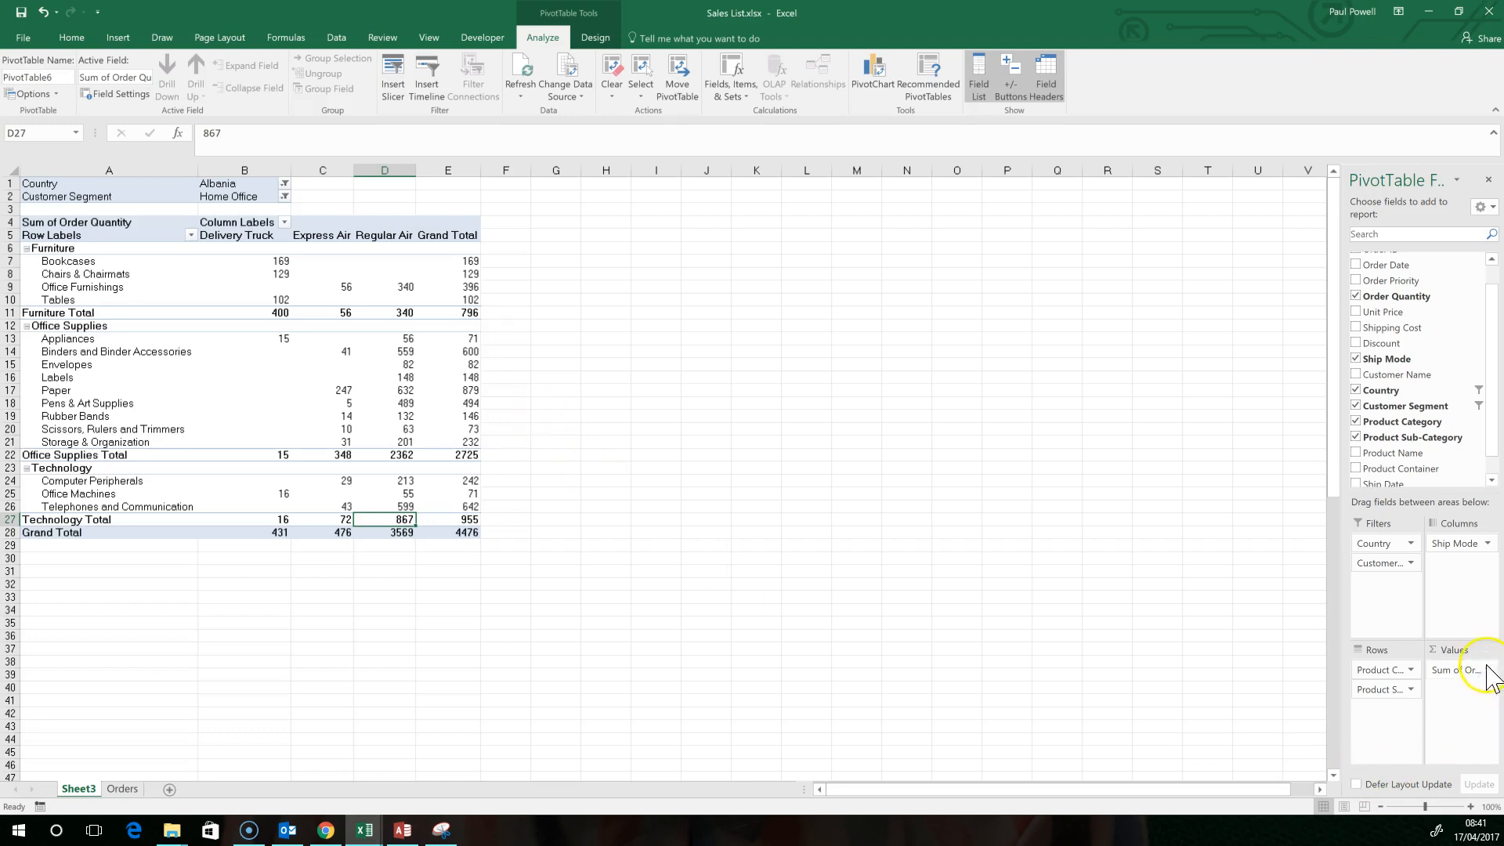
mouse_move(1492, 696)
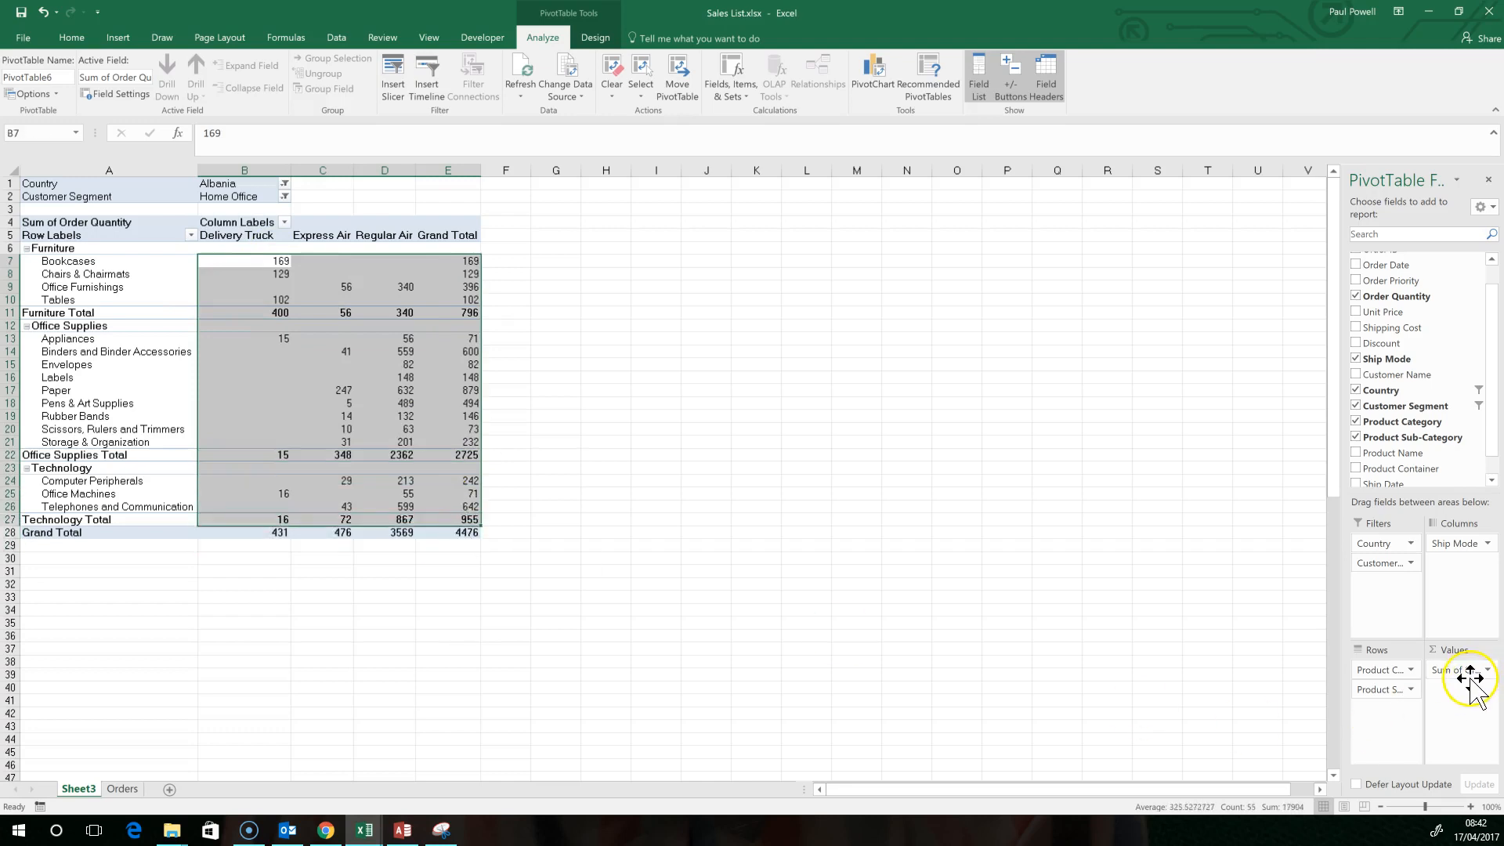
mouse_move(1482, 690)
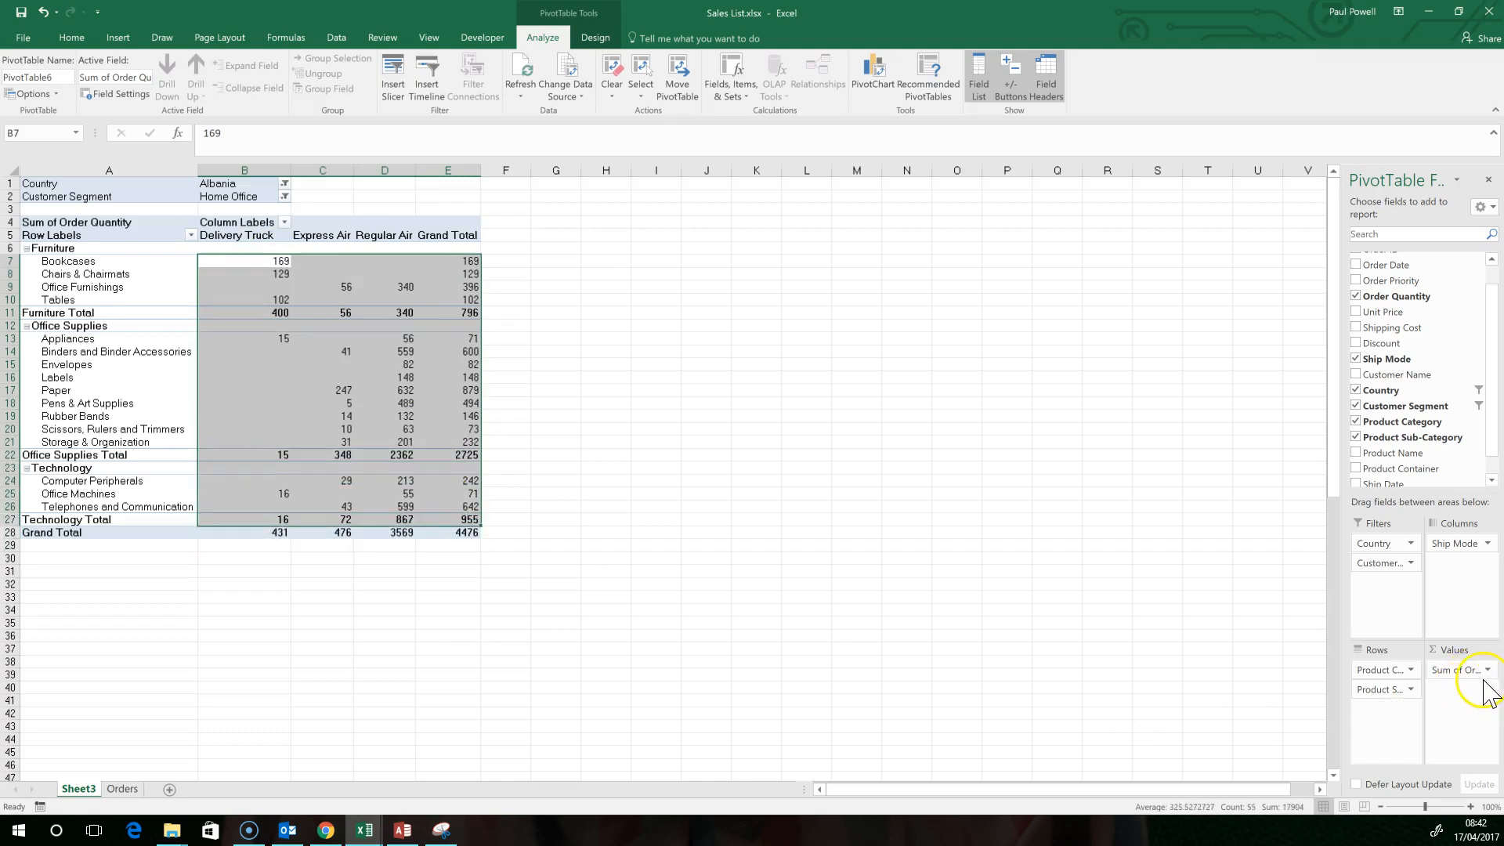
mouse_move(1482, 710)
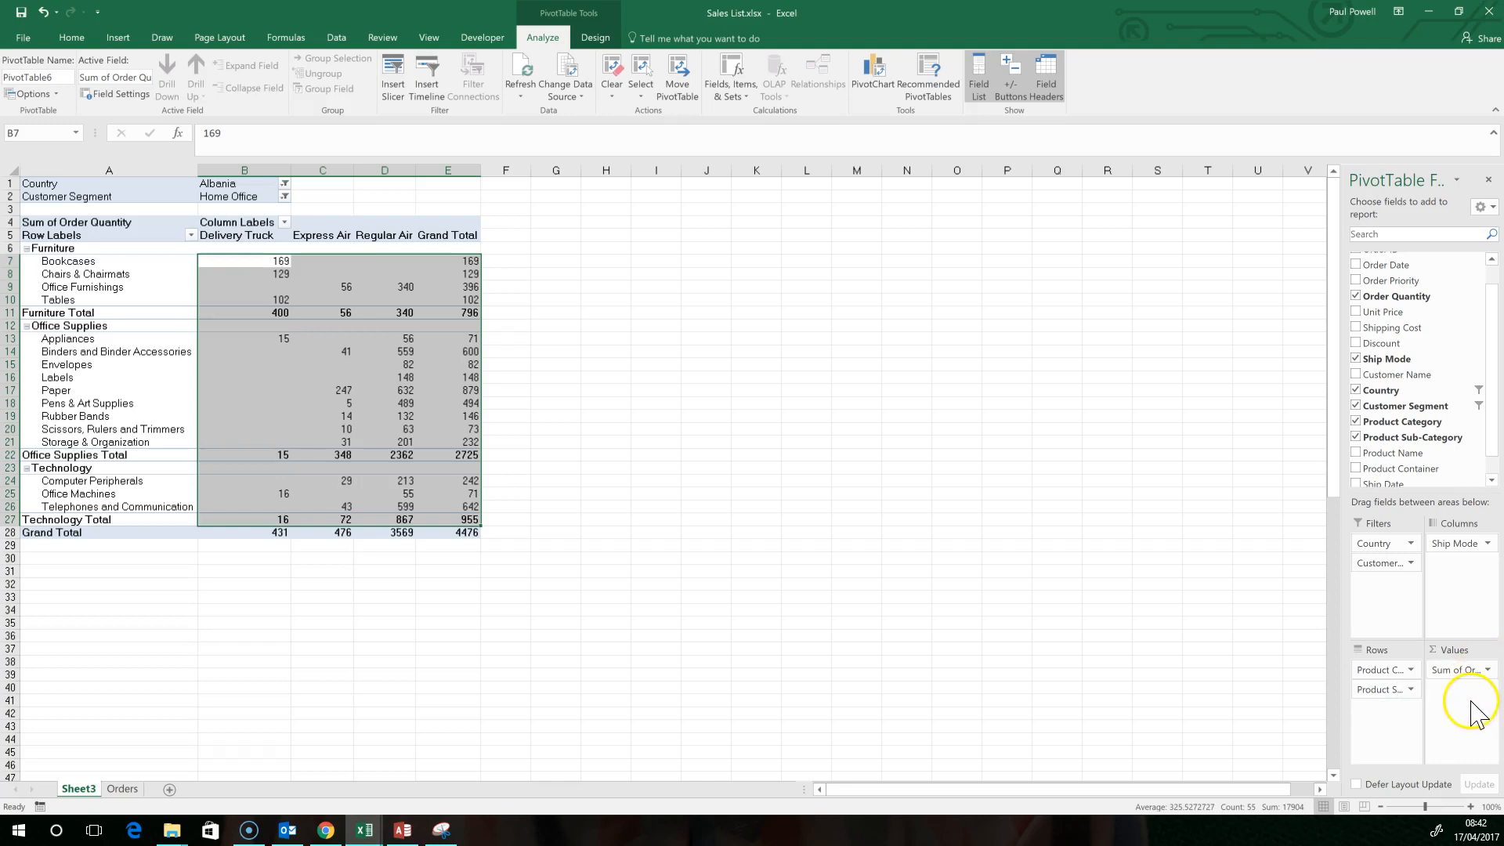
mouse_move(1466, 672)
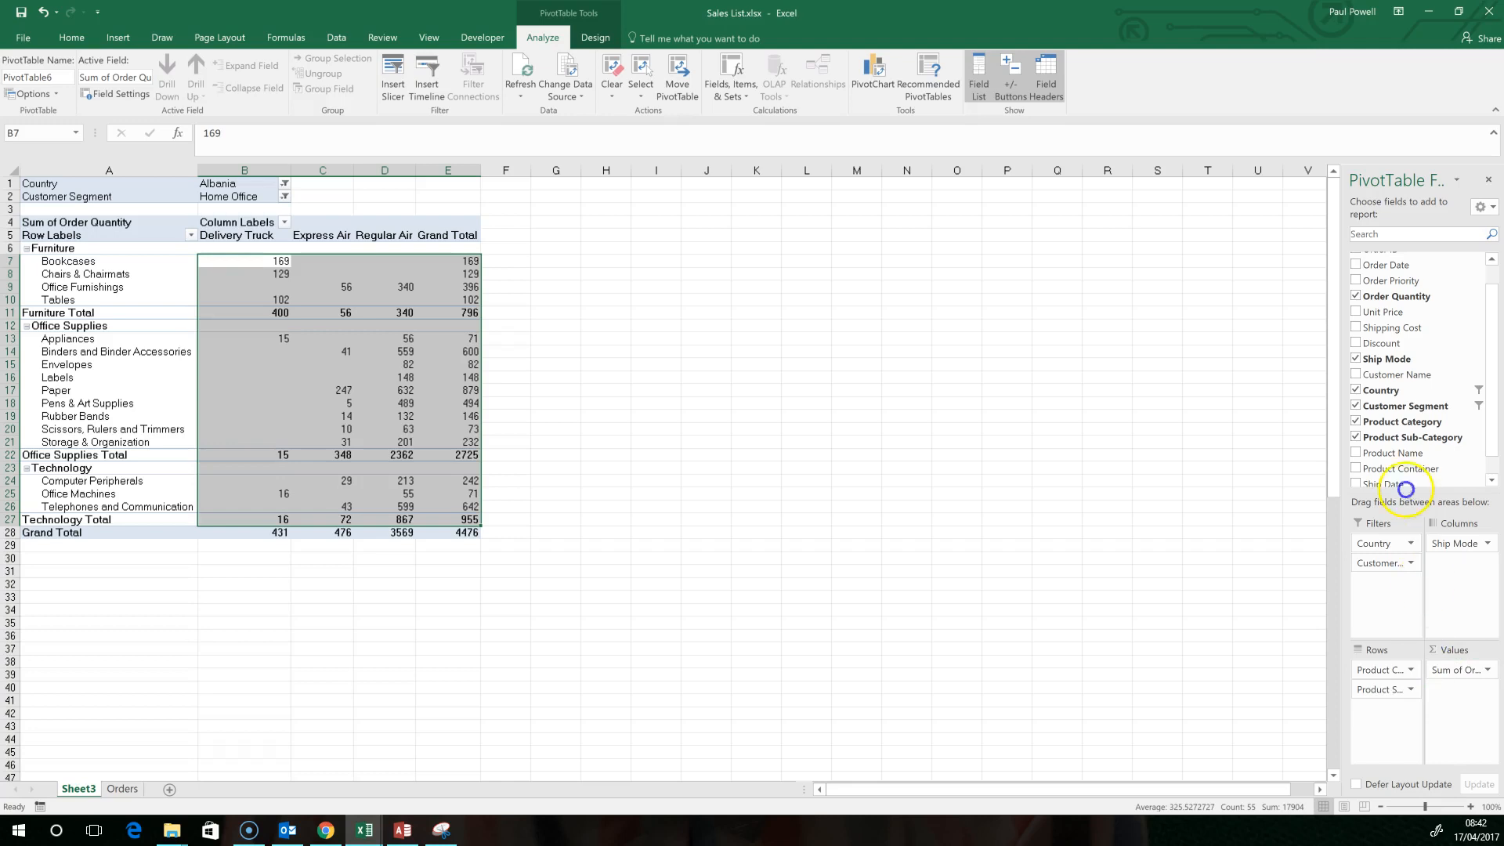
Replace Order Quantity with Unit Price in the Values area
scroll("up", 3)
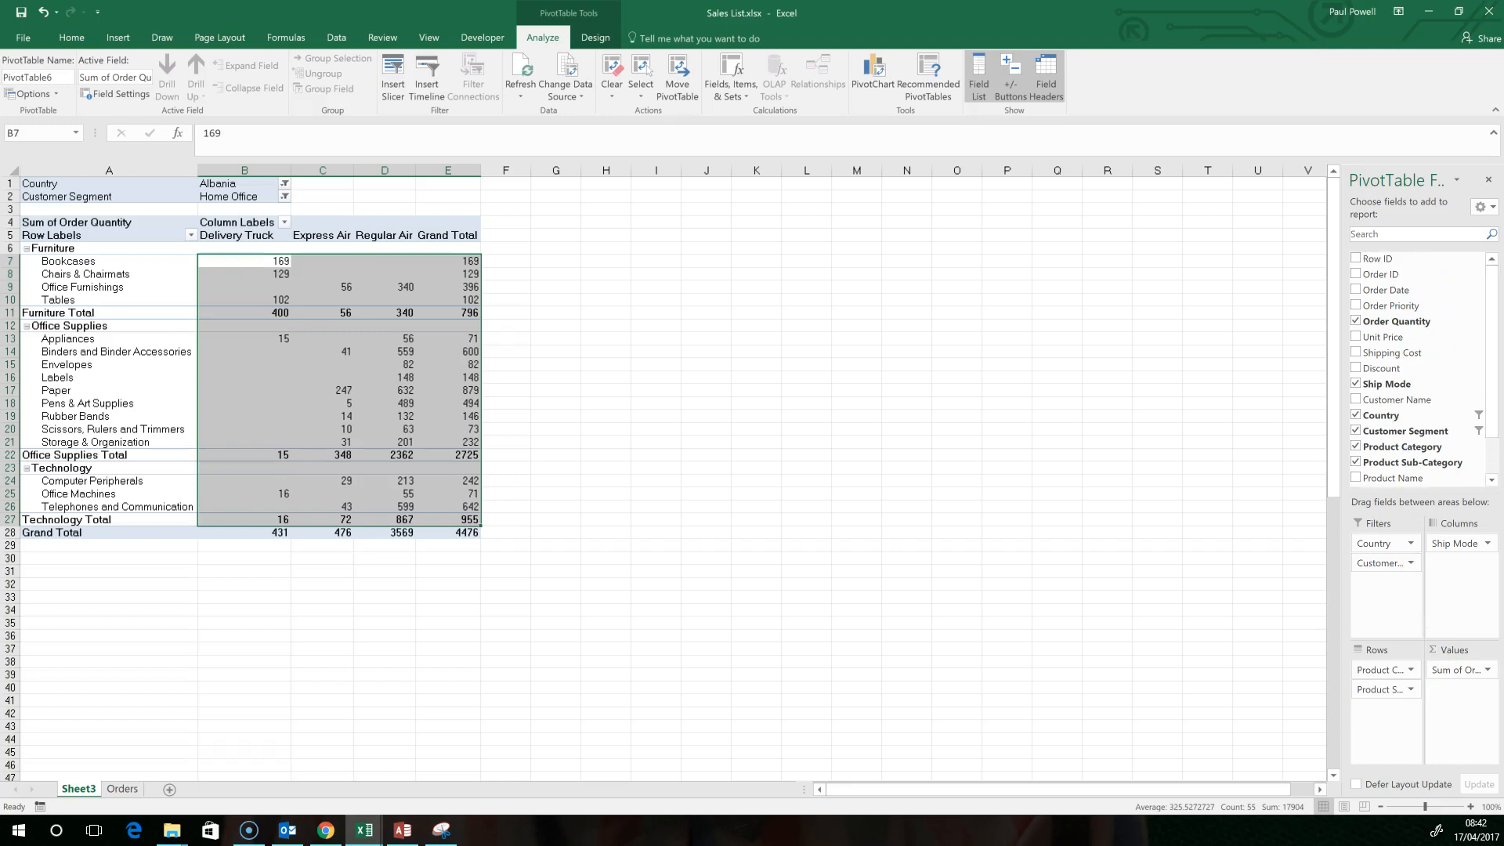
left_click(1355, 321)
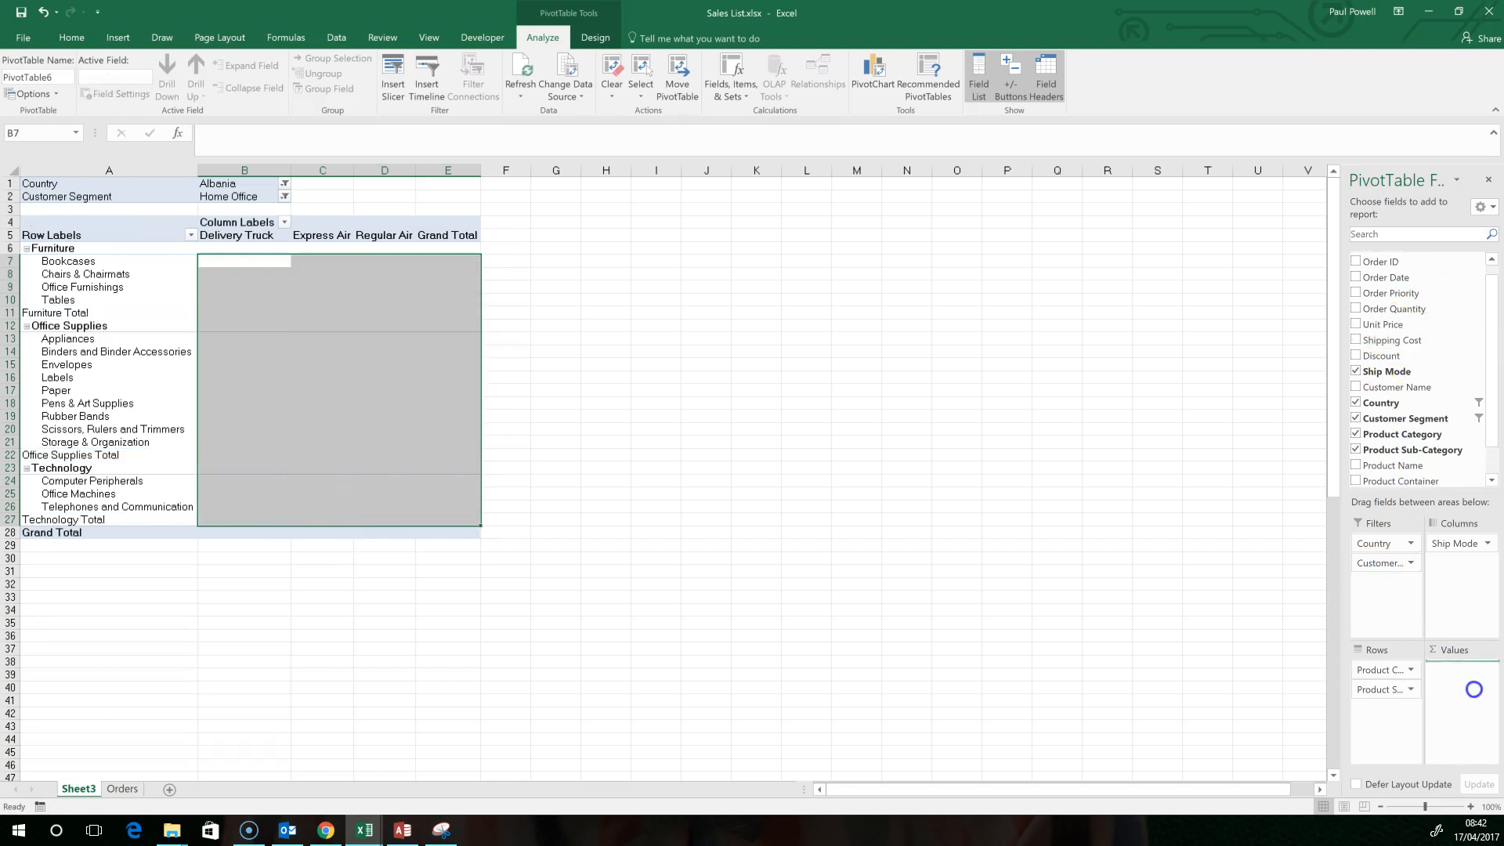
left_click(1357, 325)
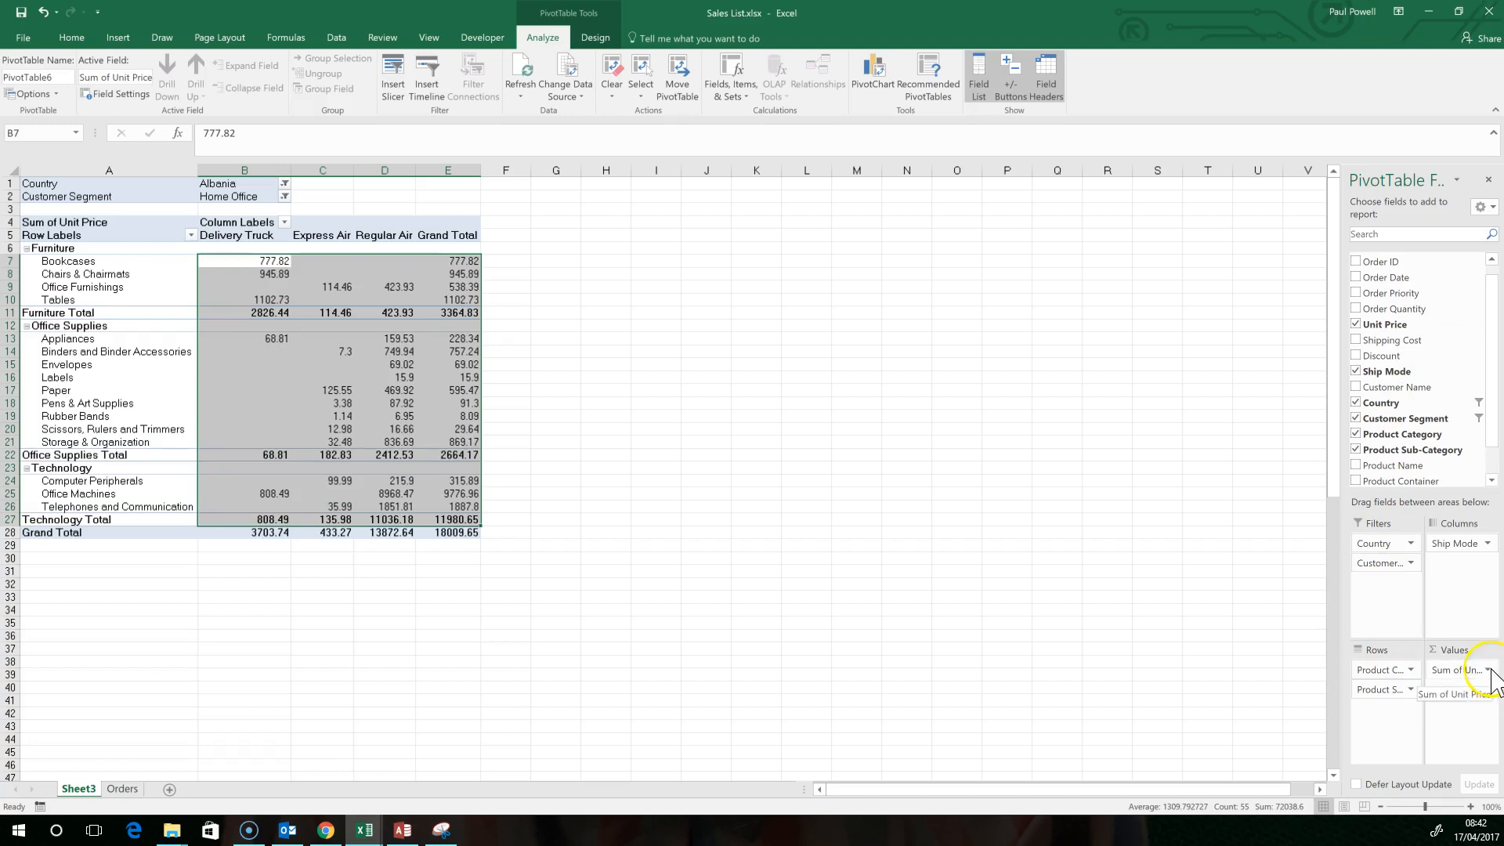
Summarise Unit Price as an average via Value Field Settings (grand total about 107.84)
left_click(1488, 669)
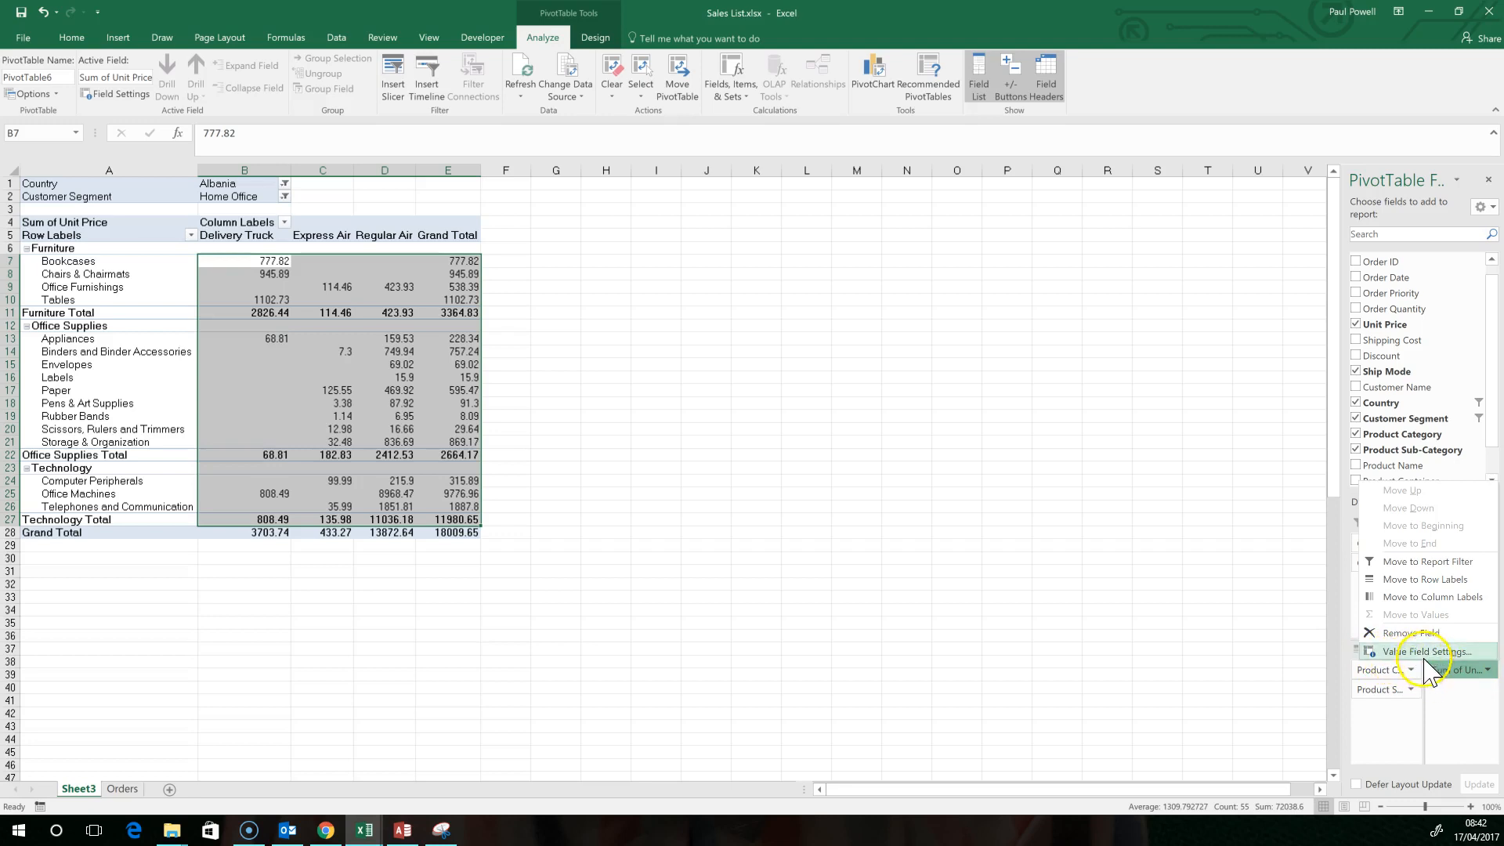
left_click(1425, 652)
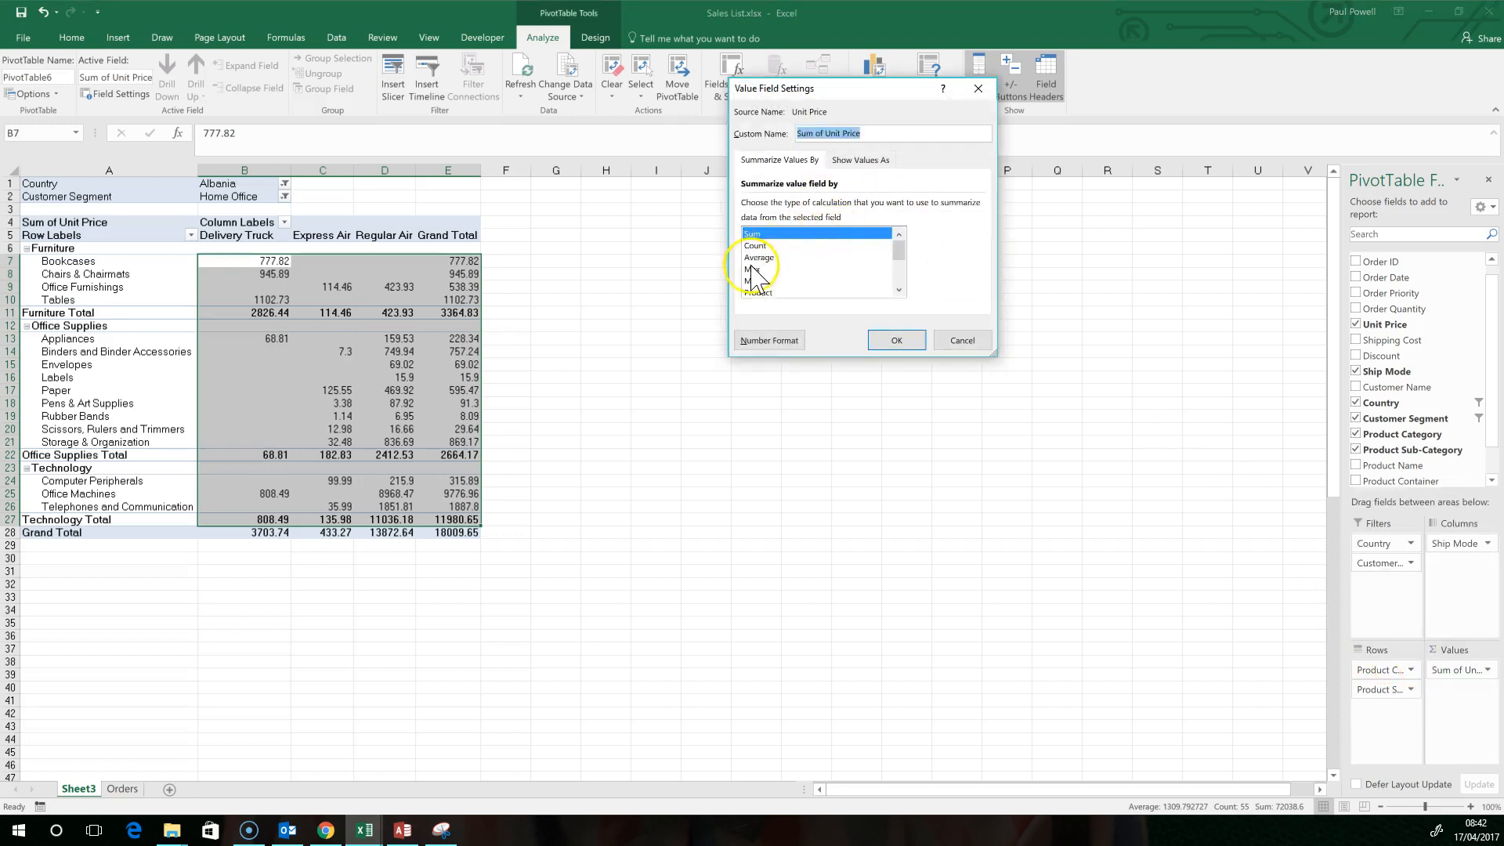
left_click(759, 257)
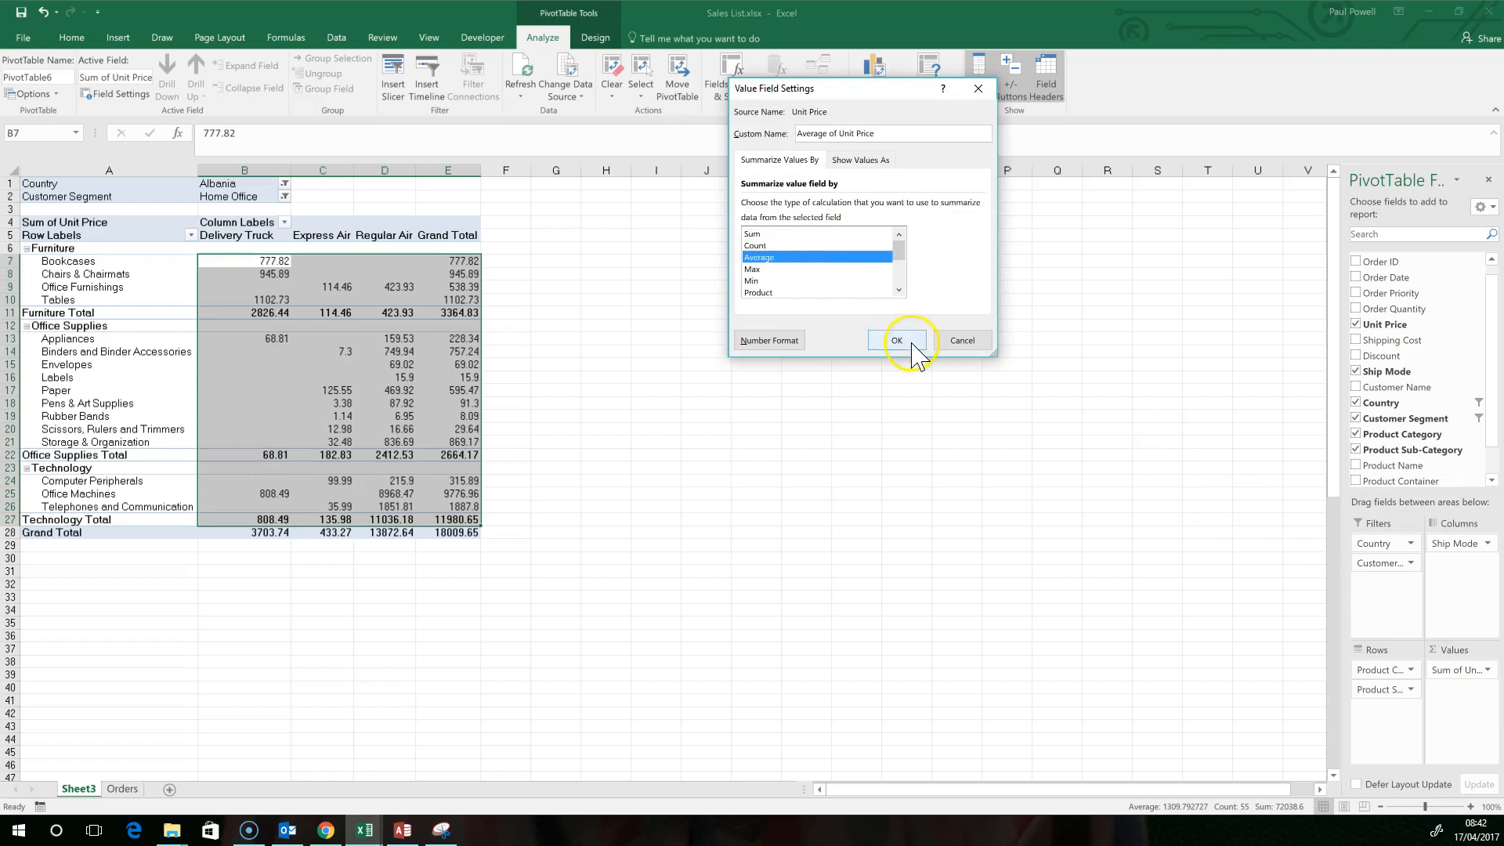
left_click(896, 340)
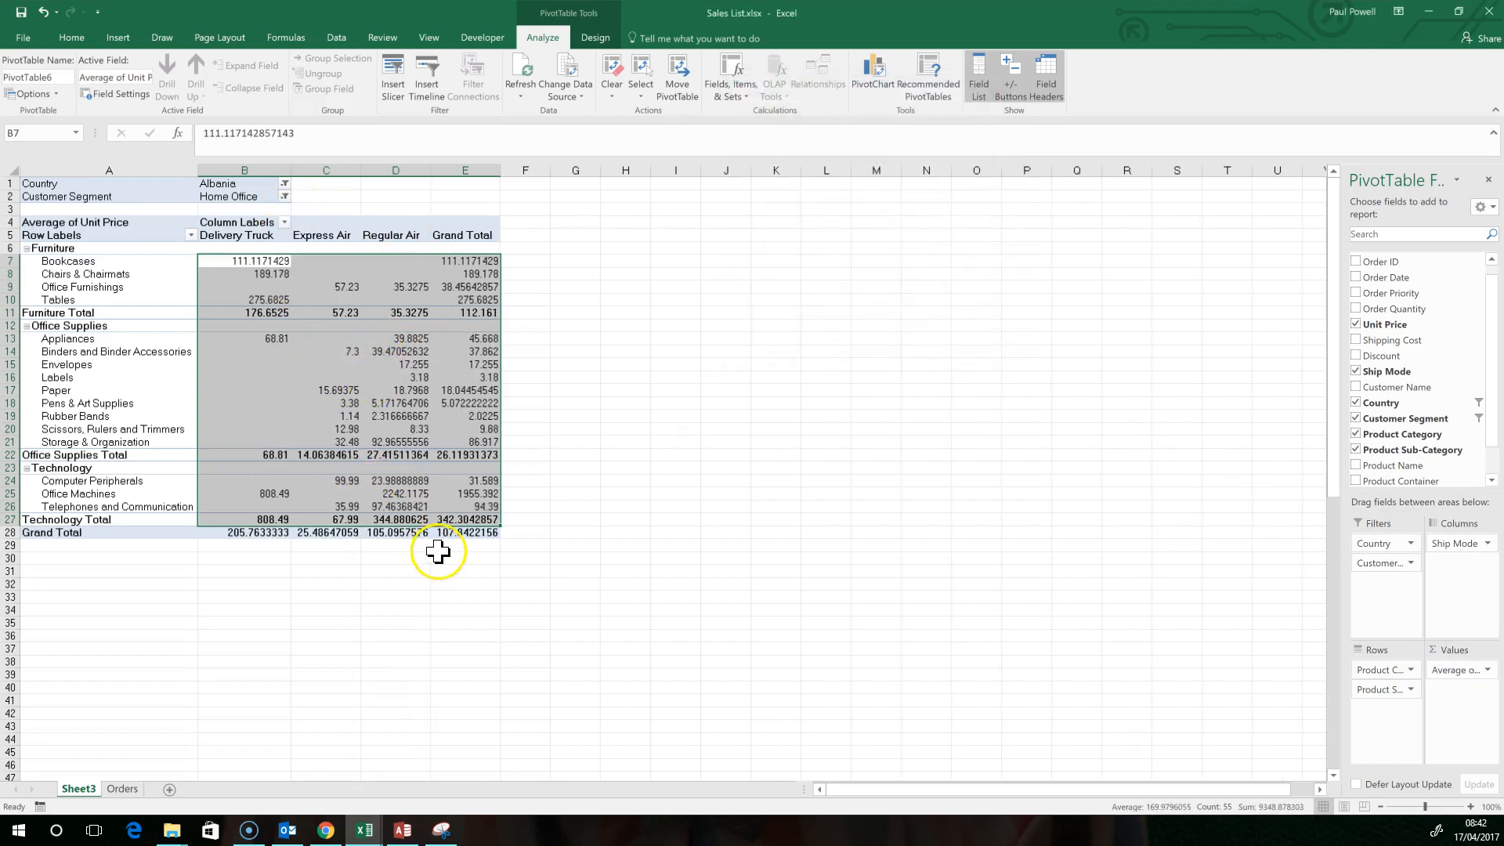
mouse_move(509, 404)
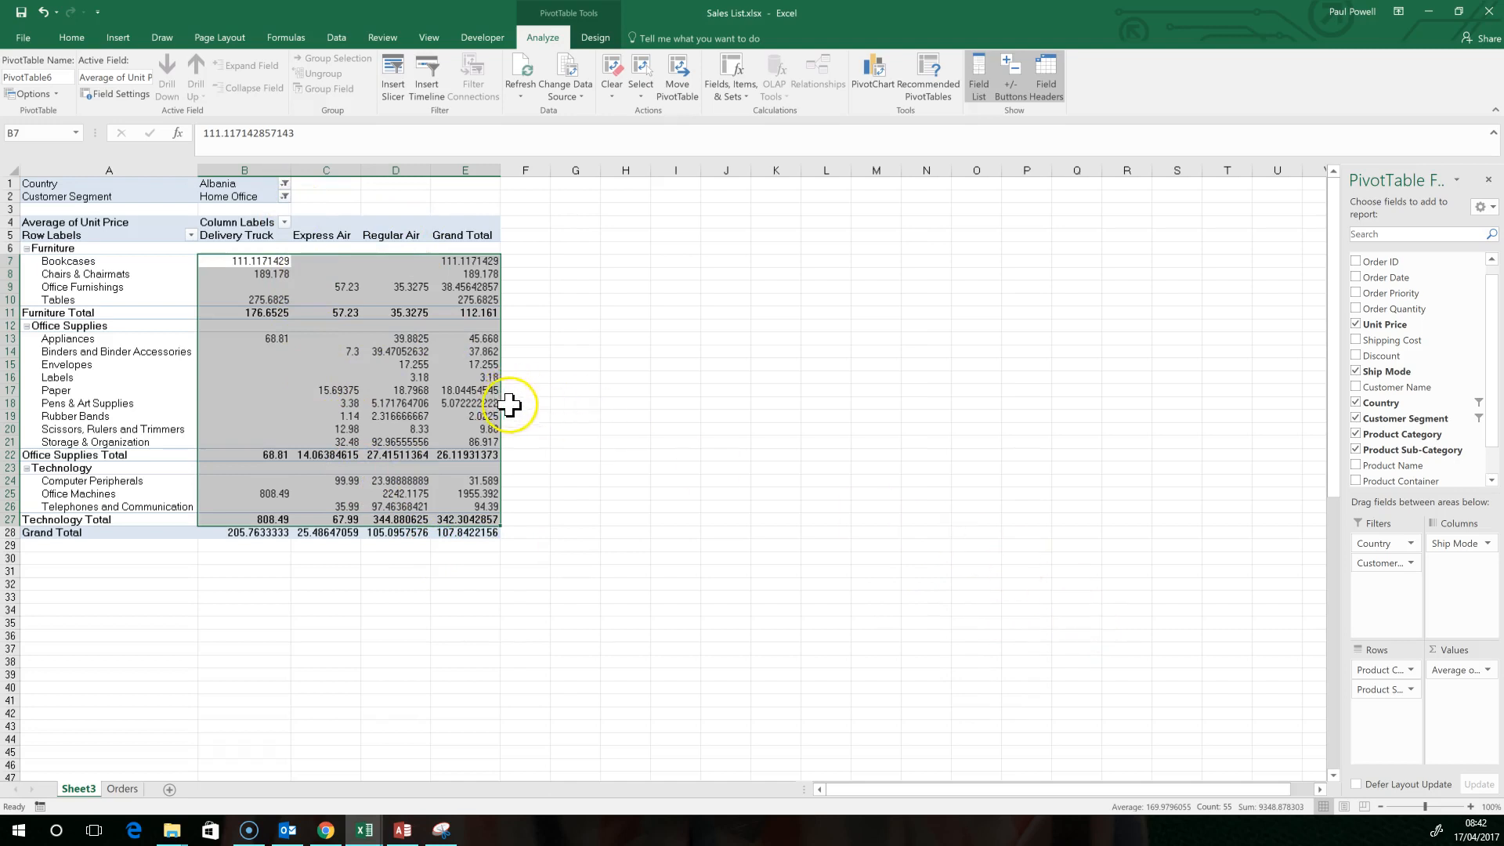
Format Average of Unit Price as currency with 0 decimal places, grand total £108
left_click(1488, 669)
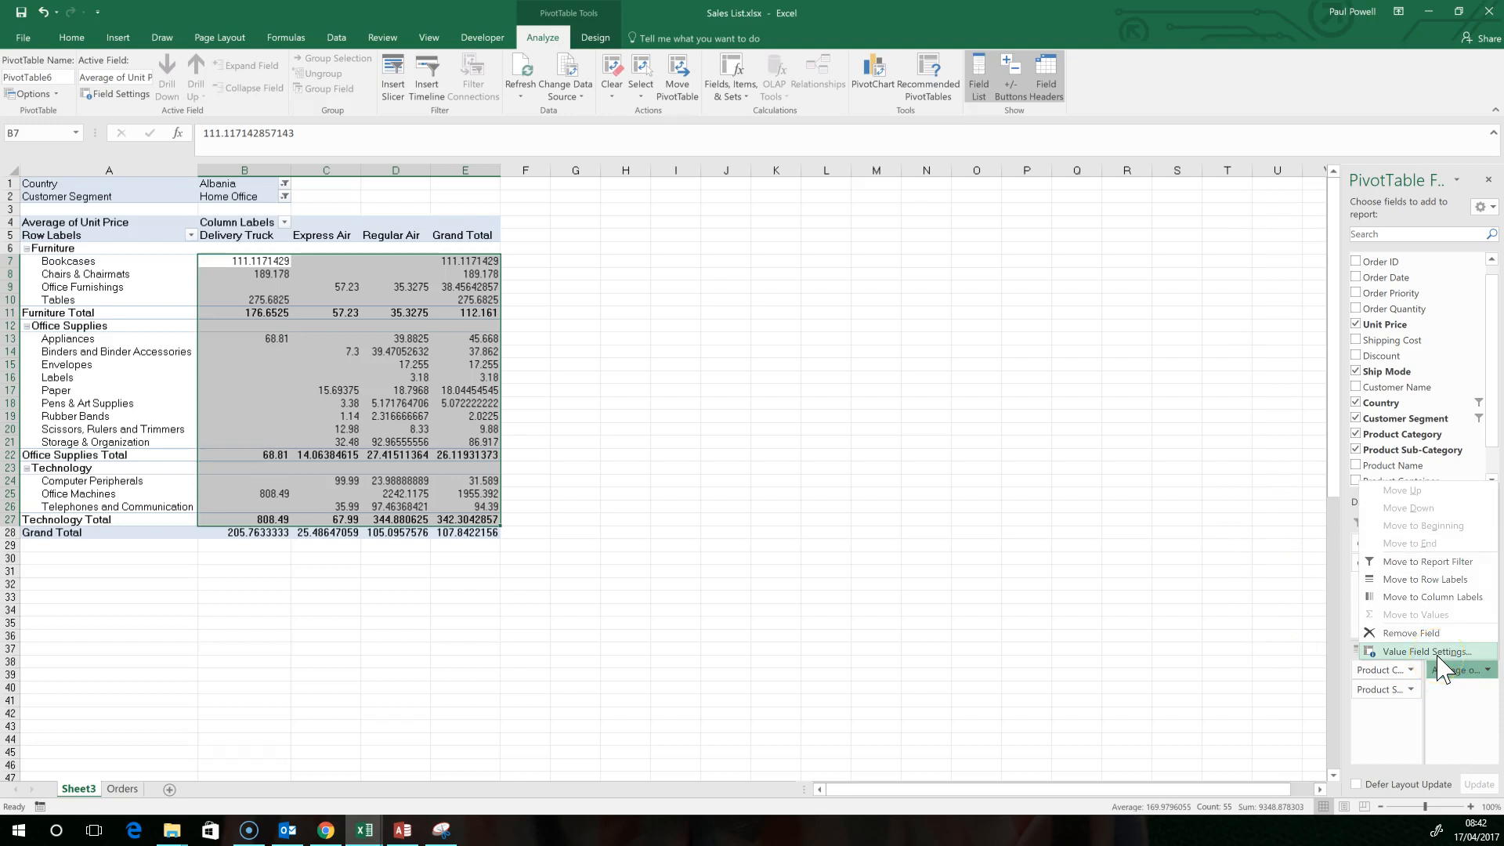
left_click(1424, 652)
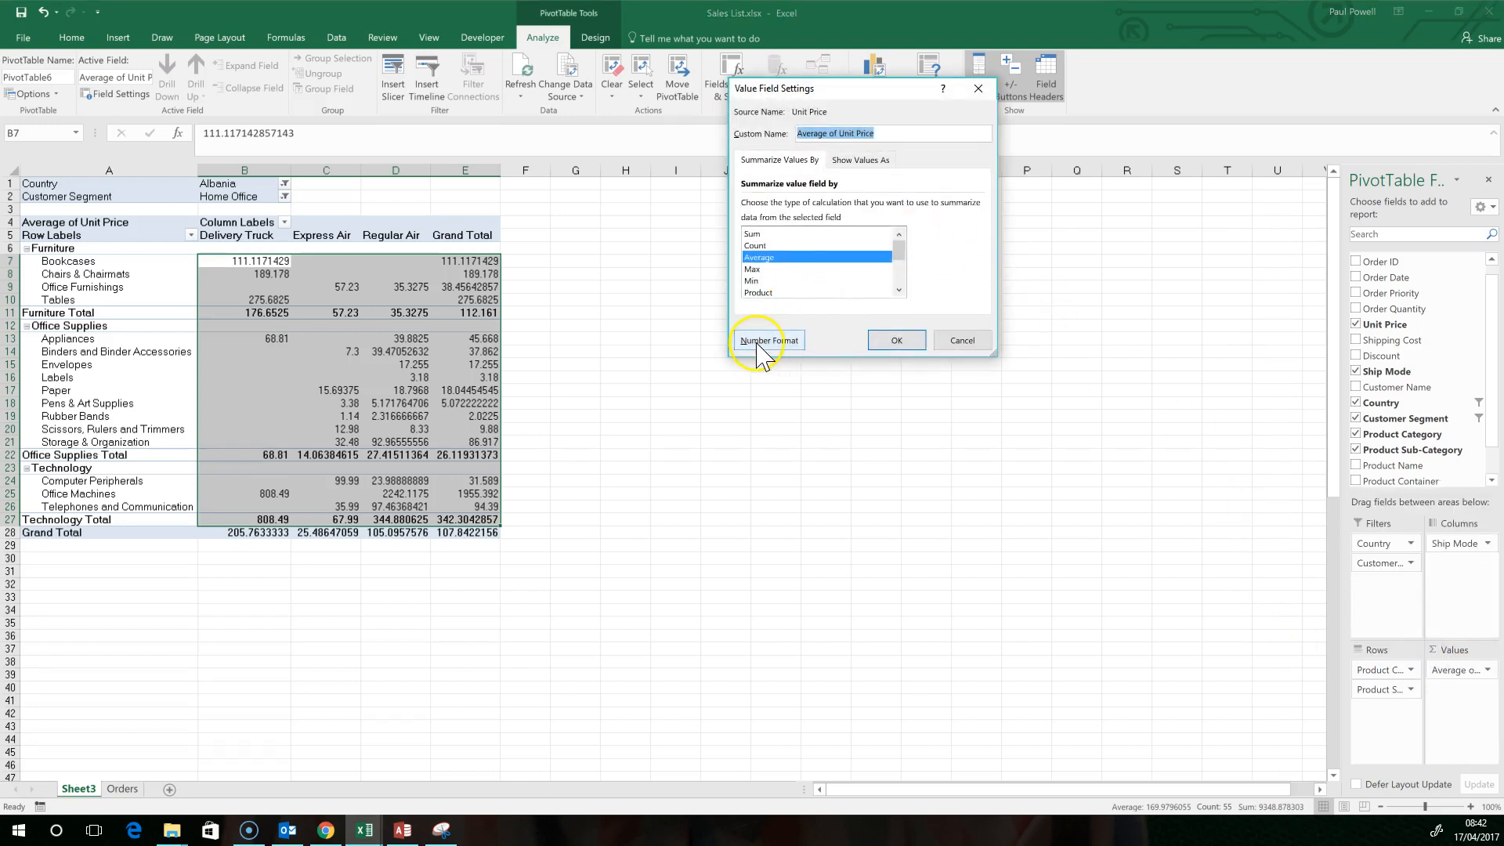
left_click(767, 340)
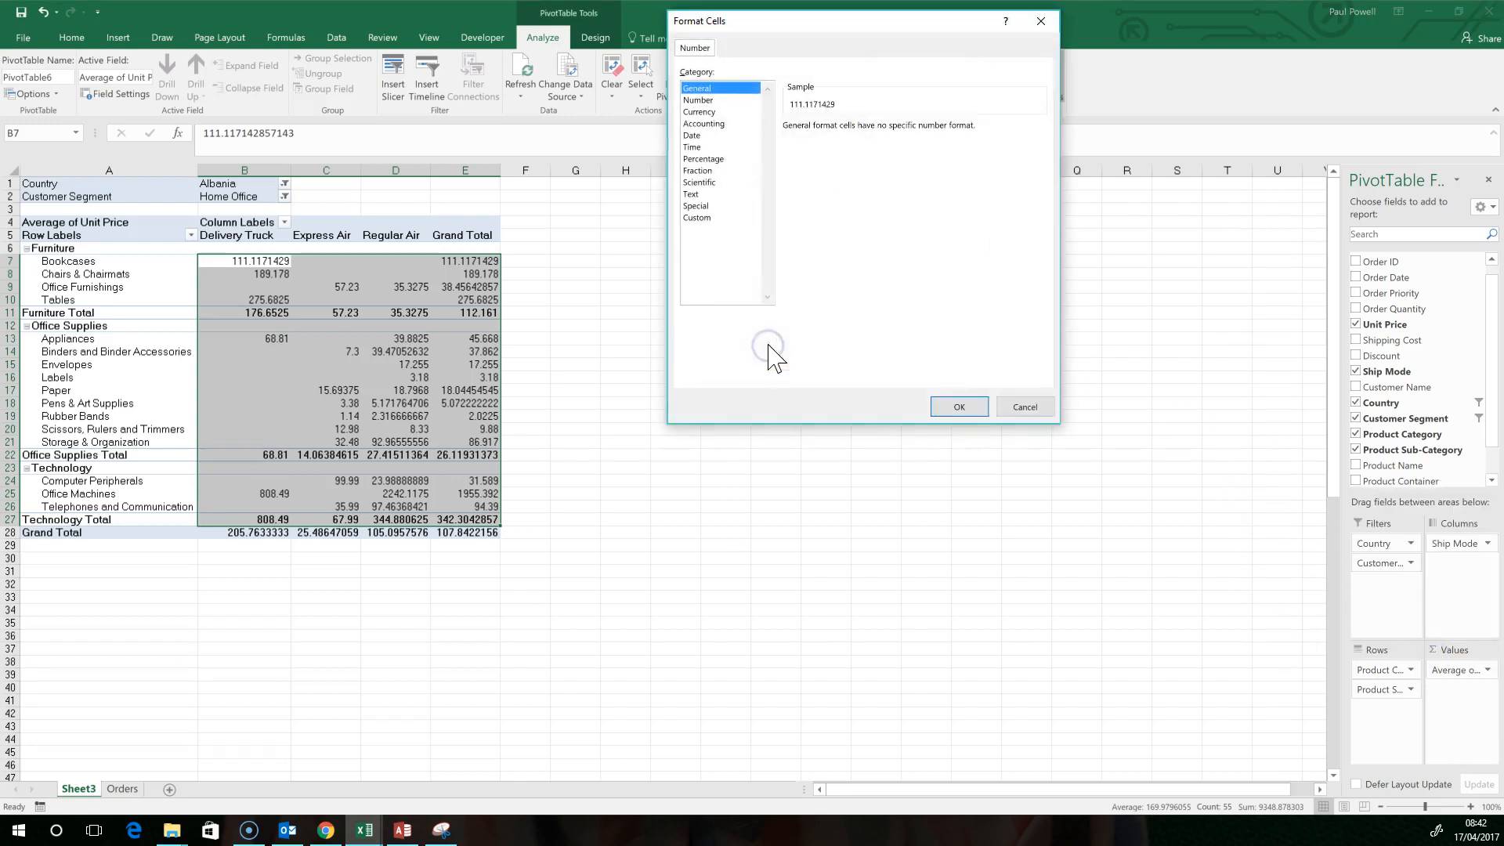
mouse_move(705, 125)
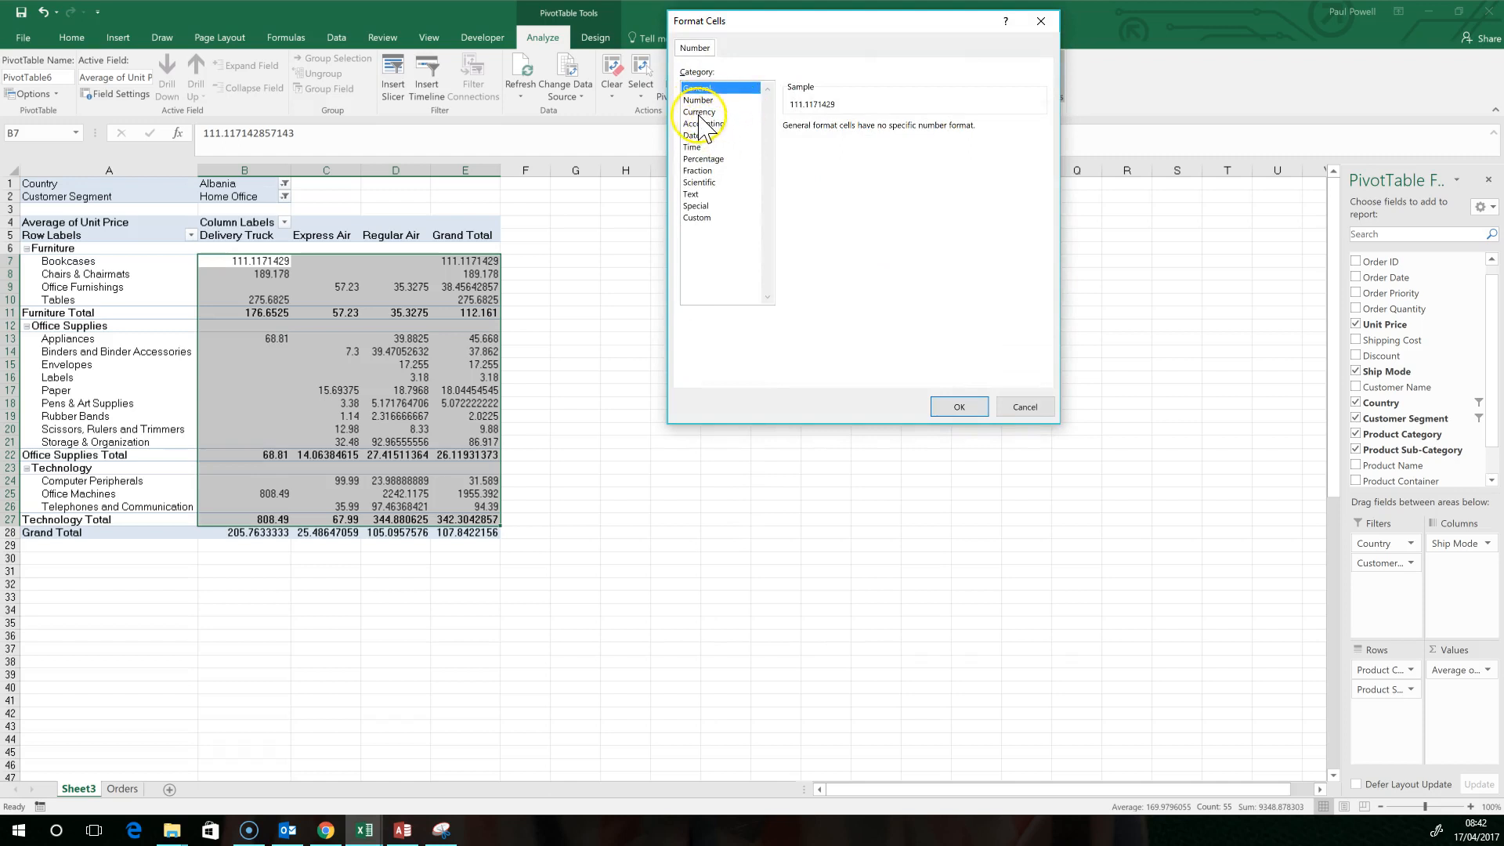
left_click(698, 111)
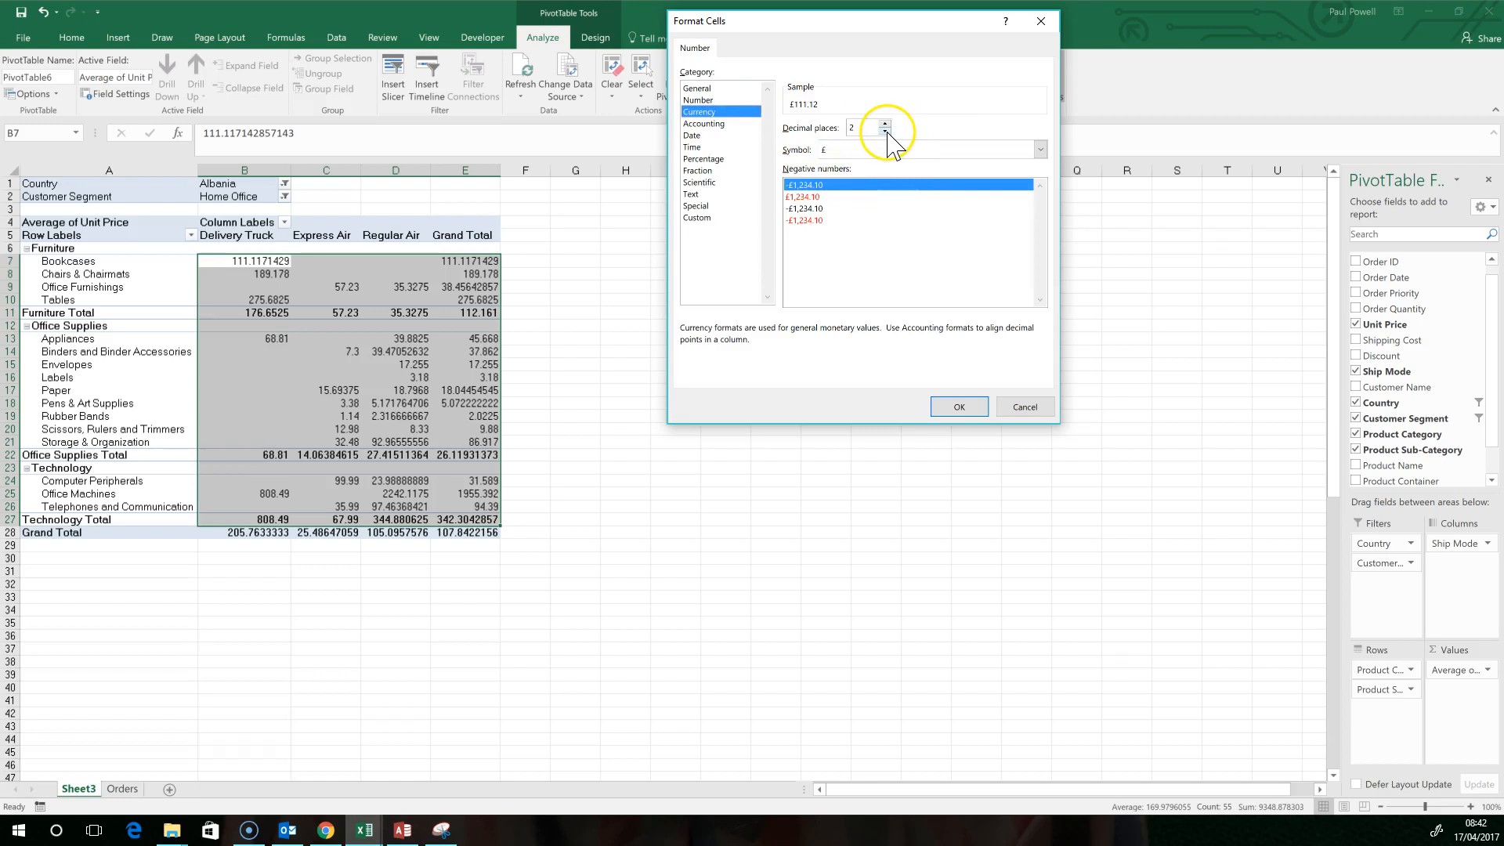
left_click(882, 132)
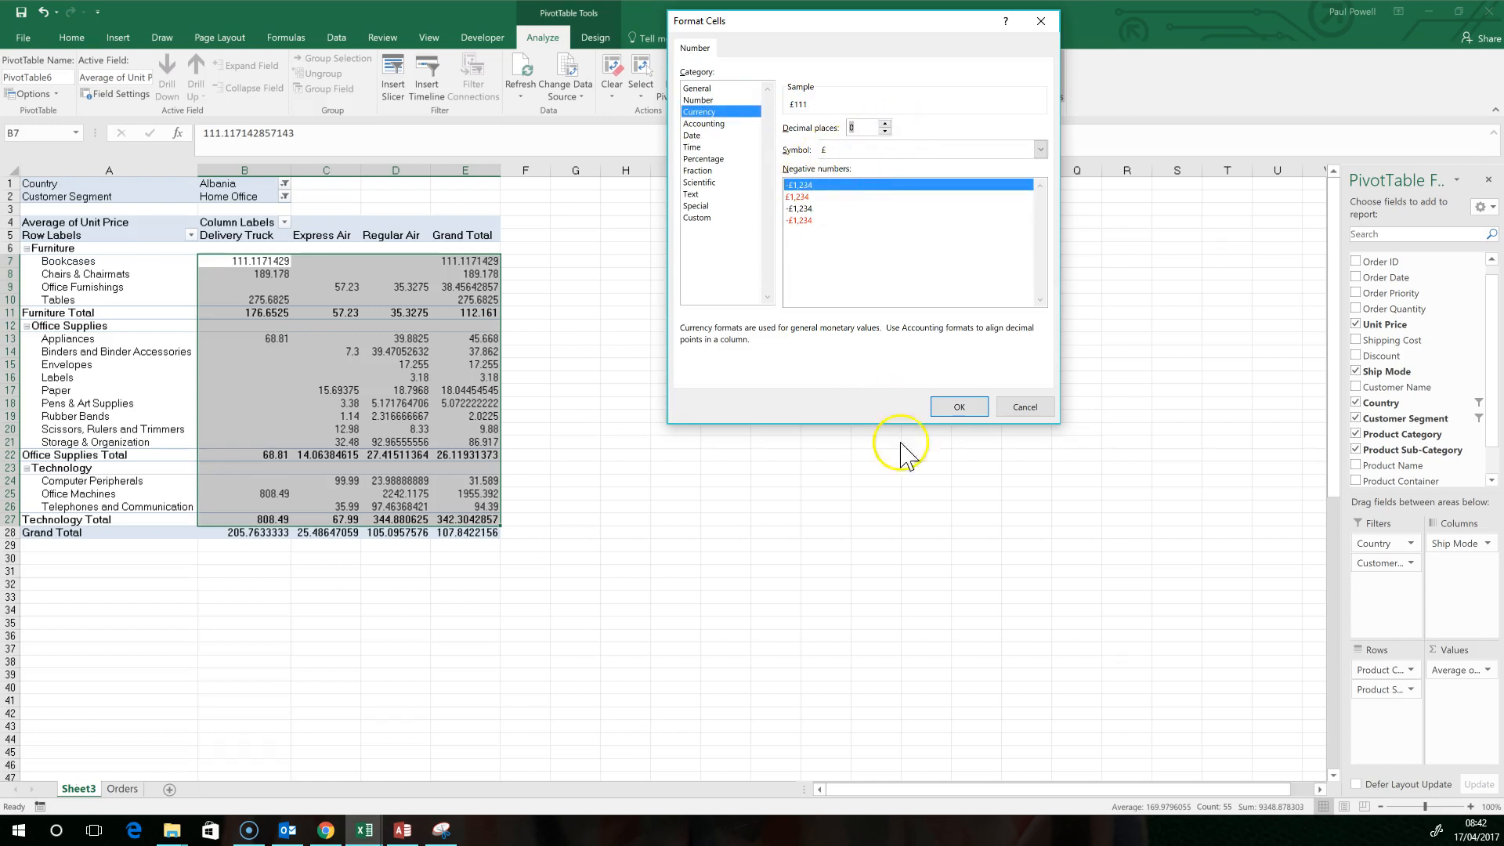
left_click(955, 404)
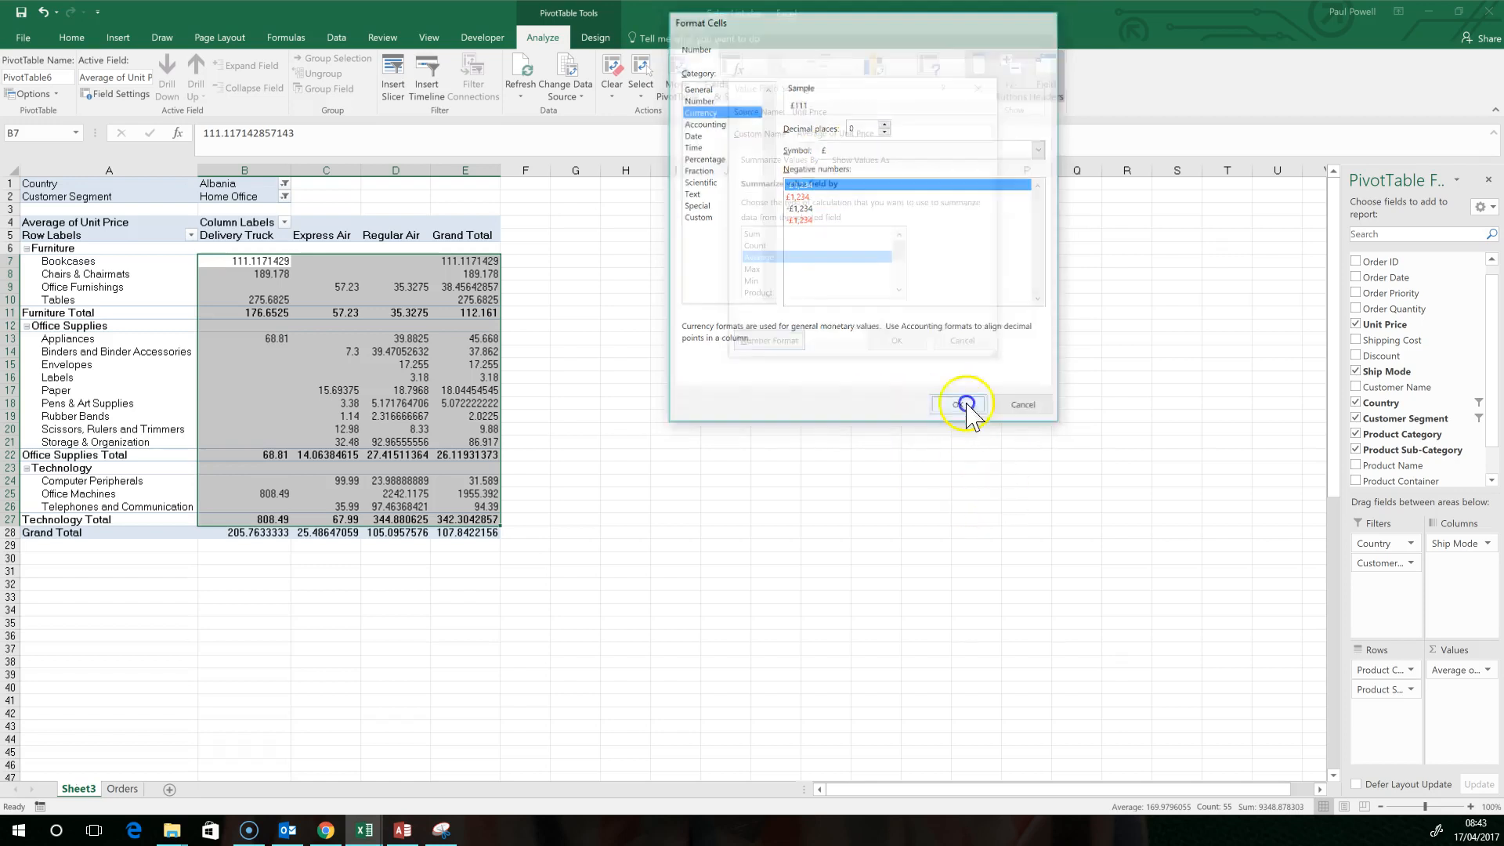
left_click(962, 403)
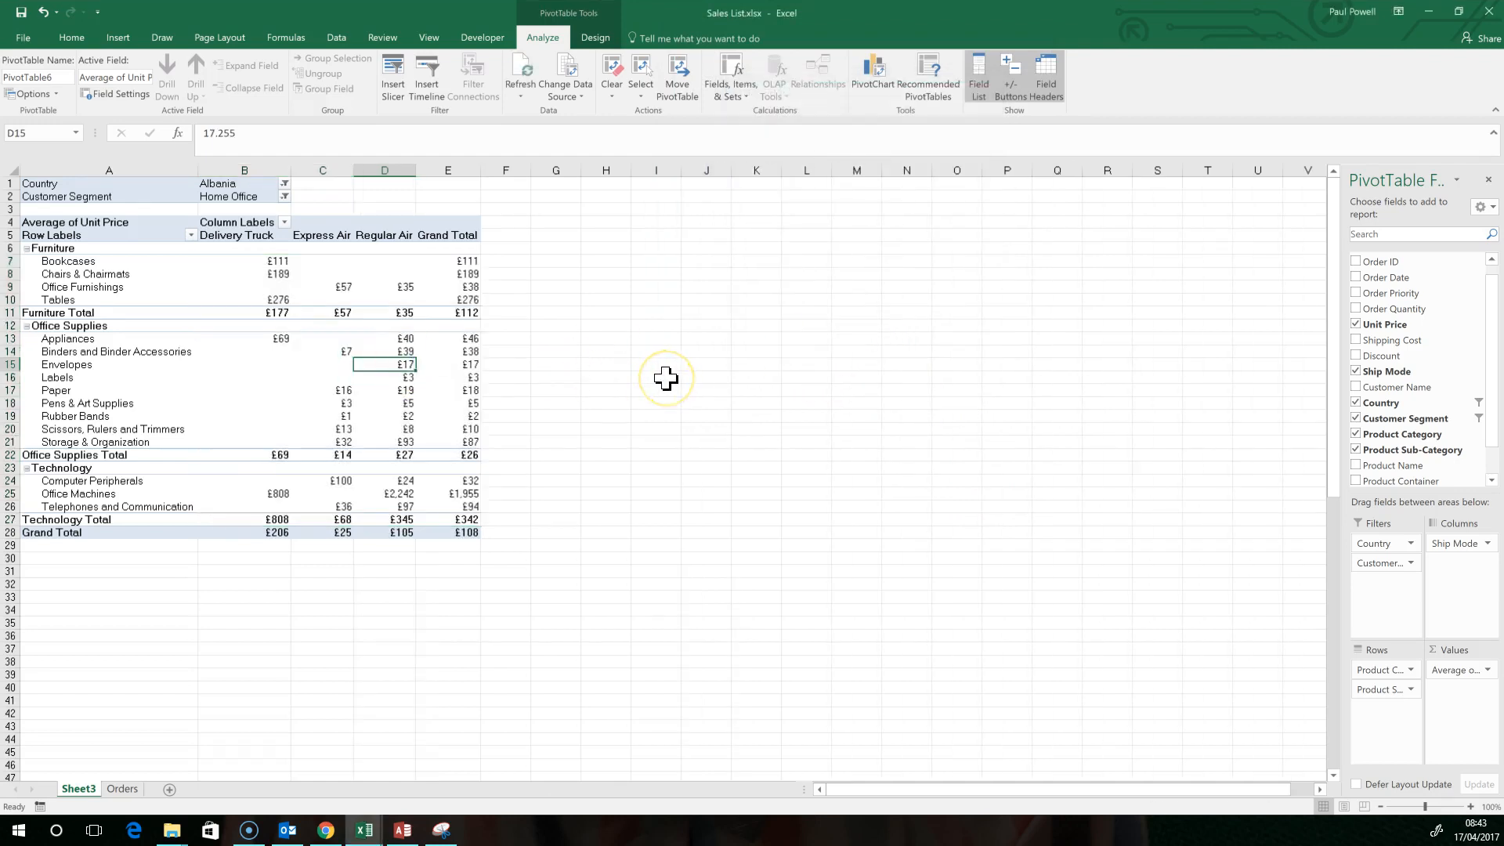
mouse_move(666, 377)
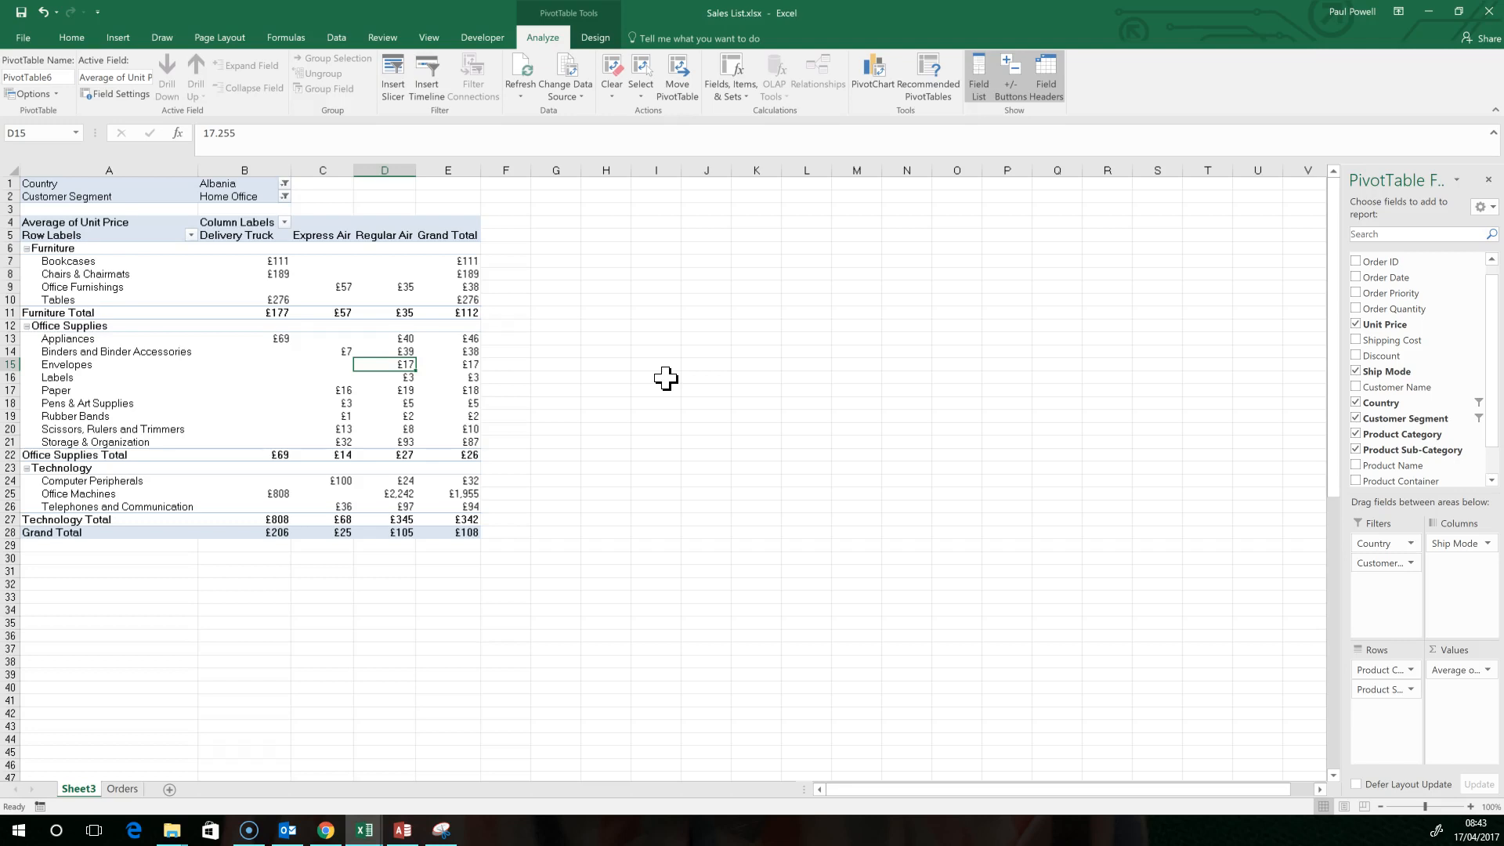
mouse_move(588, 475)
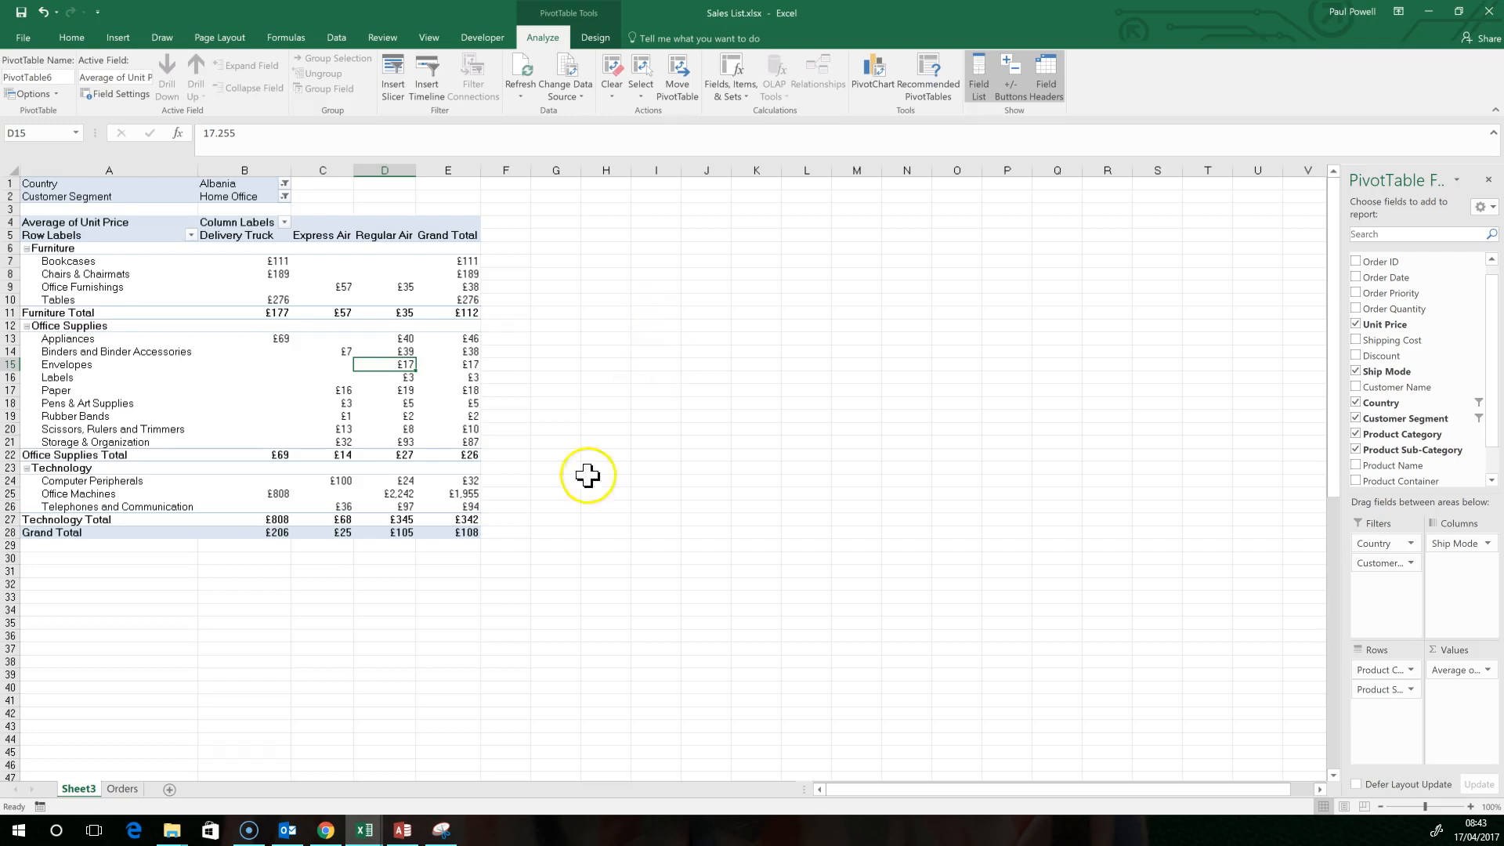
mouse_move(265, 267)
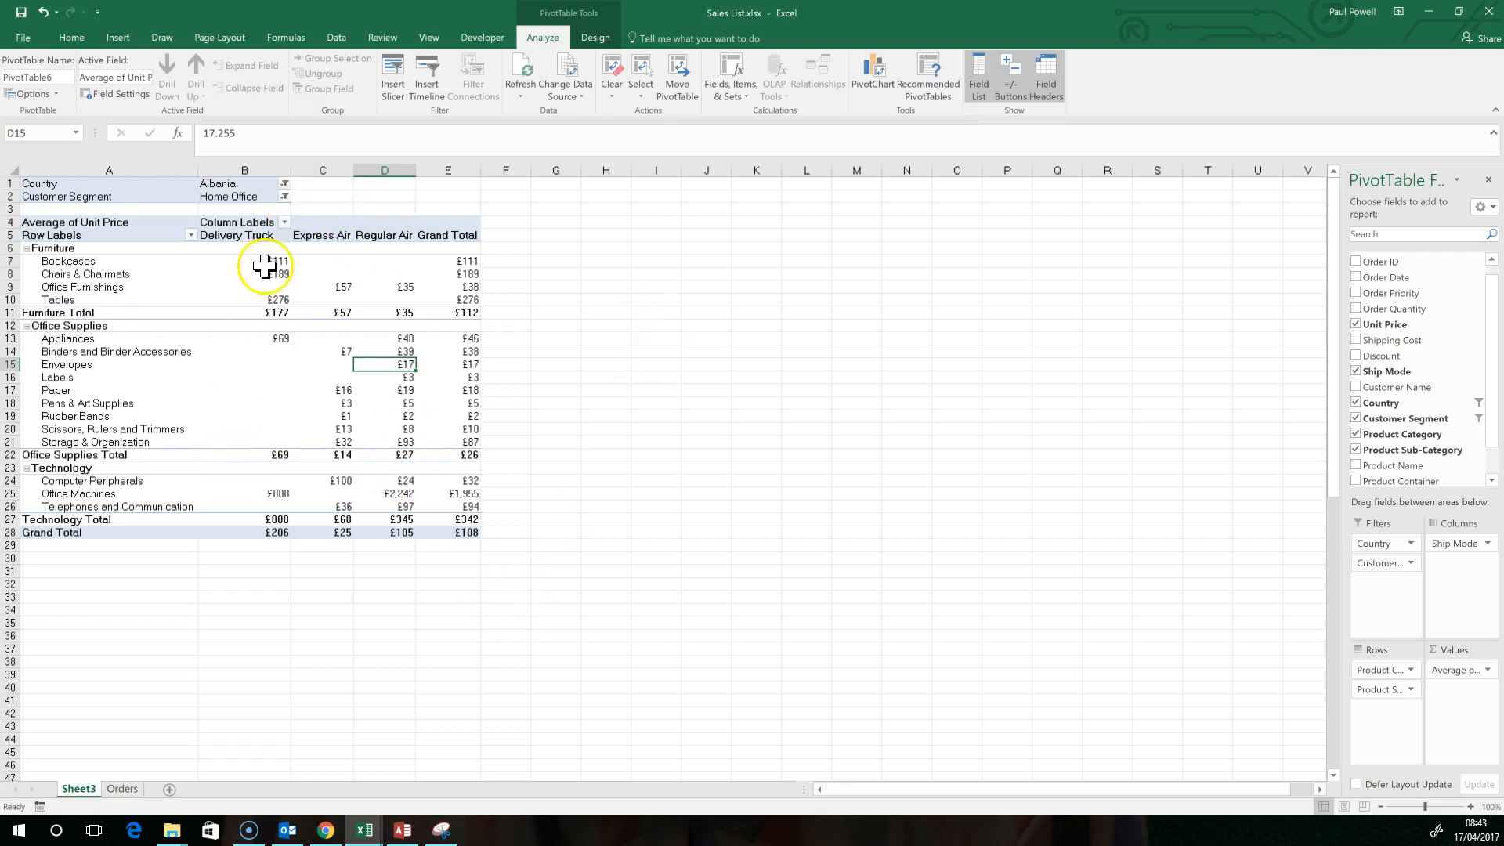
Set both Country and Customer Segment filters to (All), grand total £89
left_click(245, 299)
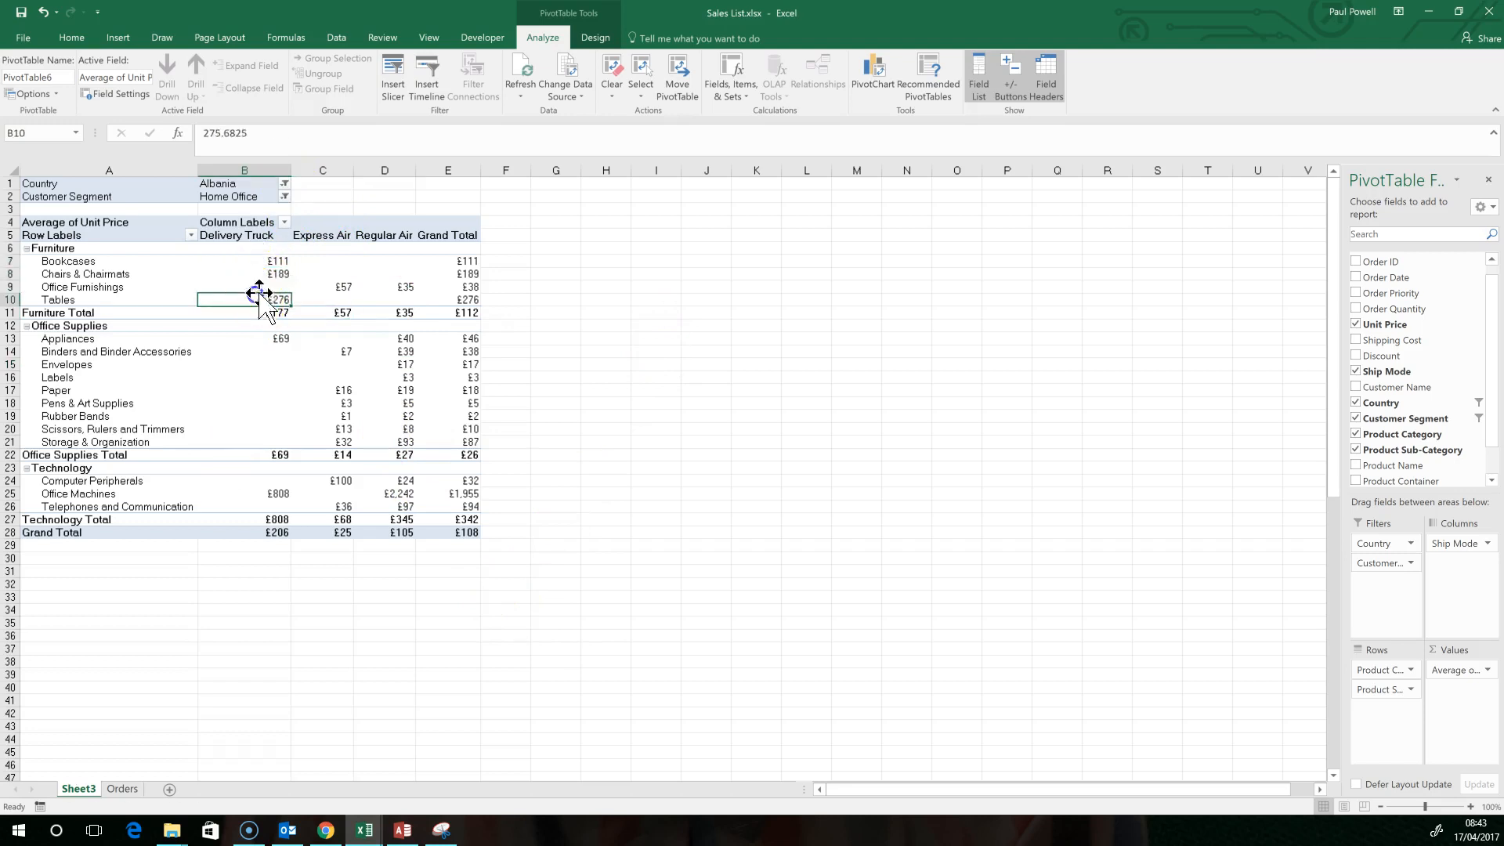
left_click(283, 184)
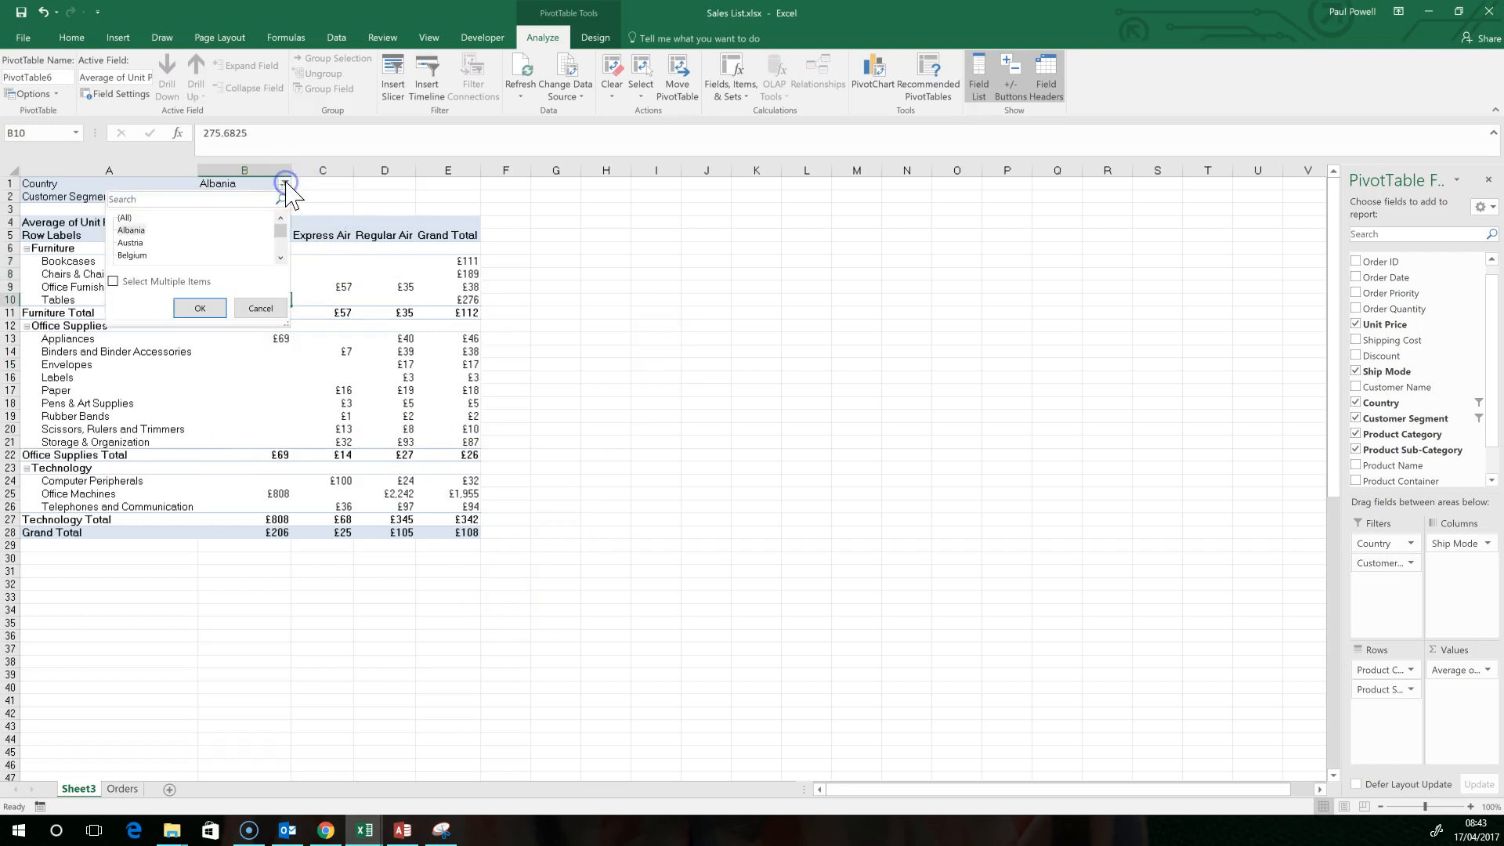
left_click(199, 308)
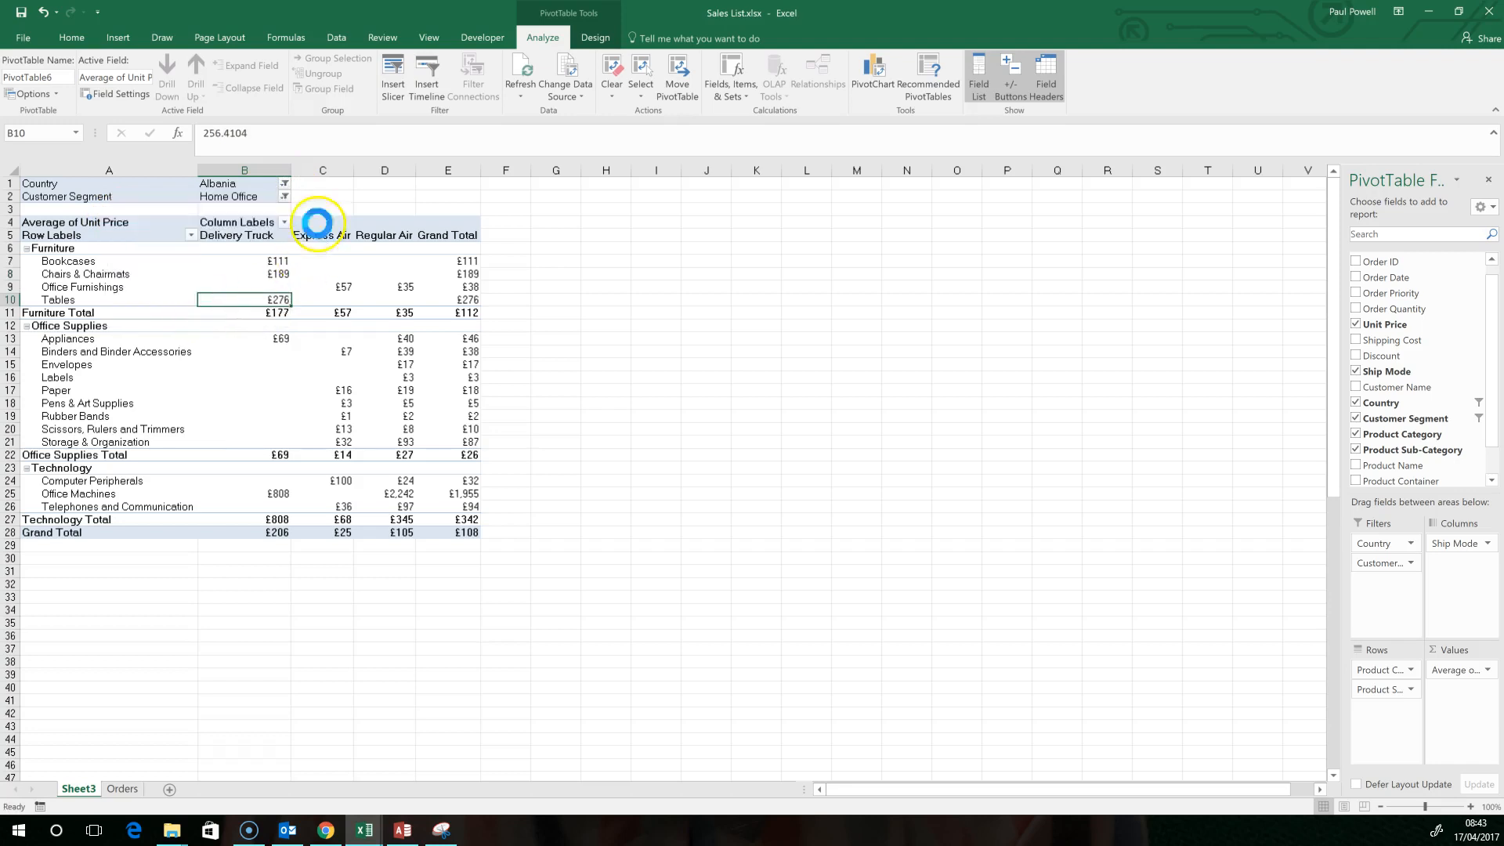
left_click(284, 183)
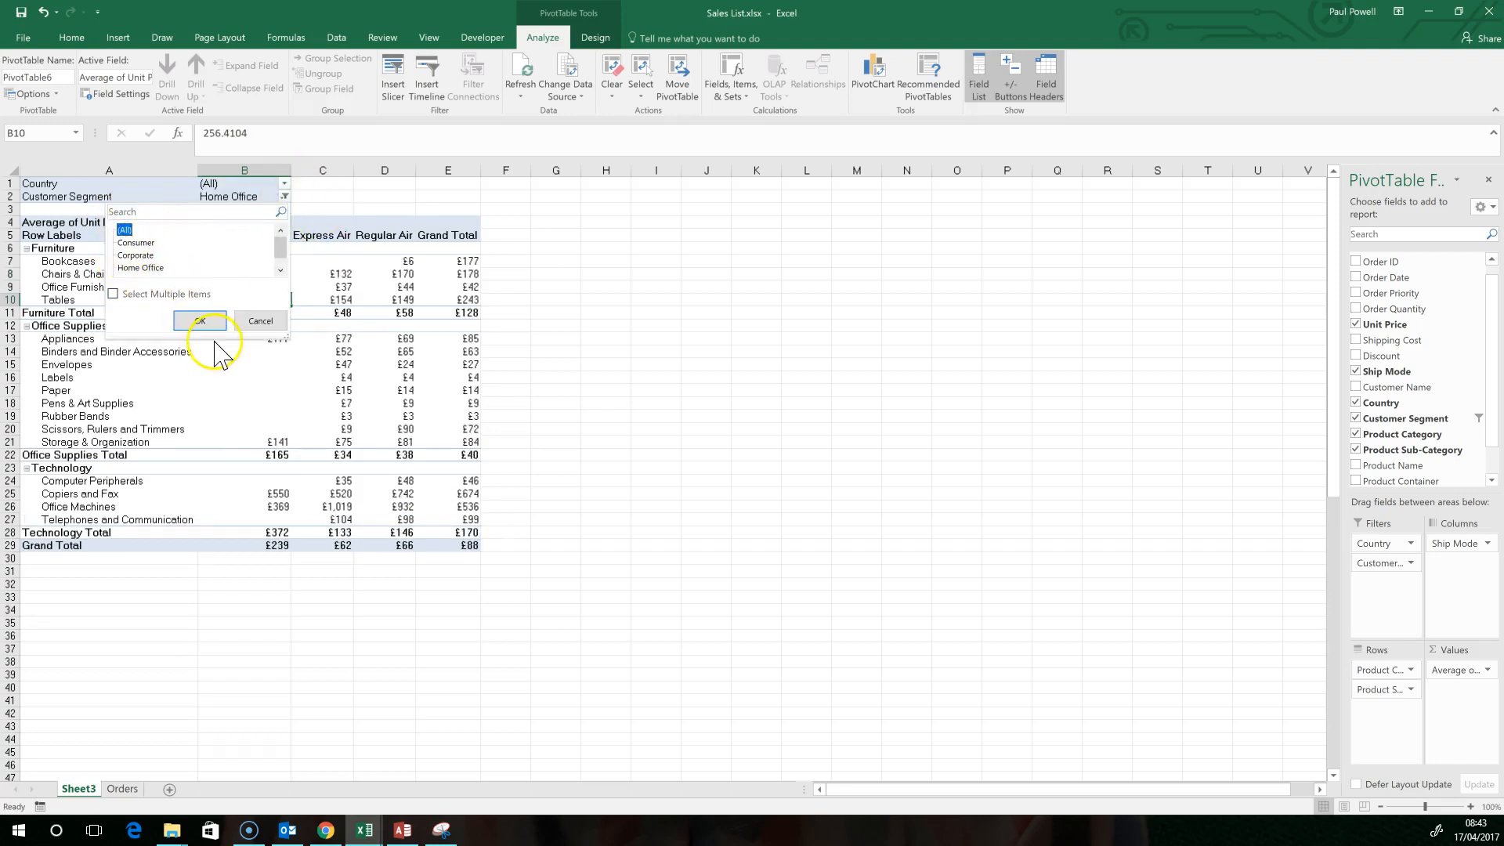
left_click(198, 319)
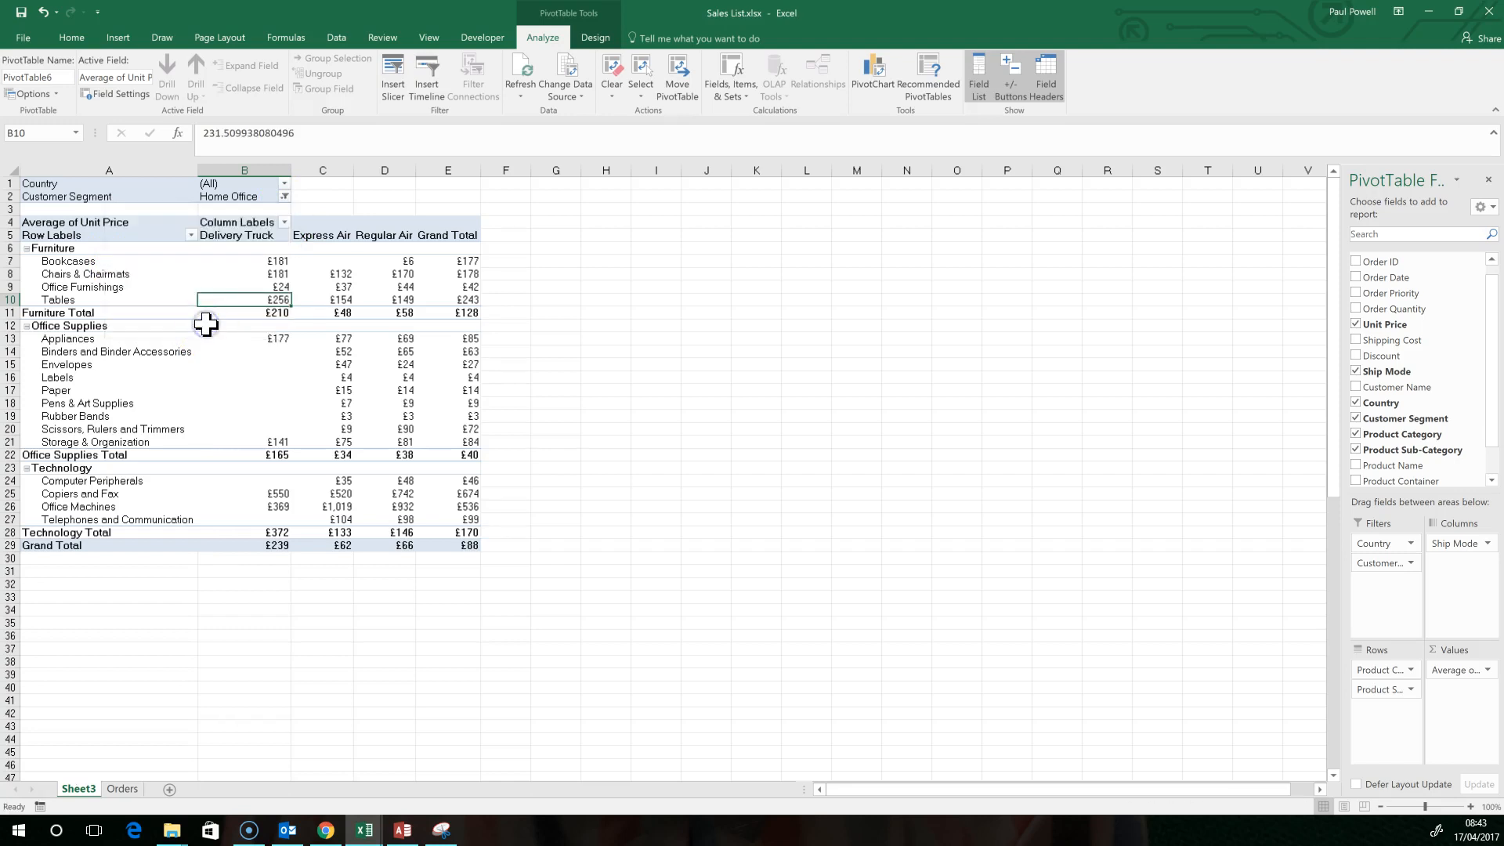
left_click(283, 197)
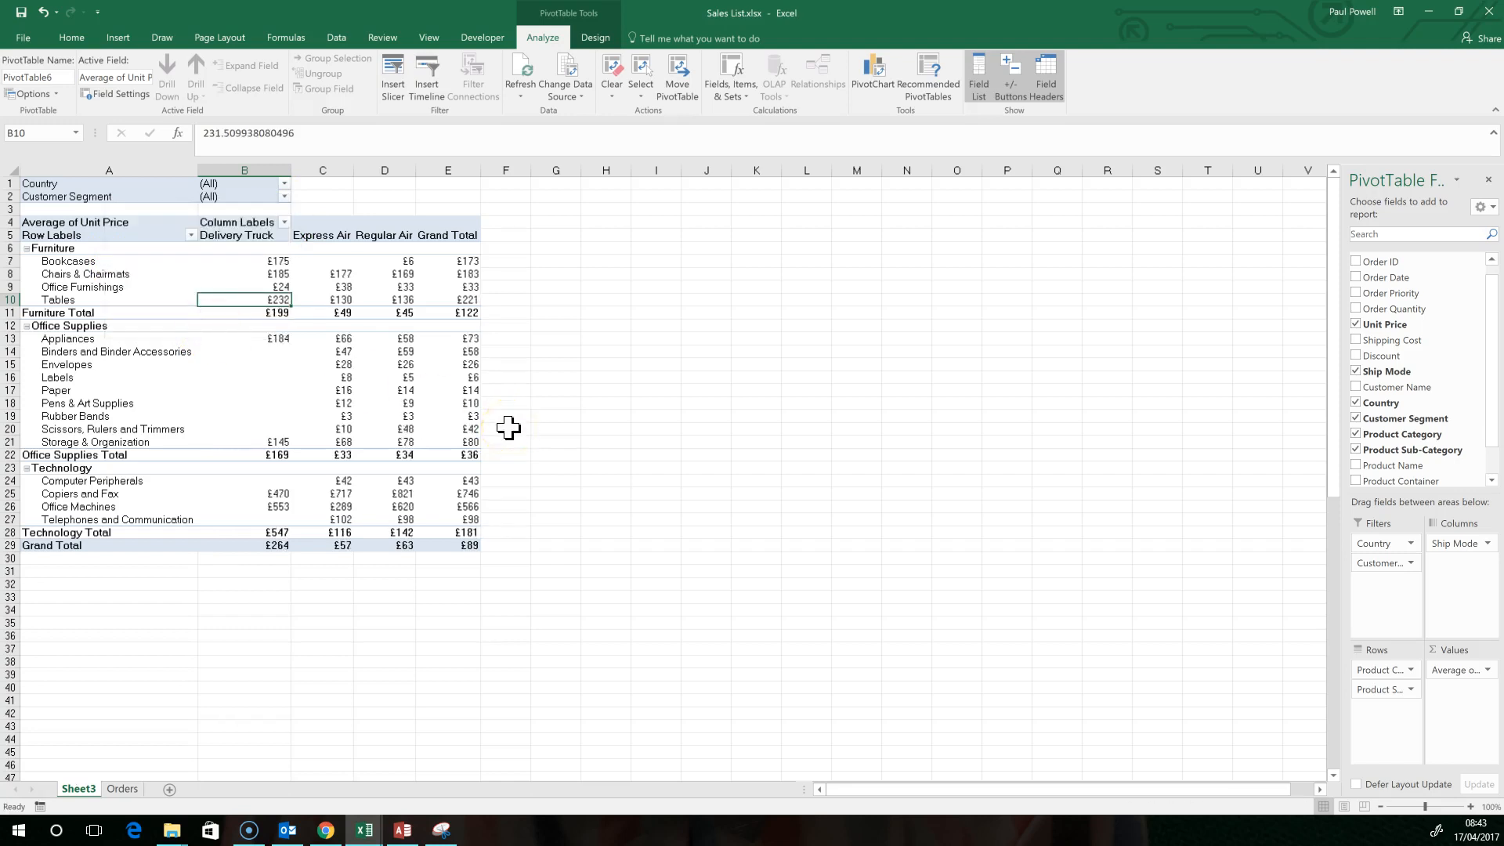